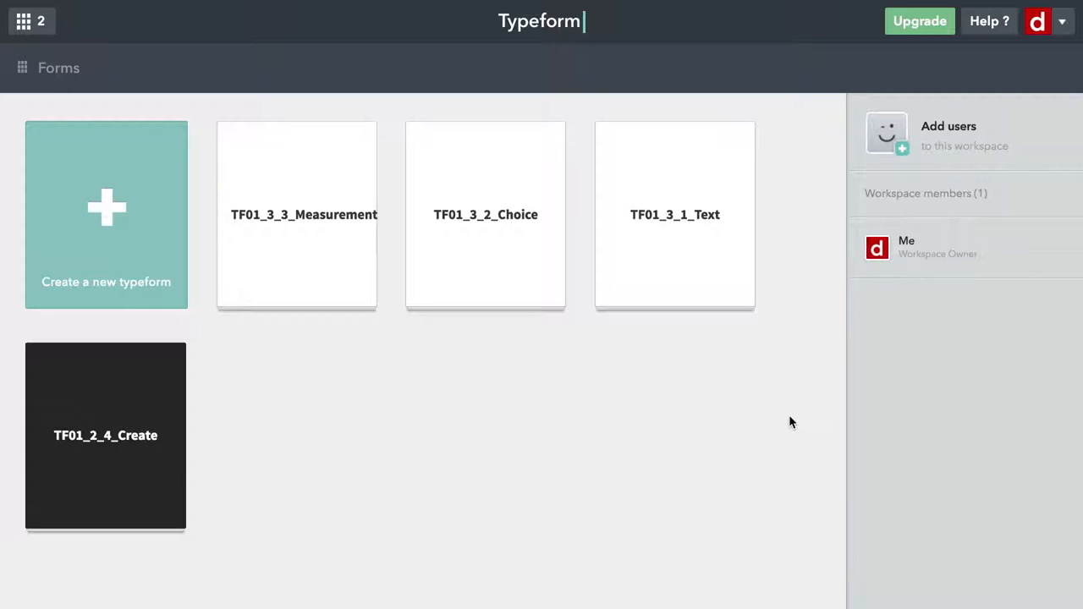
{"action": "mouse_move", "coordinate": [744, 426]}
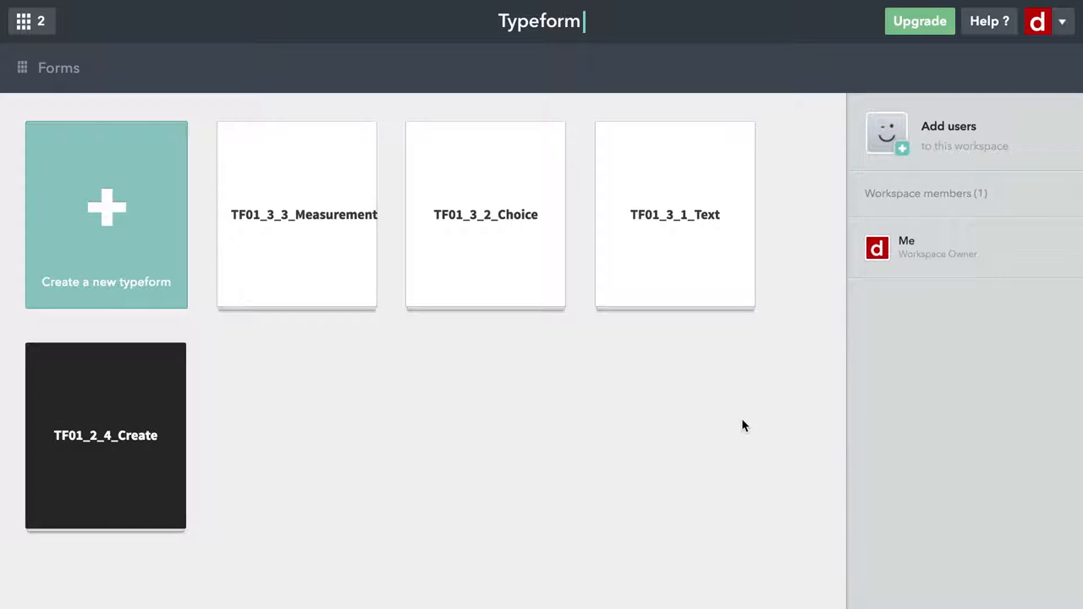
{"action": "mouse_move", "coordinate": [349, 366]}
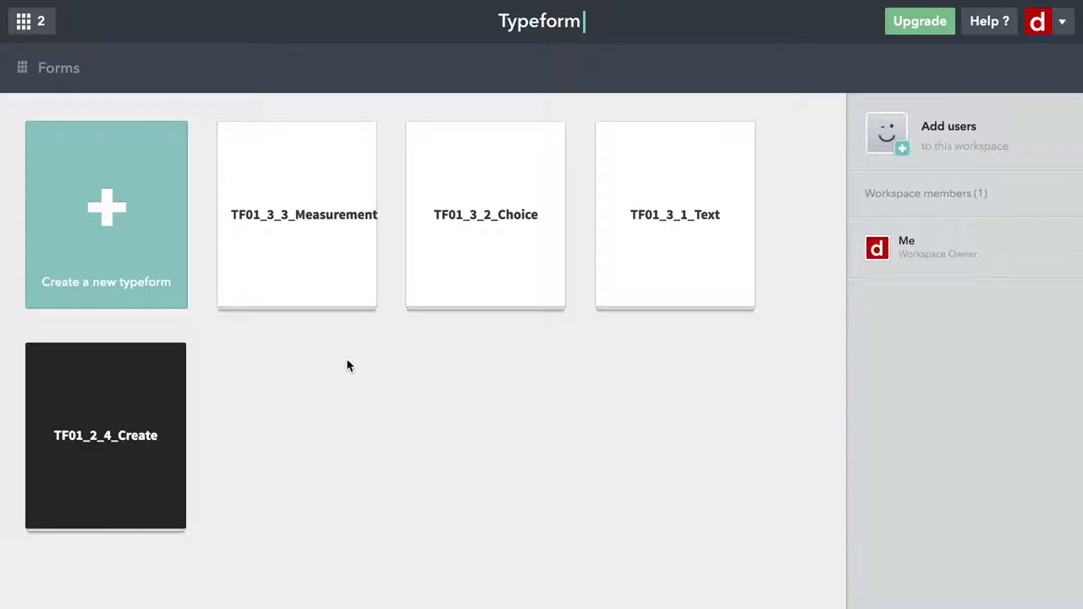
{"action": "mouse_move", "coordinate": [322, 229]}
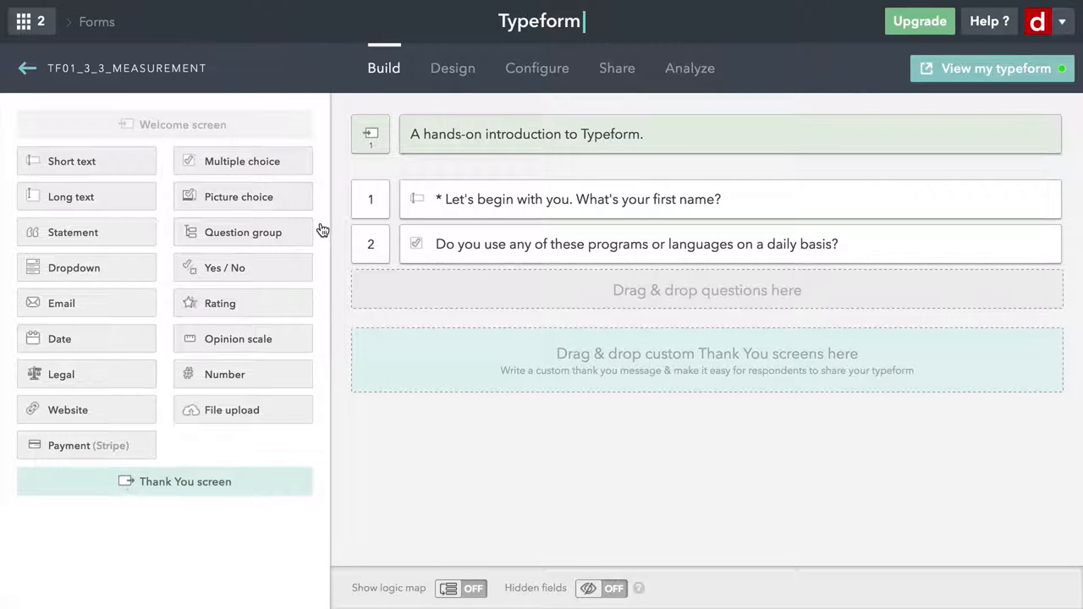
{"action": "mouse_move", "coordinate": [1042, 246]}
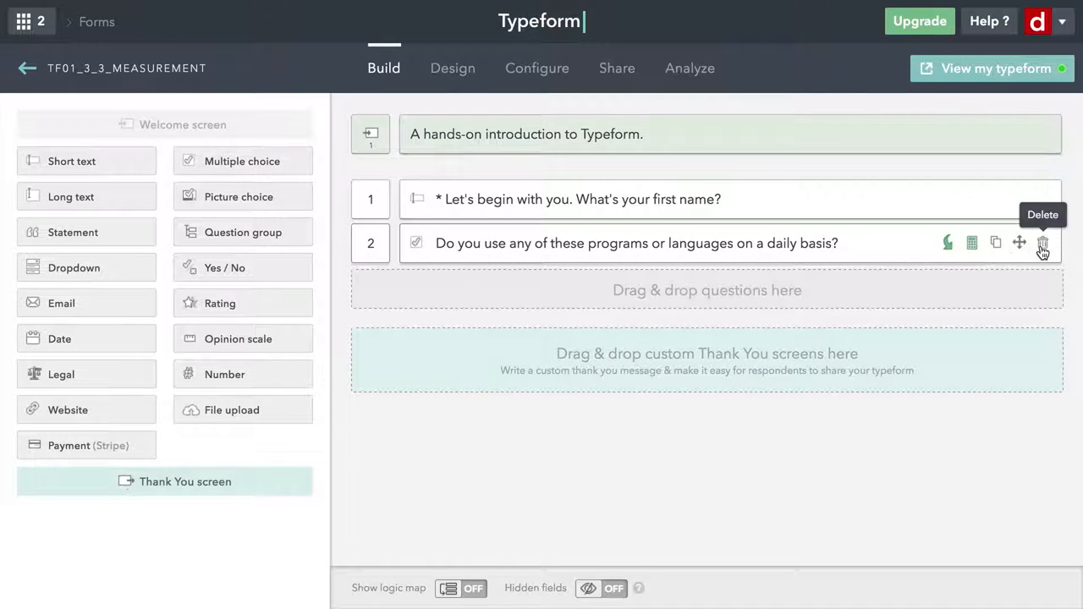
- Delete the daily-use programs and languages question, confirming with Yes
{"action": "left_click", "coordinate": [1042, 244]}
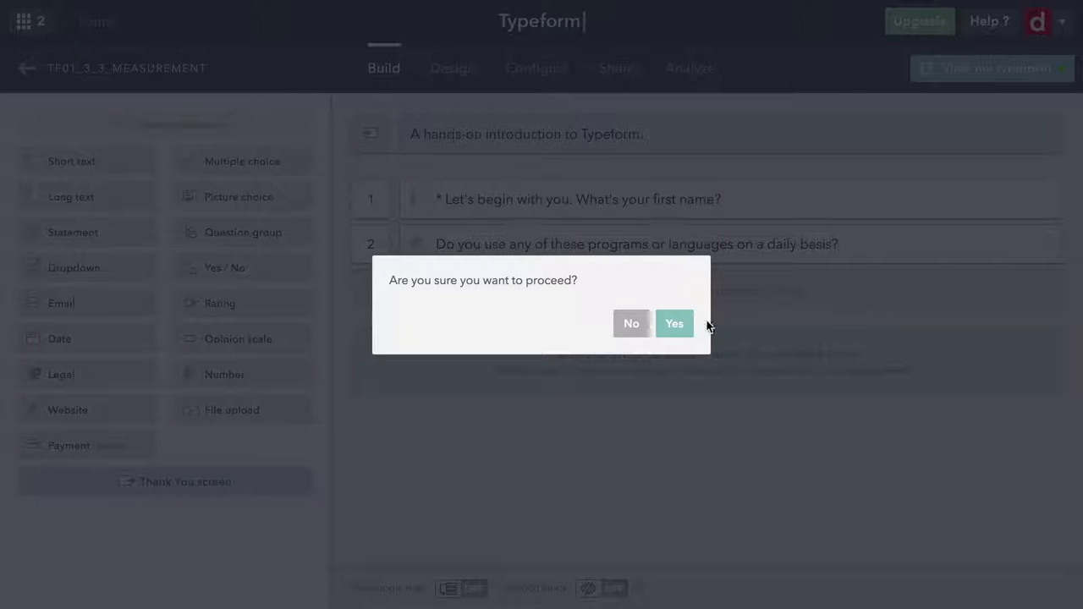
{"action": "left_click", "coordinate": [674, 323]}
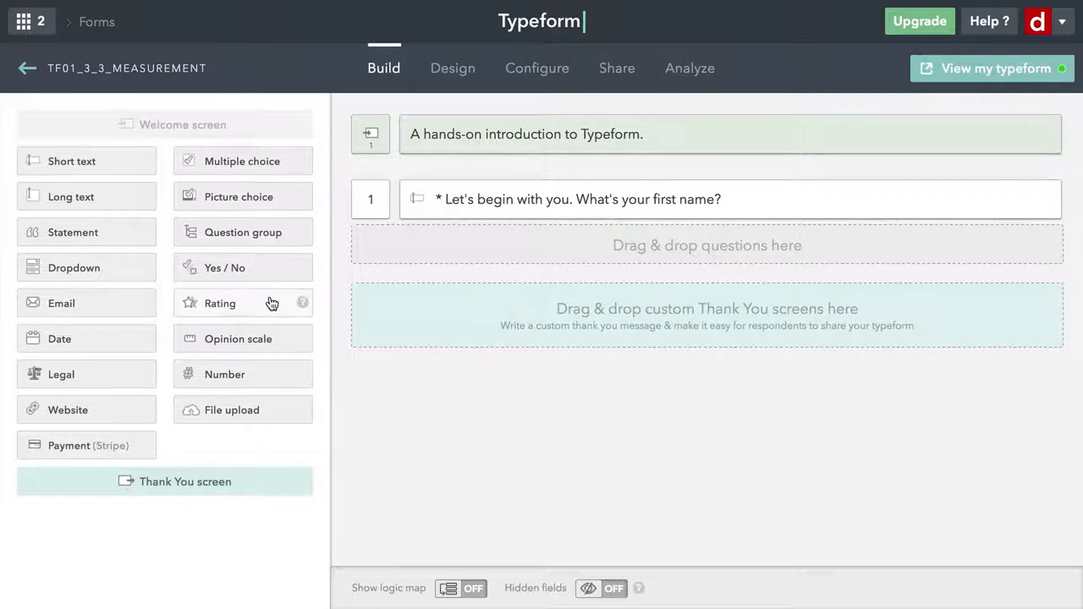
{"action": "mouse_move", "coordinate": [224, 307]}
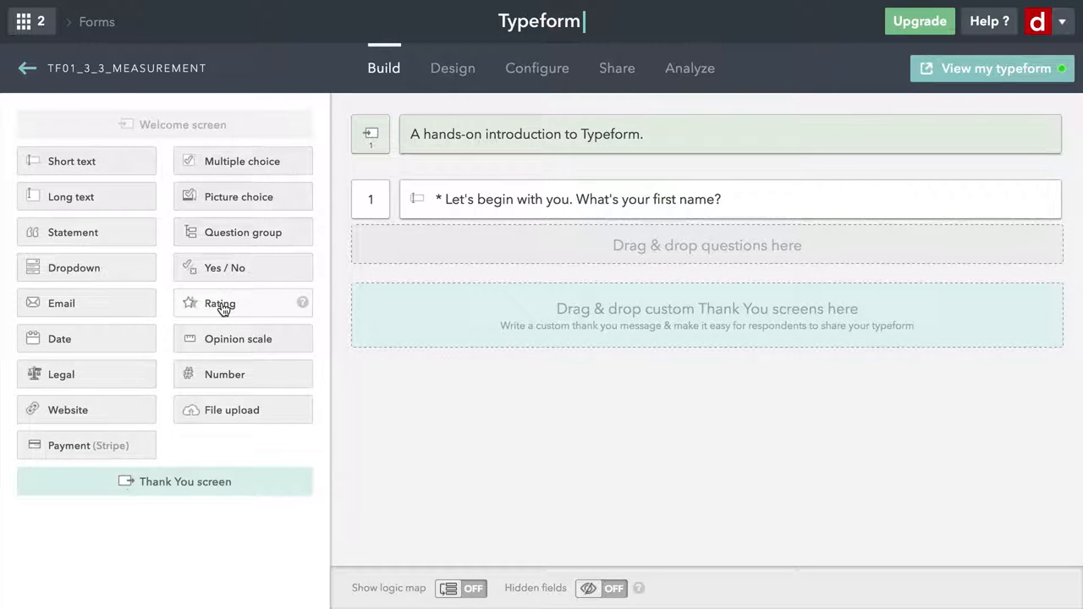
- Add a Rating block as question 2 reading 'How much do you like playing volleyball?'
{"action": "left_click_drag", "start_coordinate": [220, 303], "coordinate": [435, 236]}
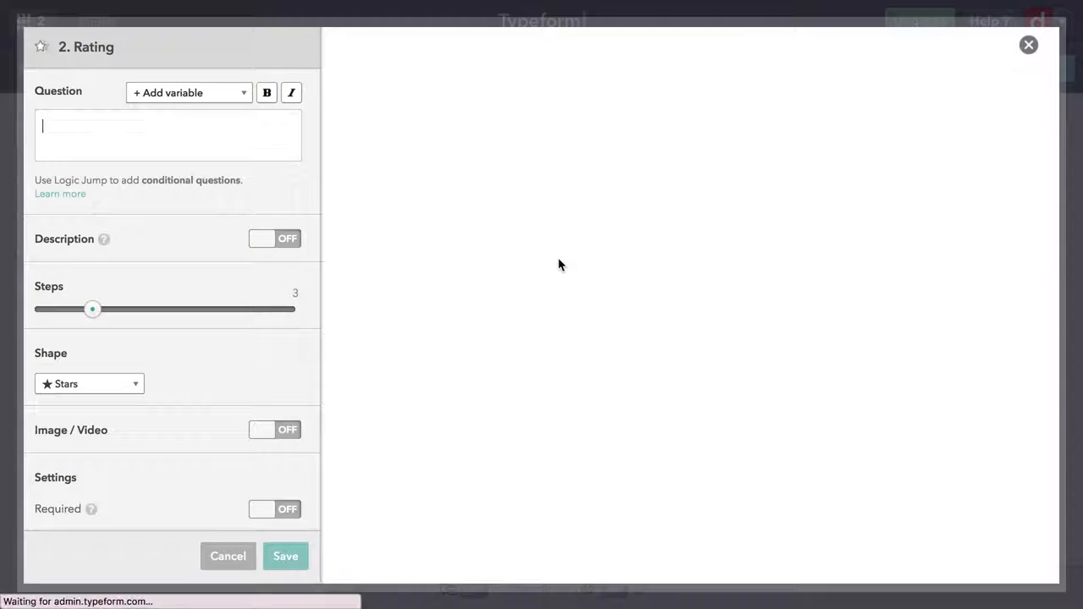
{"action": "left_click", "coordinate": [168, 135]}
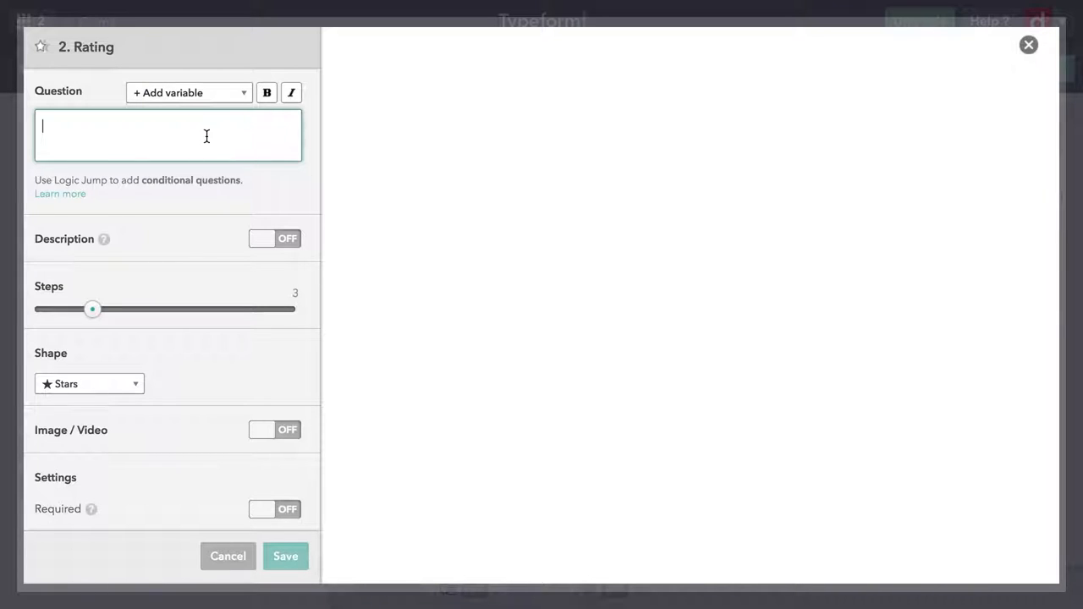
{"action": "type", "text": "How much do you like playing volleyball?"}
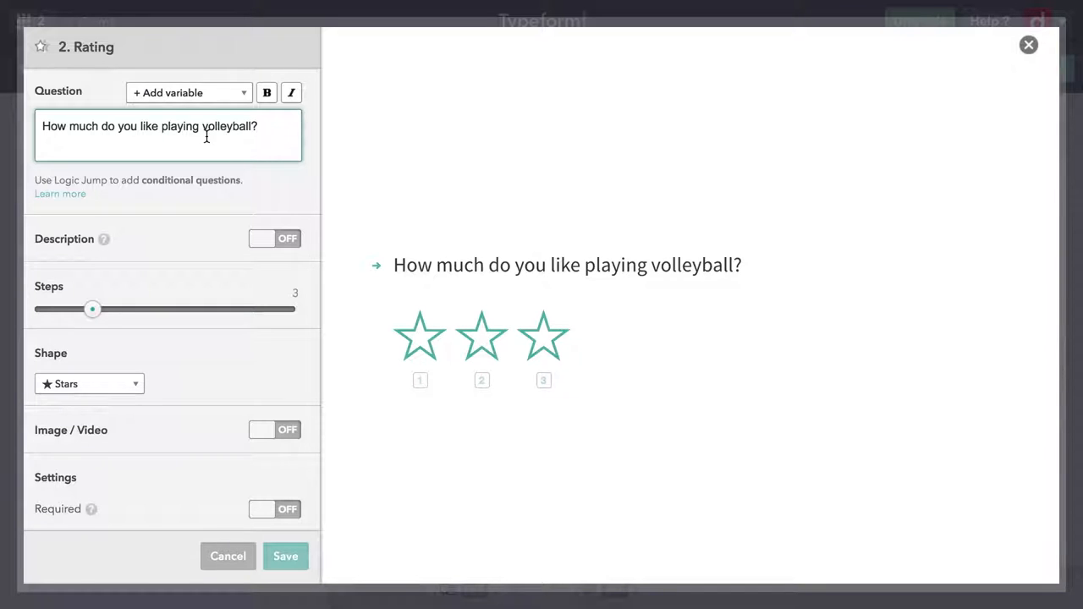
{"action": "mouse_move", "coordinate": [248, 256]}
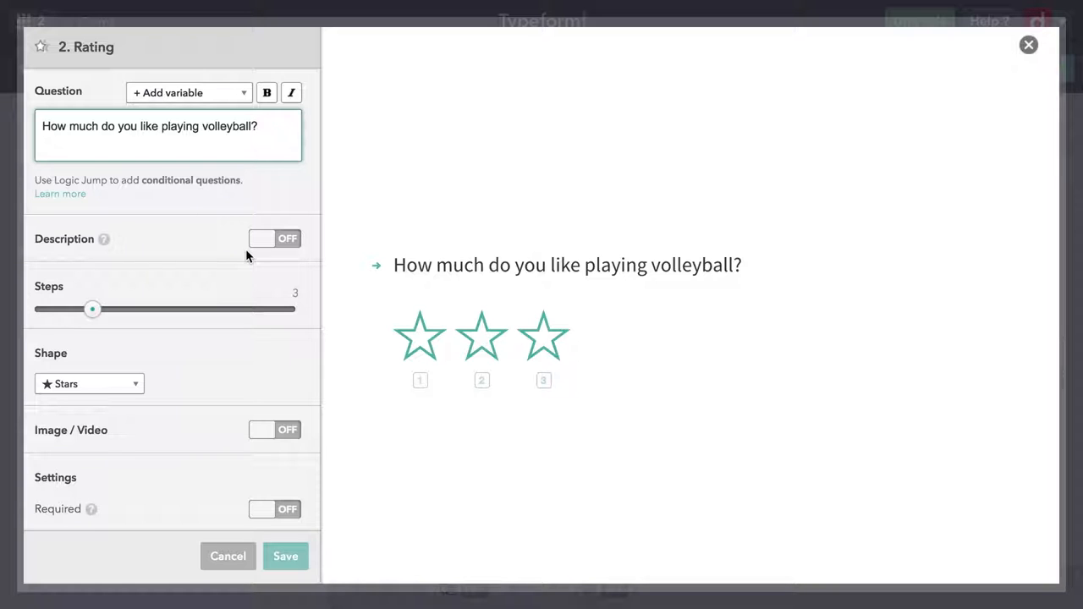
{"action": "mouse_move", "coordinate": [196, 287]}
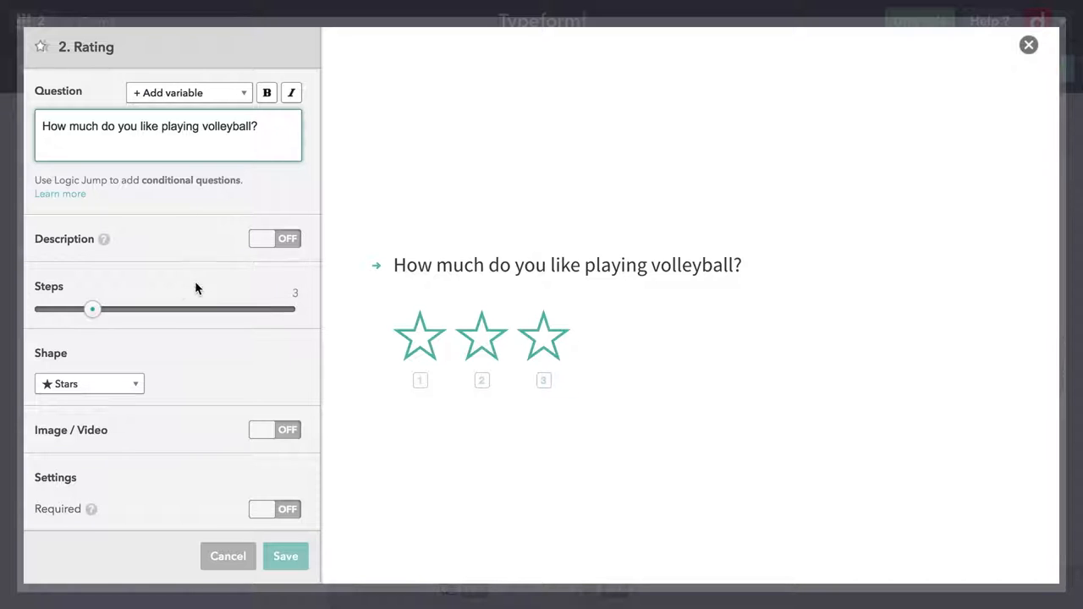
- Drag the volleyball rating's Steps slider up to 10, then settle it on 5
{"action": "left_click_drag", "start_coordinate": [93, 309], "coordinate": [150, 308]}
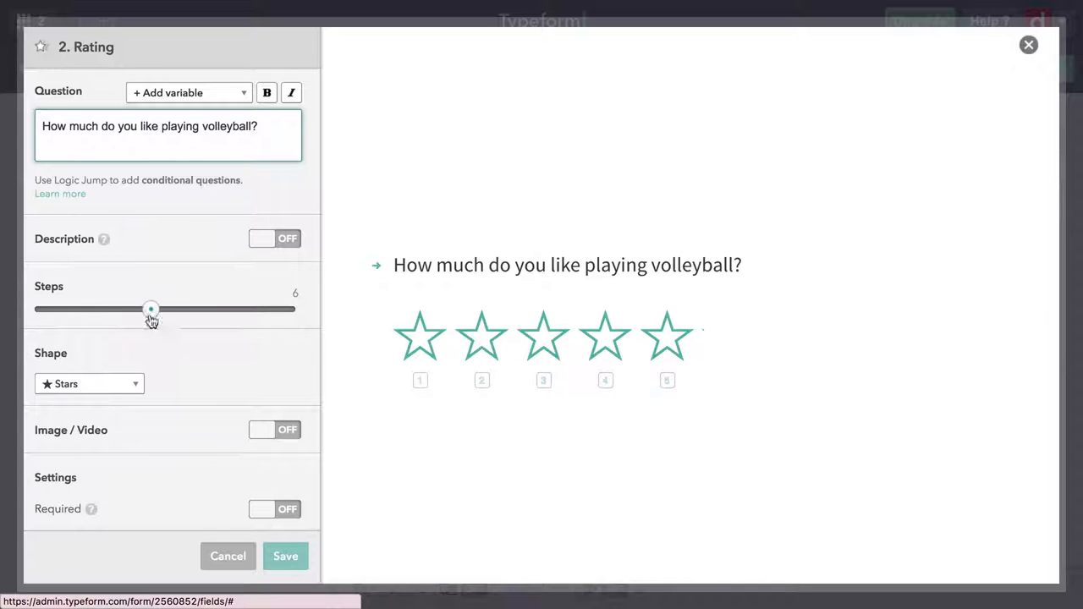
{"action": "left_click_drag", "start_coordinate": [151, 309], "coordinate": [295, 309]}
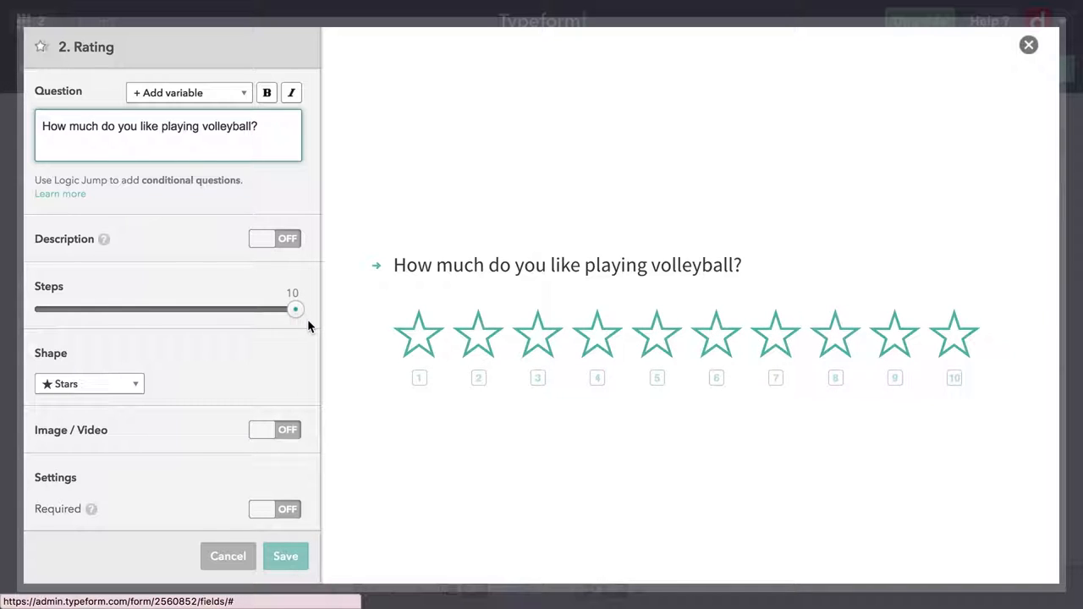
{"action": "mouse_move", "coordinate": [316, 329]}
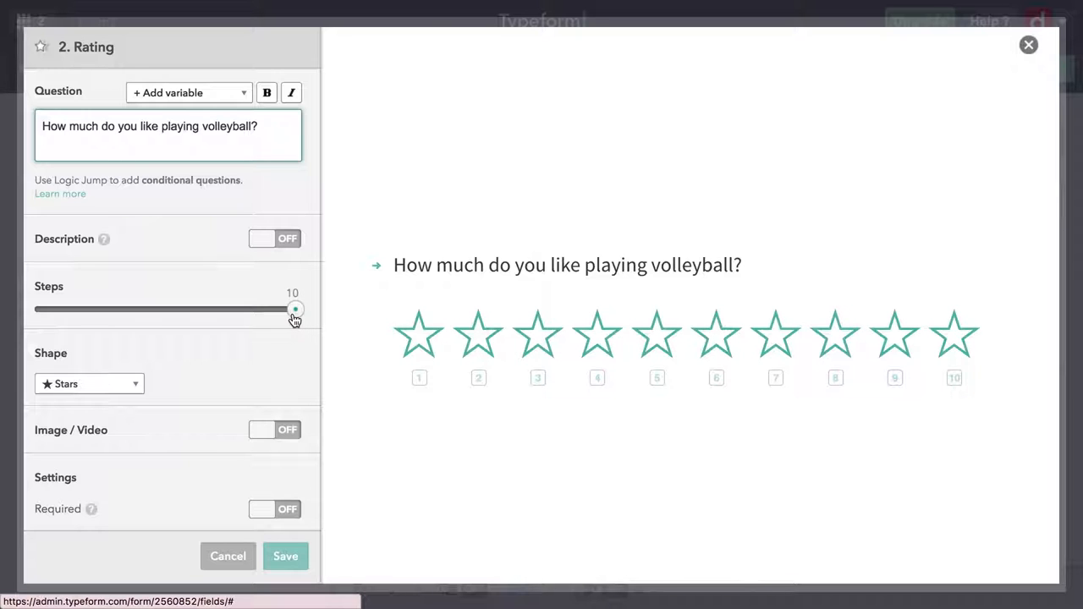
{"action": "left_click_drag", "start_coordinate": [294, 309], "coordinate": [178, 309]}
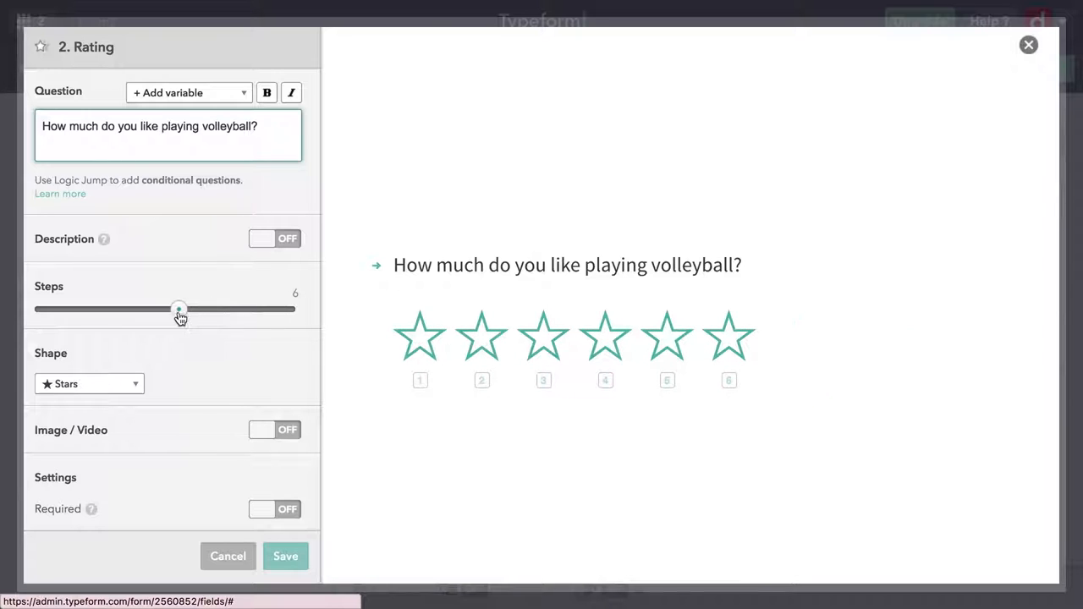
{"action": "left_click_drag", "start_coordinate": [177, 309], "coordinate": [151, 309]}
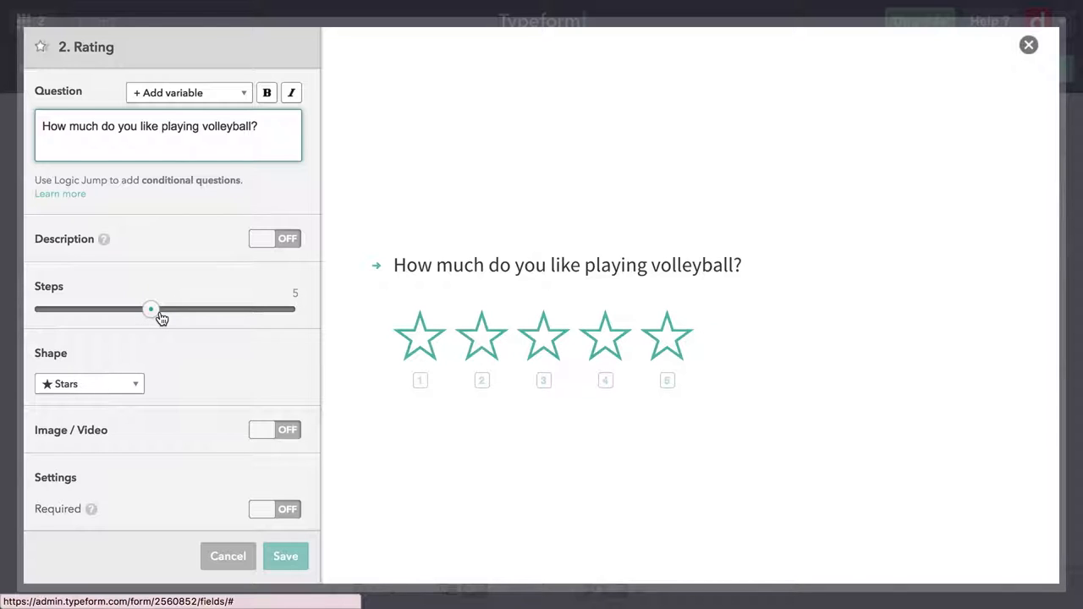
{"action": "mouse_move", "coordinate": [162, 376]}
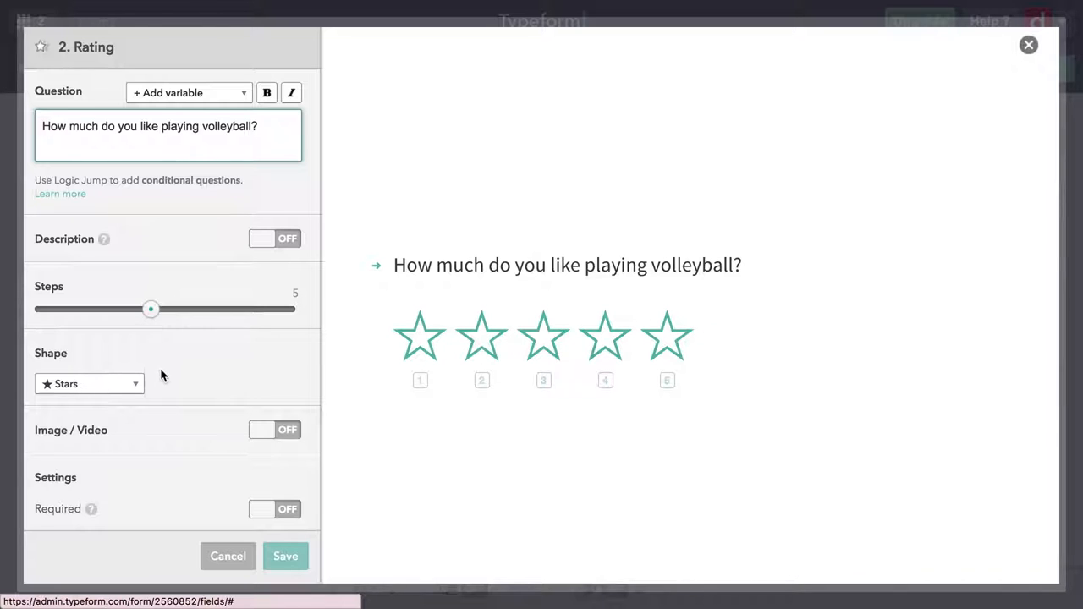
- Switch the volleyball rating's shape to Circles and save the question
{"action": "left_click", "coordinate": [89, 383]}
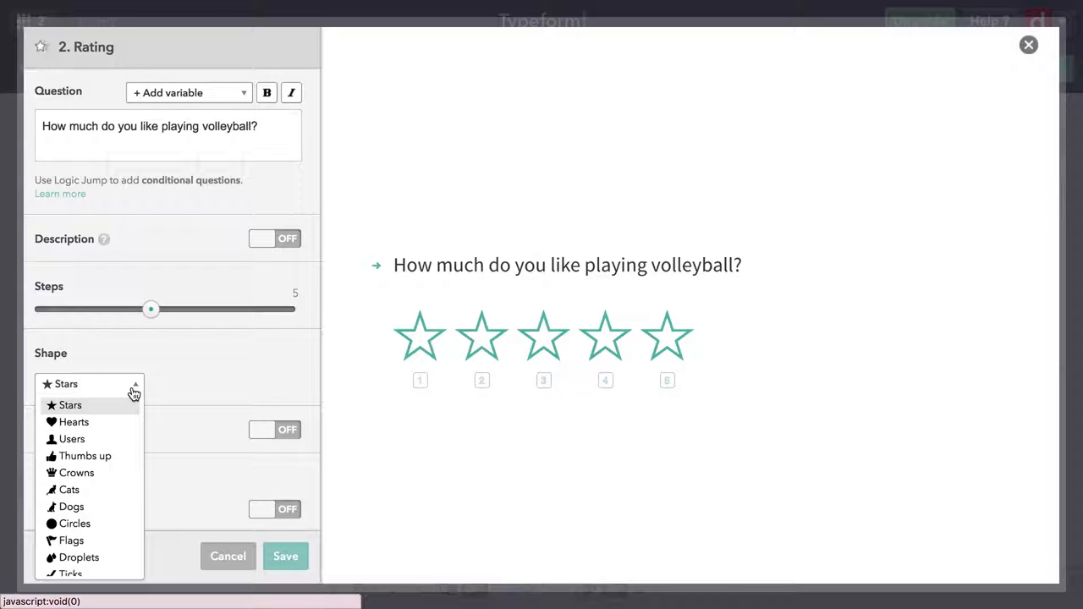
{"action": "mouse_move", "coordinate": [123, 473]}
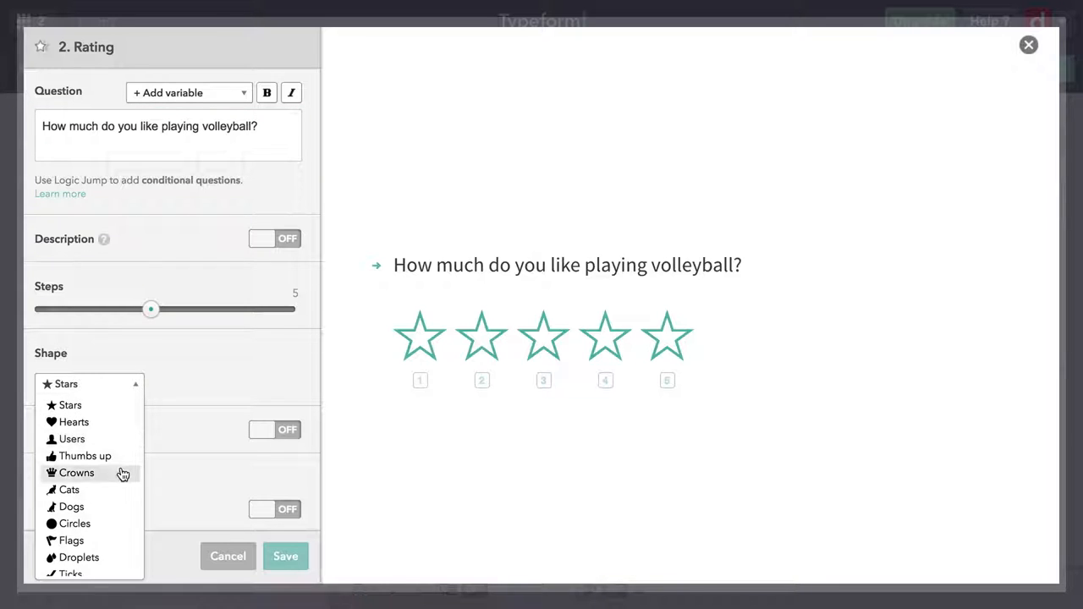
{"action": "scroll", "scroll_direction": "down", "scroll_amount": 3}
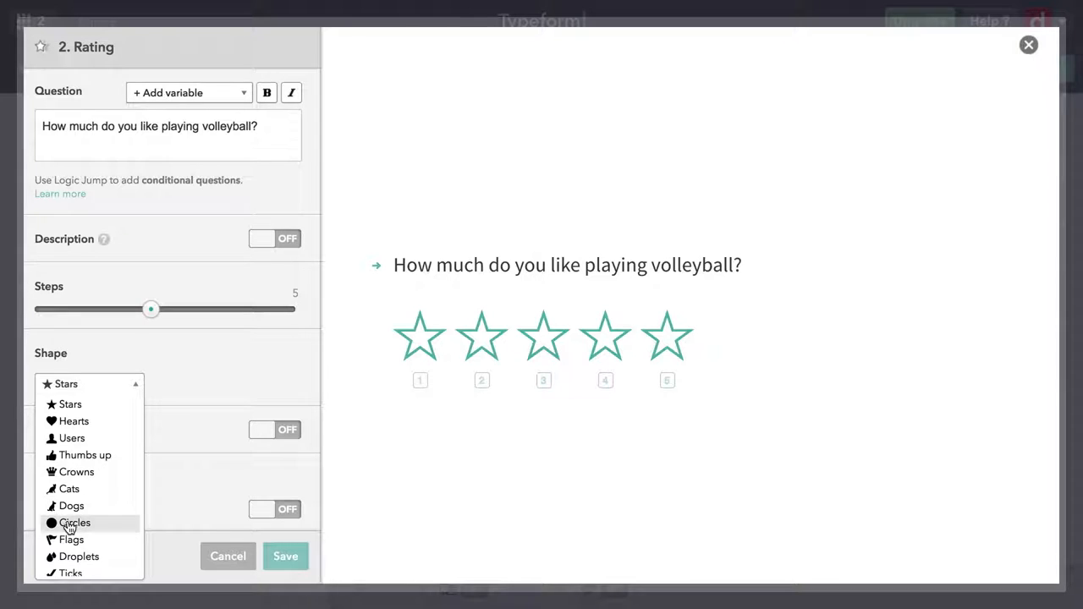
{"action": "left_click", "coordinate": [76, 523]}
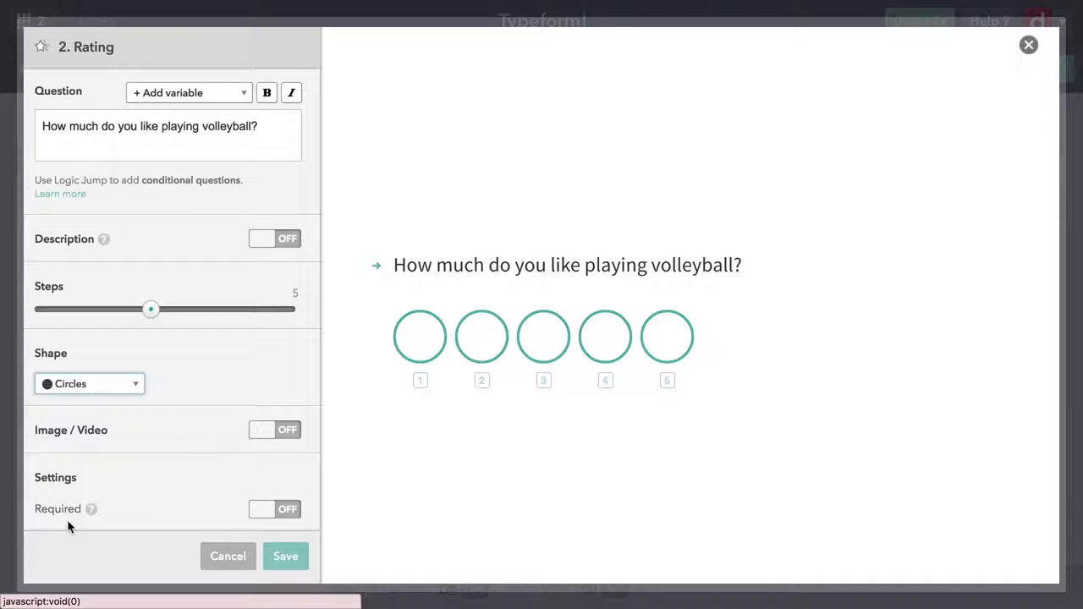
{"action": "mouse_move", "coordinate": [178, 437]}
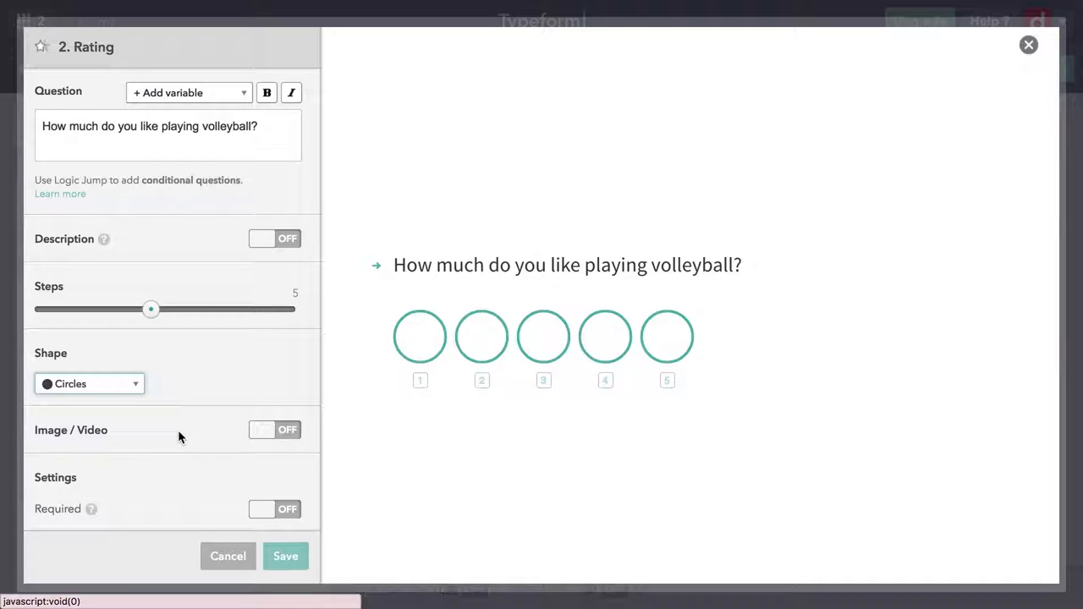
{"action": "mouse_move", "coordinate": [231, 505]}
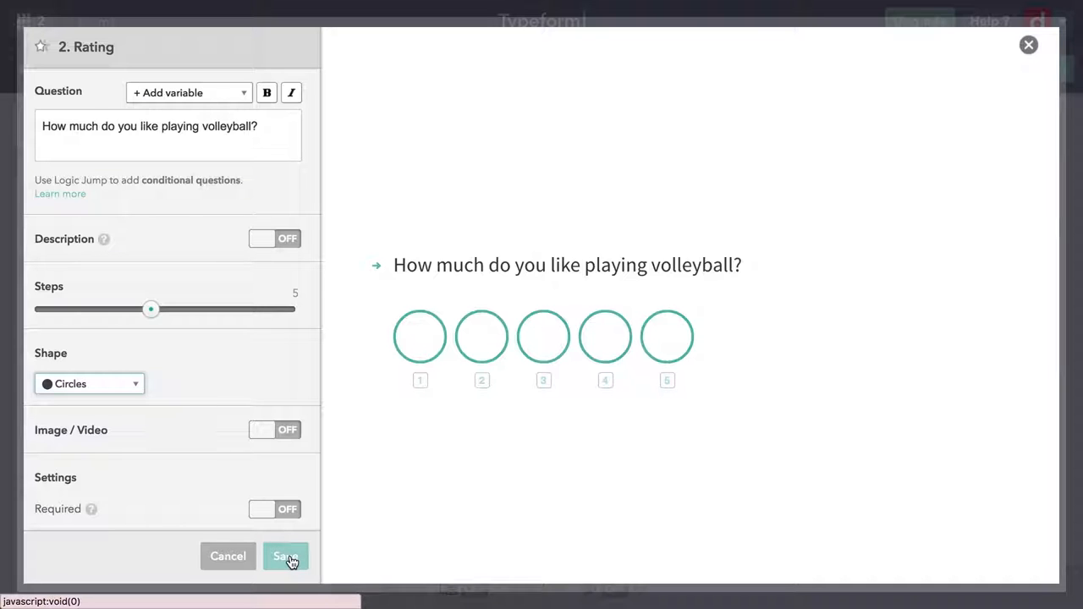
{"action": "left_click", "coordinate": [285, 556]}
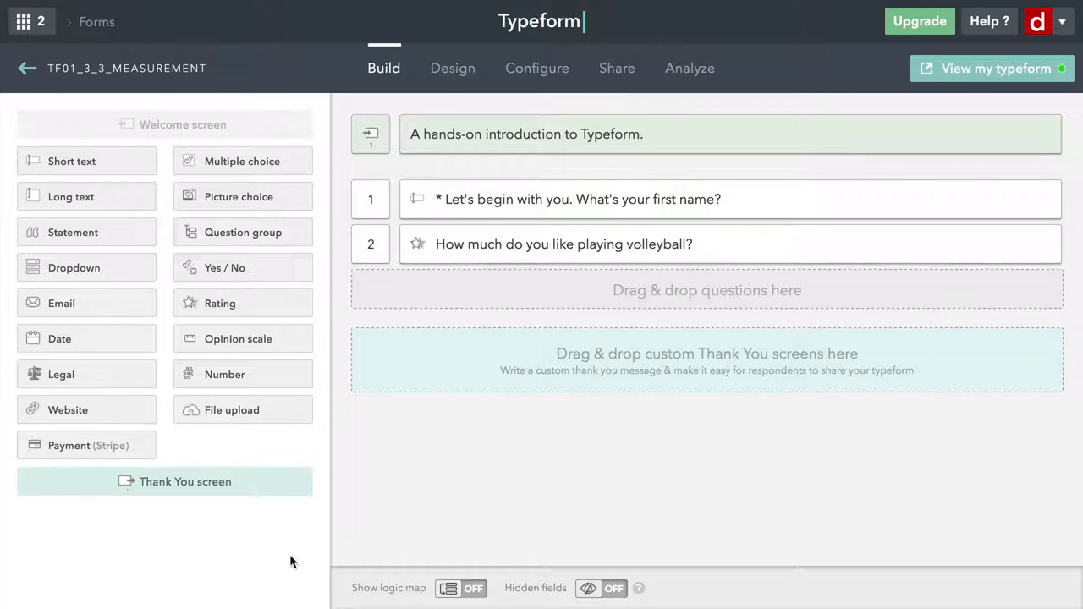
{"action": "mouse_move", "coordinate": [192, 308]}
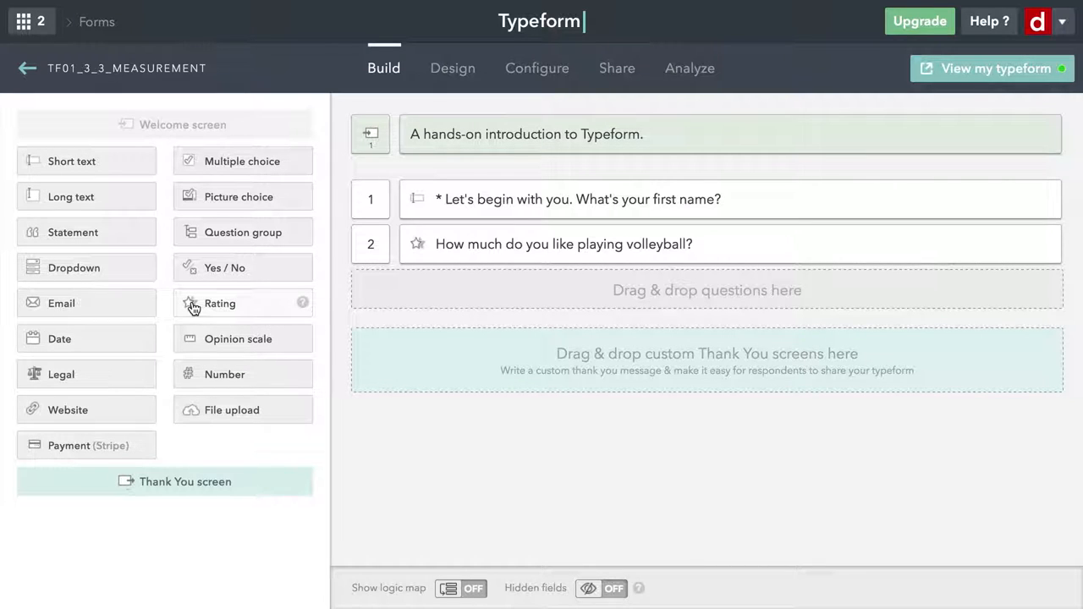
- Drop a Rating block below question 2 asking how much you like el Día de Muertos
{"action": "left_click_drag", "start_coordinate": [220, 303], "coordinate": [438, 290]}
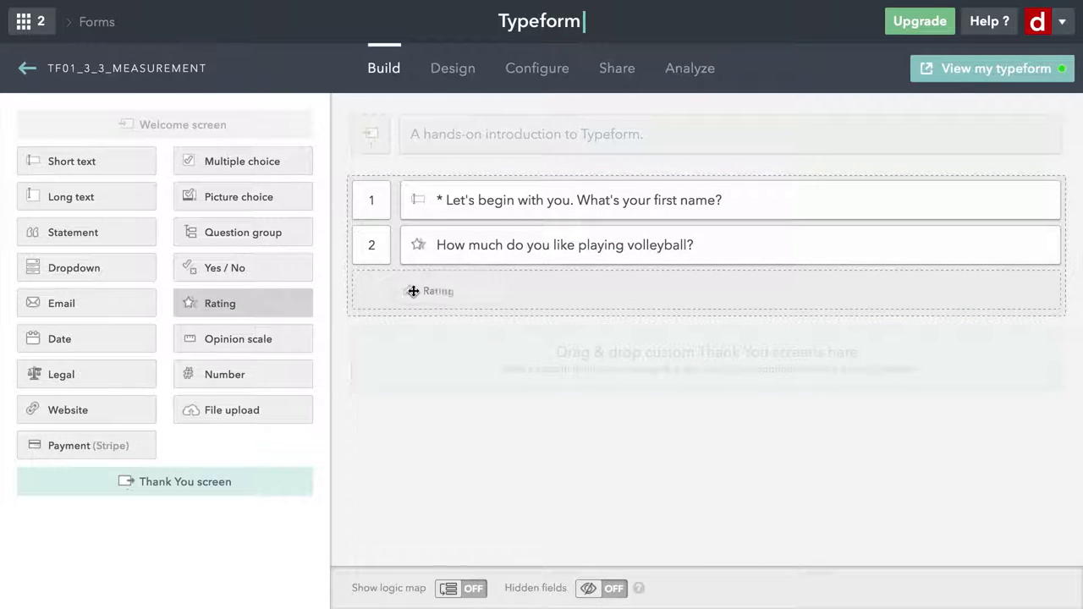
{"action": "left_click", "coordinate": [414, 291]}
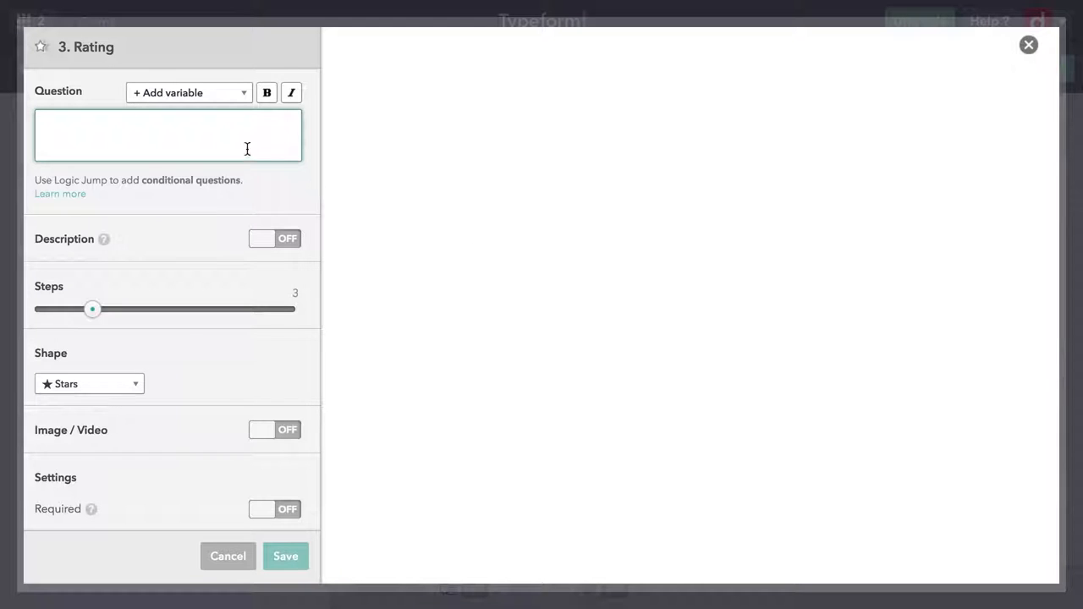
{"action": "mouse_move", "coordinate": [223, 137]}
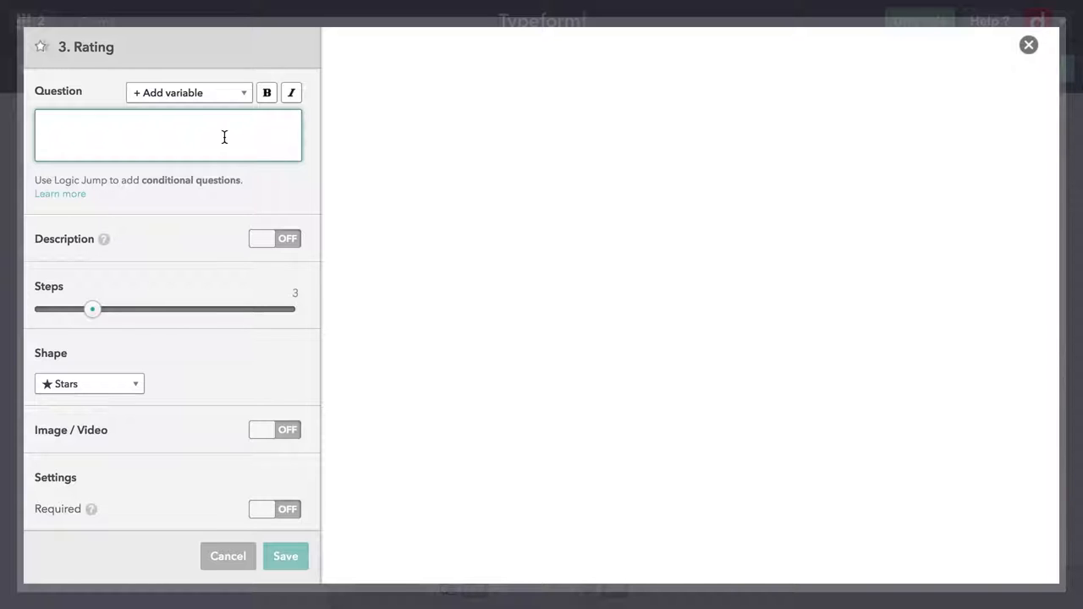
{"action": "type", "text": "How much do you like el Día de Muertos (the Day of the Dead)?"}
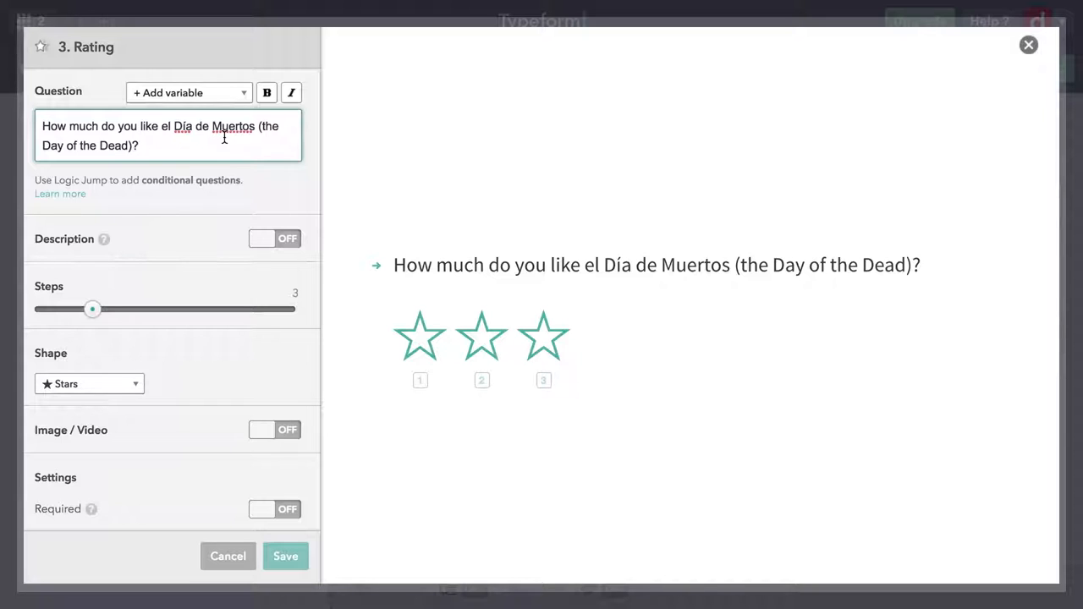
{"action": "mouse_move", "coordinate": [92, 310]}
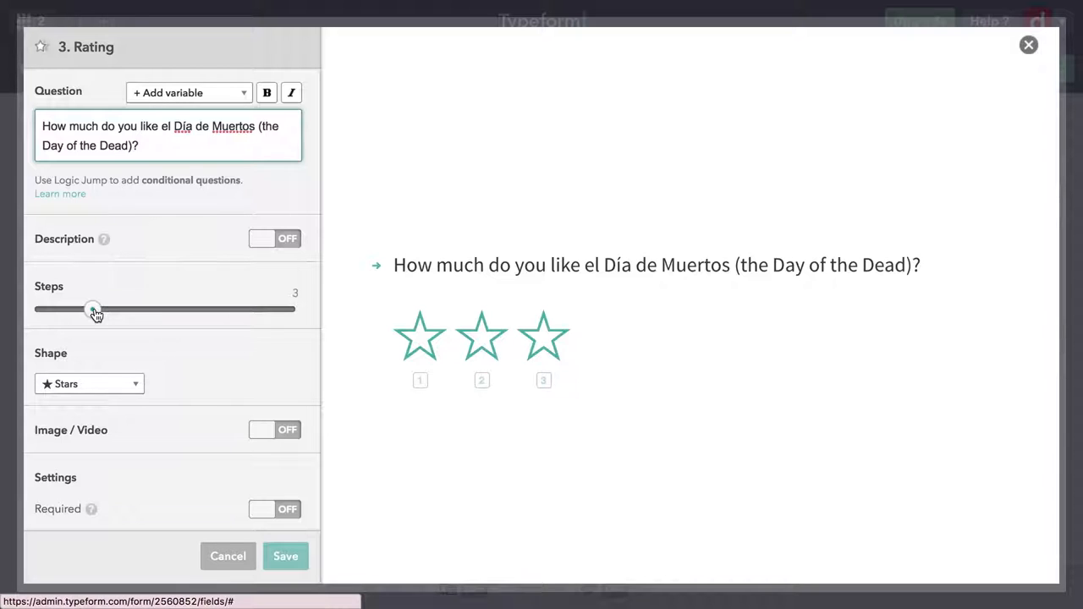
- Raise the Día de Muertos rating's Steps slider to 9
{"action": "left_click_drag", "start_coordinate": [93, 309], "coordinate": [179, 308]}
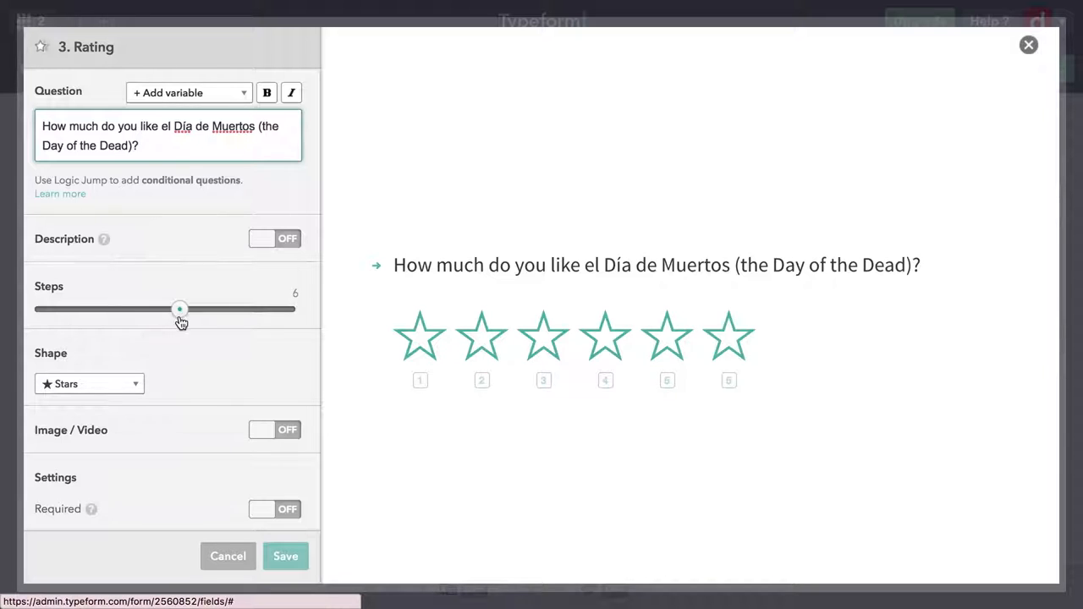
{"action": "left_click_drag", "start_coordinate": [179, 309], "coordinate": [237, 309]}
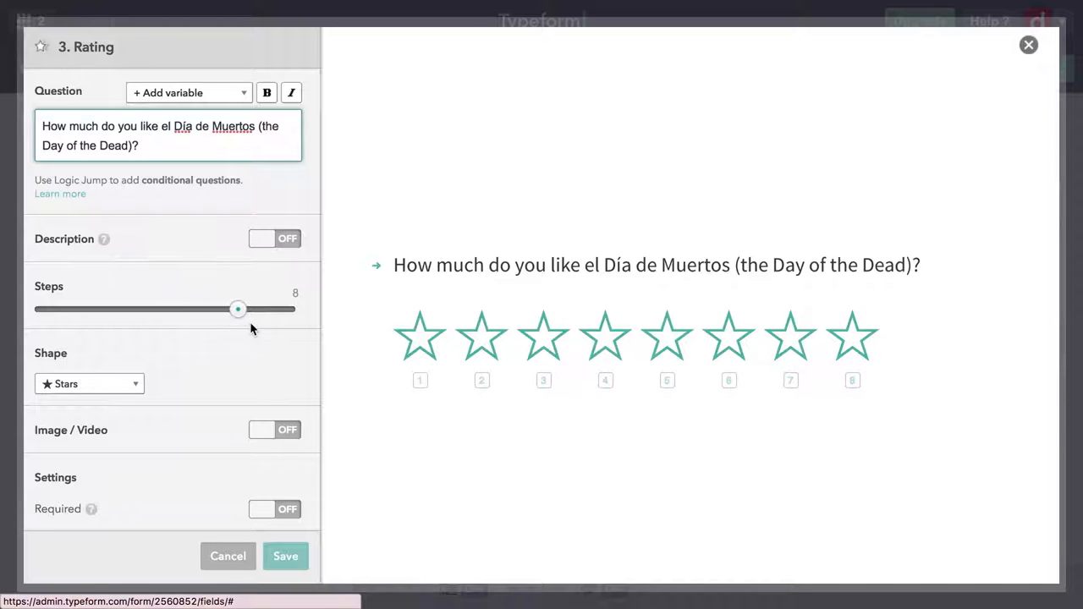
{"action": "left_click_drag", "start_coordinate": [236, 309], "coordinate": [267, 308]}
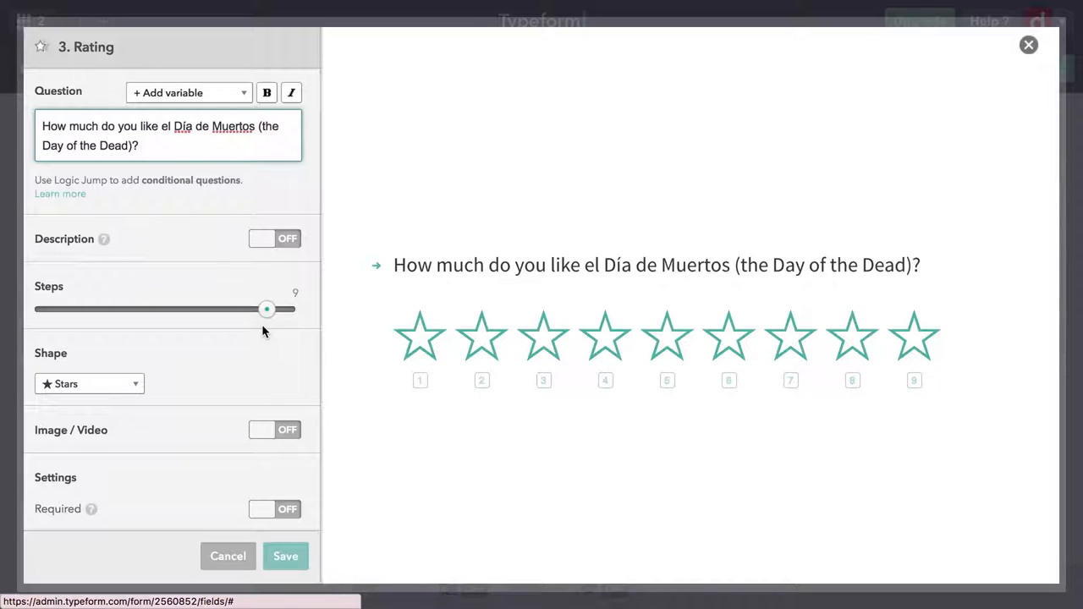
{"action": "mouse_move", "coordinate": [222, 360]}
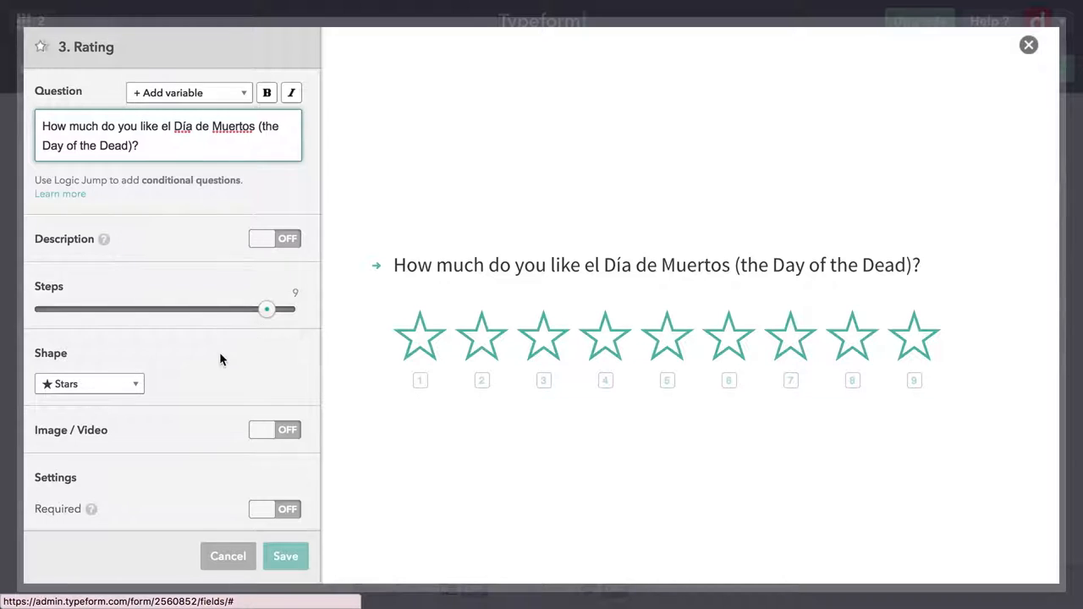
- Change the Día de Muertos rating shape to Skulls and save it
{"action": "left_click", "coordinate": [89, 383]}
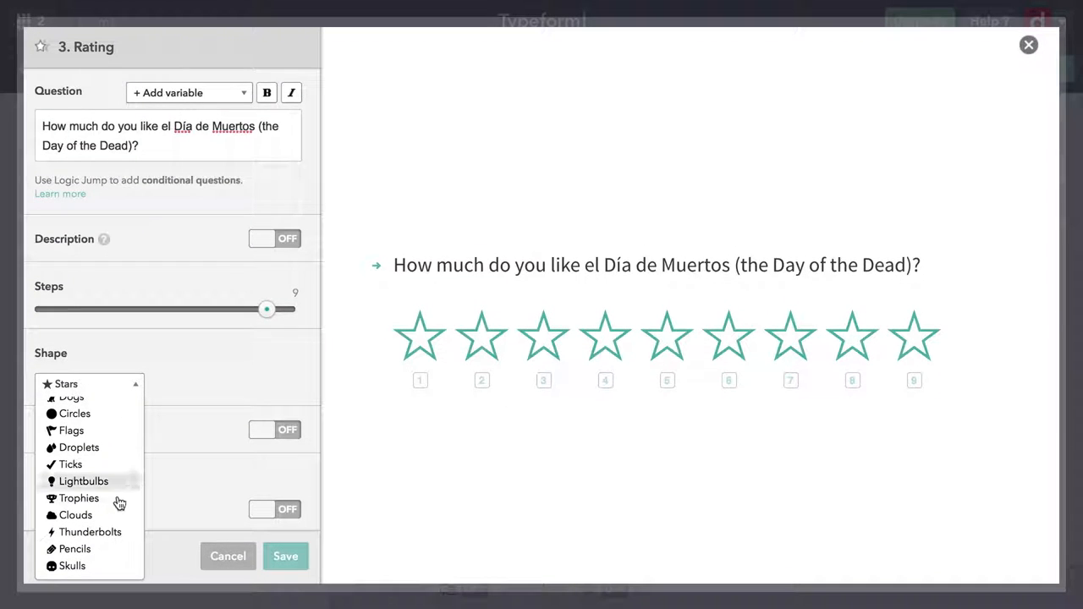
{"action": "left_click", "coordinate": [69, 566]}
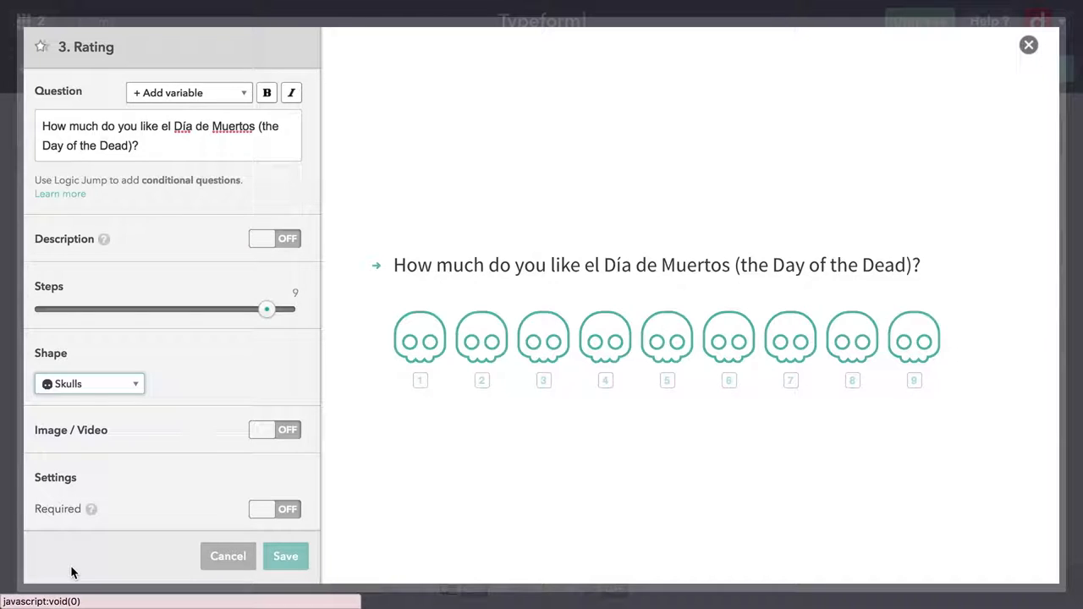
{"action": "mouse_move", "coordinate": [149, 554]}
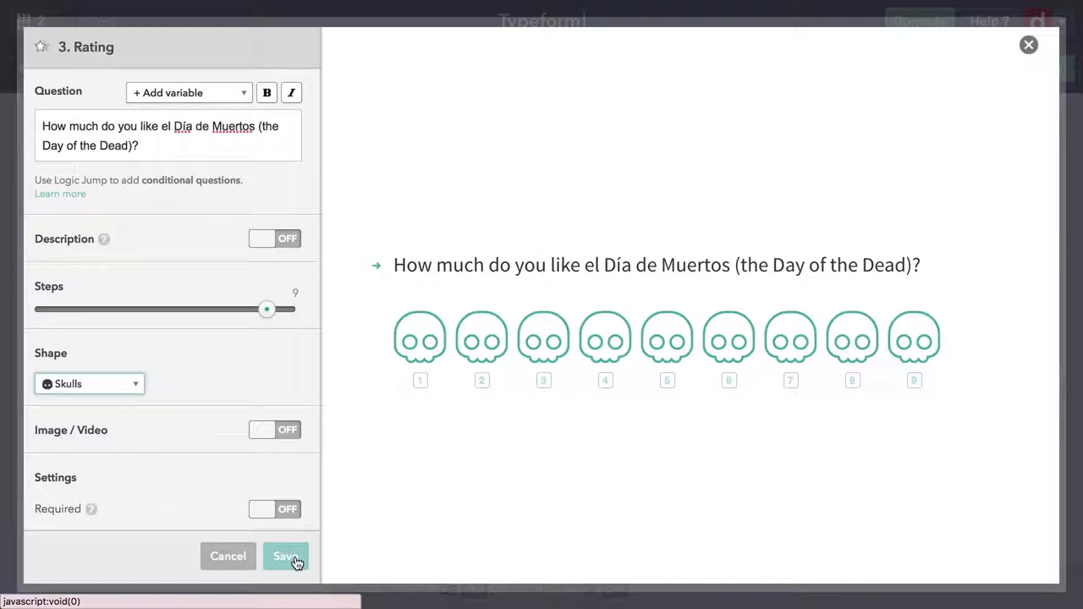
{"action": "left_click", "coordinate": [286, 557]}
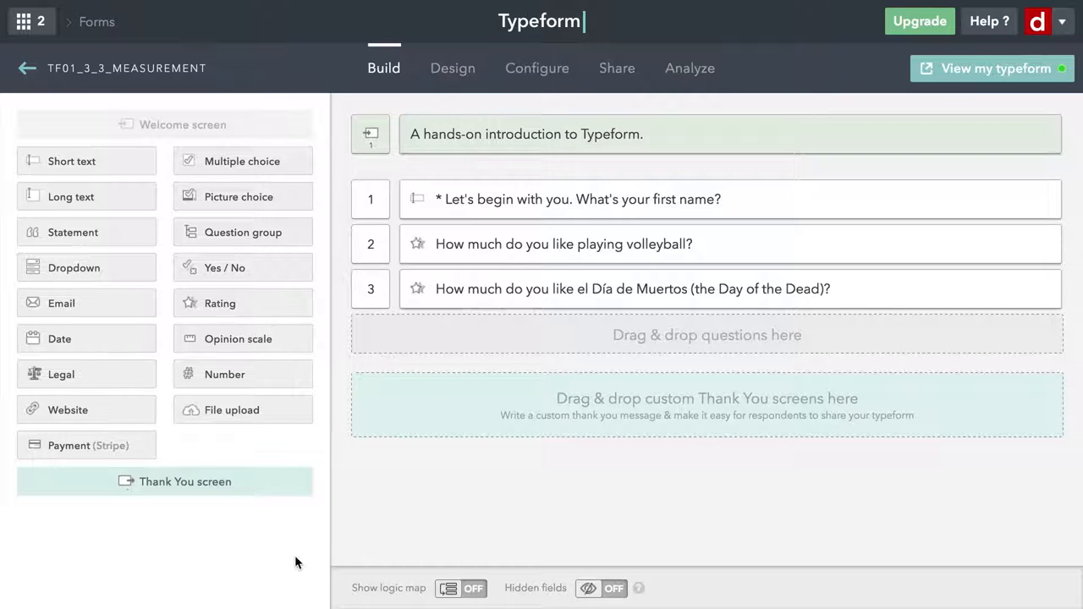
{"action": "mouse_move", "coordinate": [203, 308]}
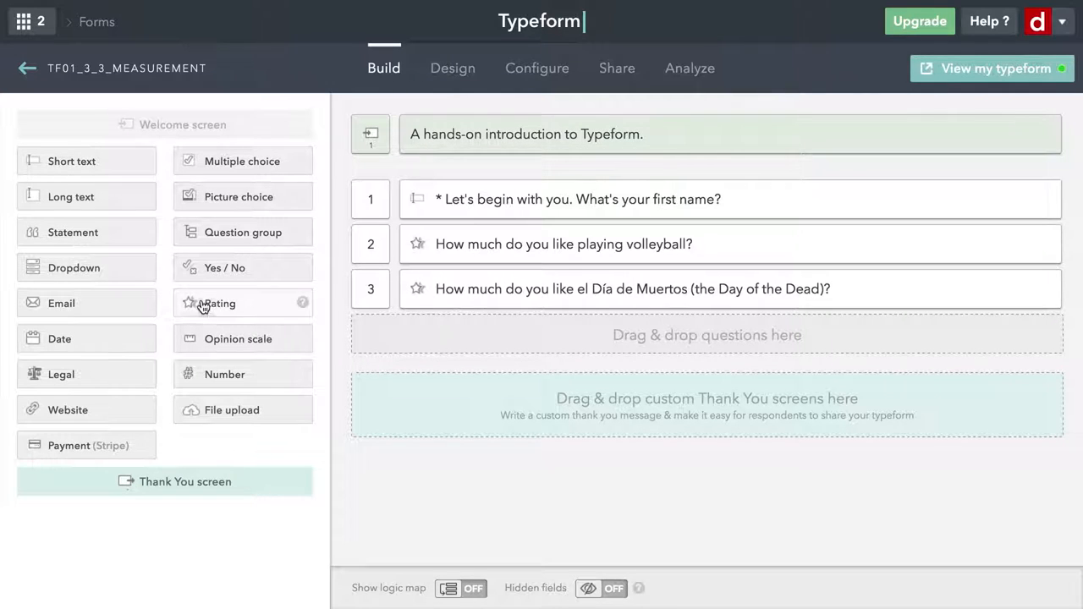
- Add a Rating block below question 3 asking 'How much do you like filling out your taxes?'
{"action": "left_click_drag", "start_coordinate": [217, 303], "coordinate": [435, 340]}
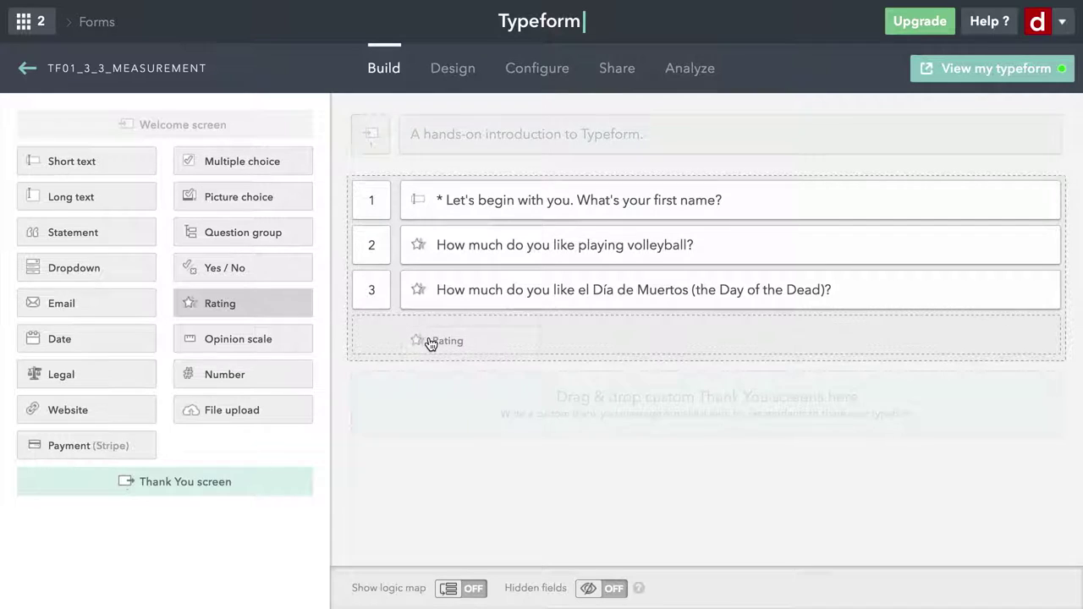
{"action": "left_click", "coordinate": [440, 340]}
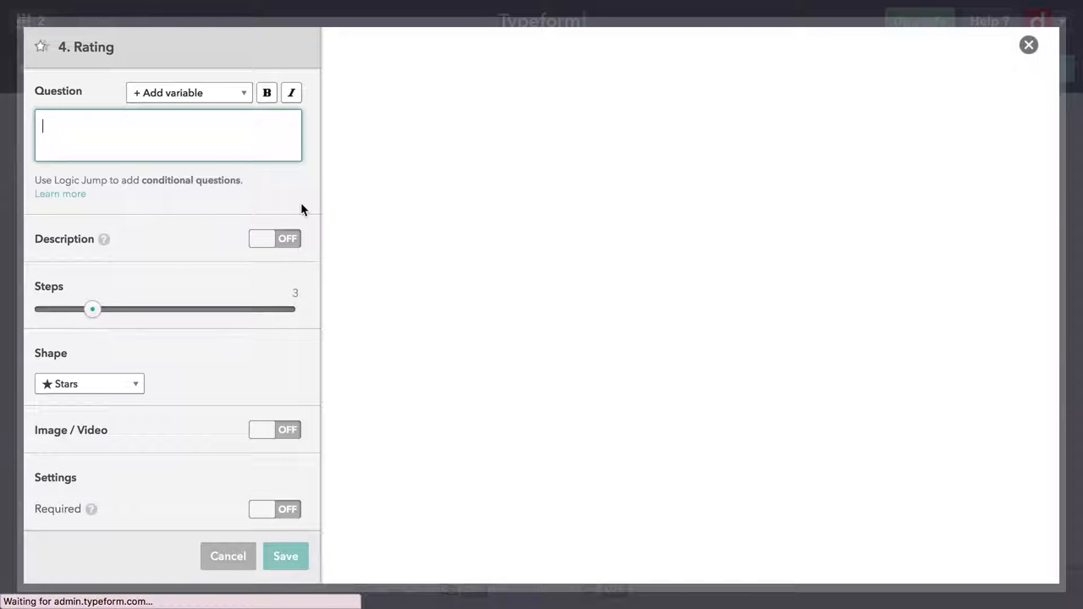
{"action": "mouse_move", "coordinate": [207, 135]}
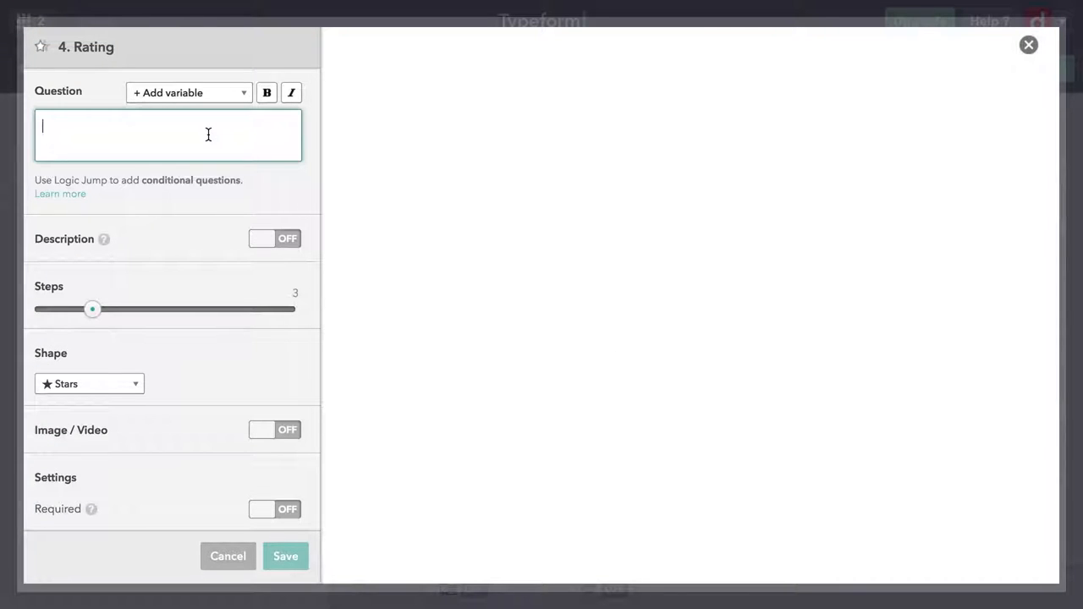
{"action": "type", "text": "How much do you like filling out your taxes?"}
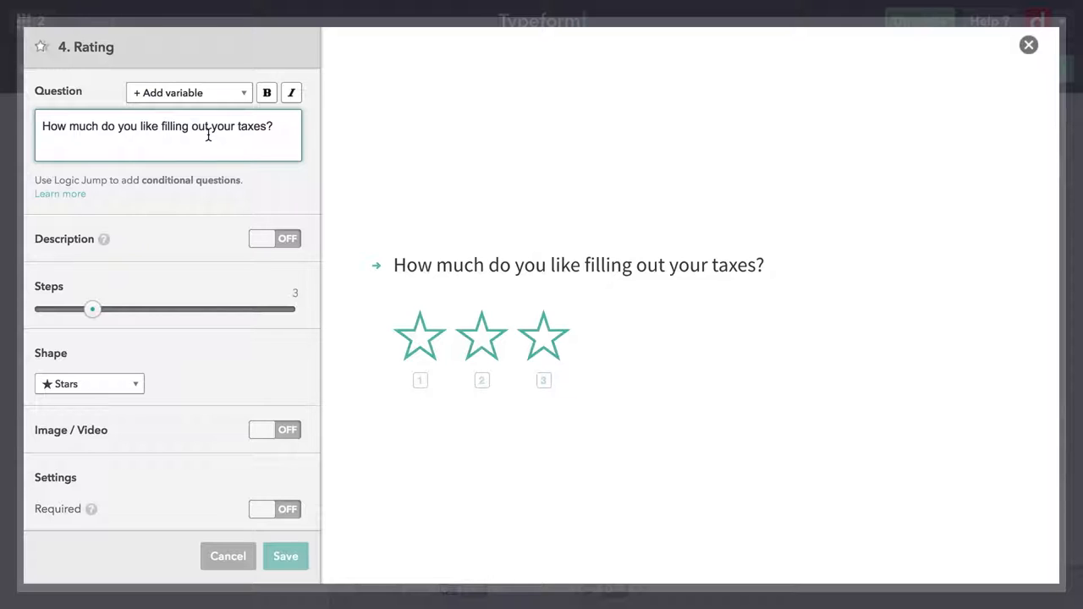
{"action": "mouse_move", "coordinate": [251, 223]}
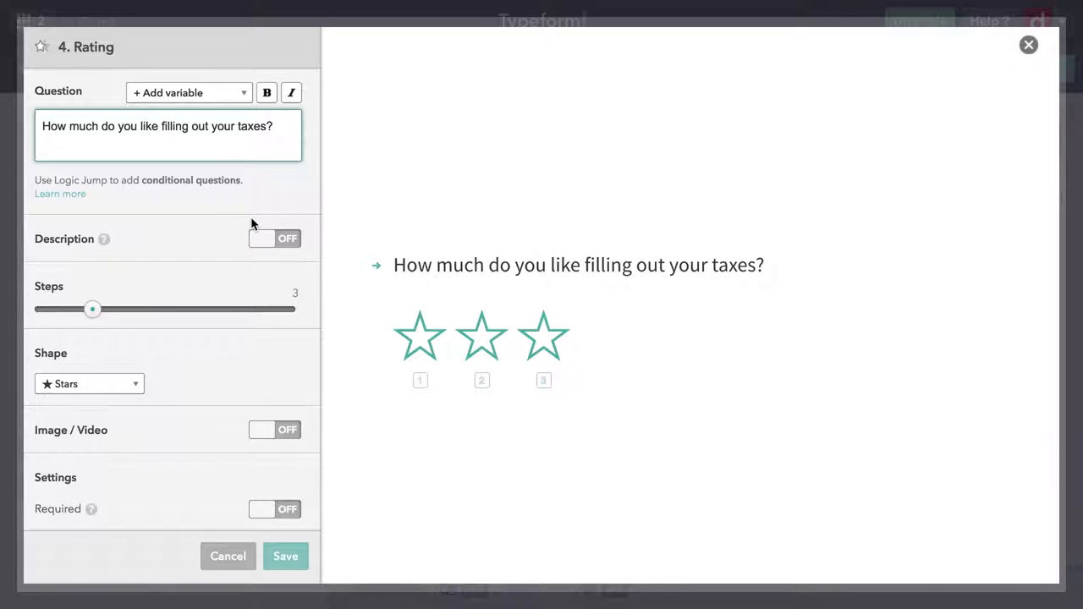
{"action": "mouse_move", "coordinate": [94, 314]}
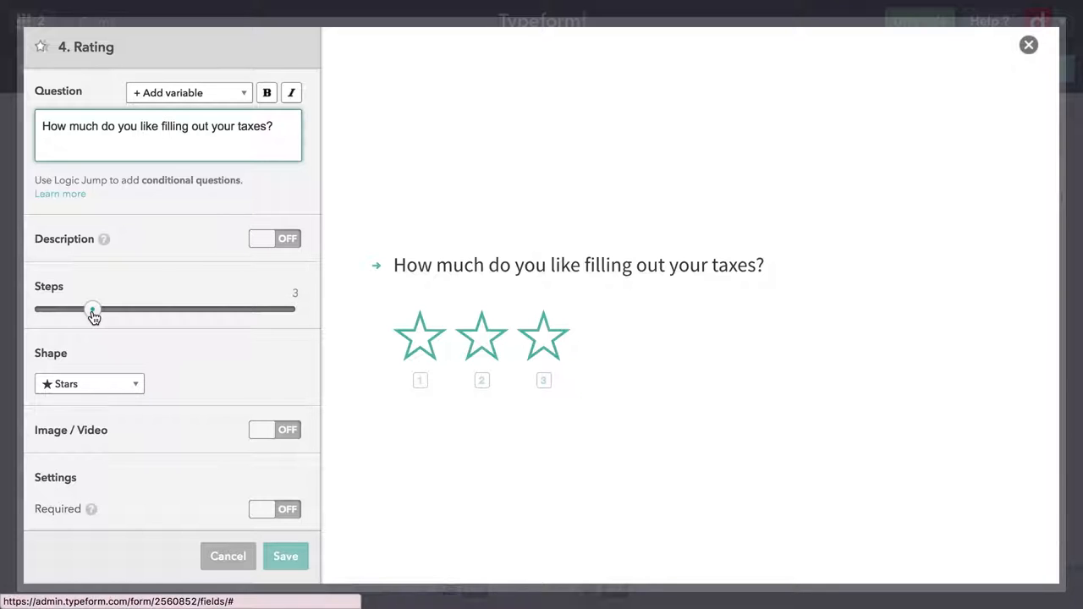
- Set the taxes rating to 1 step with the Pencils shape and save it
{"action": "left_click_drag", "start_coordinate": [93, 309], "coordinate": [36, 308]}
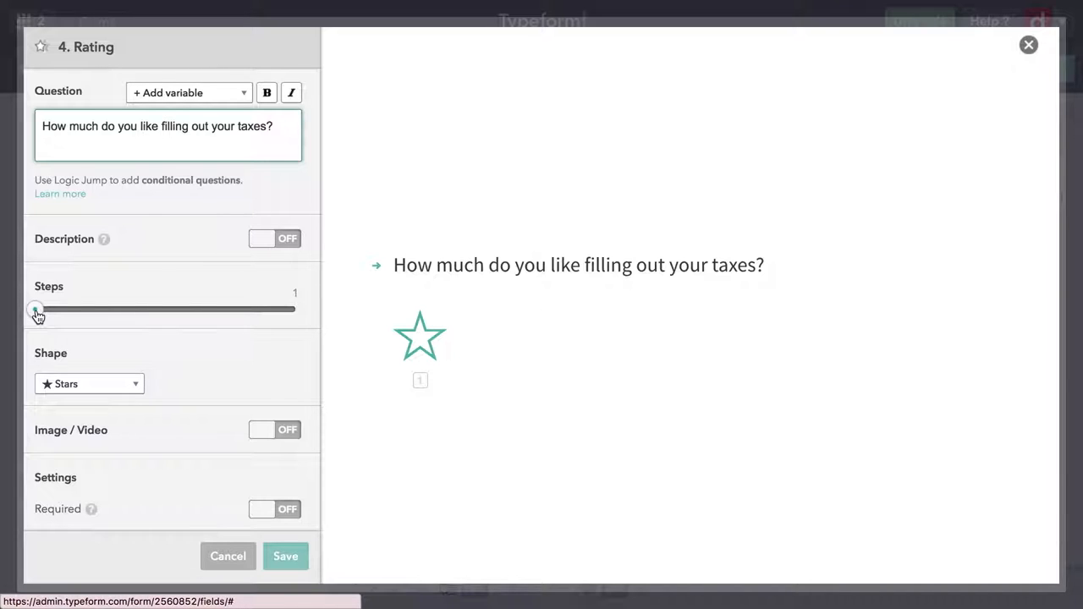
{"action": "left_click", "coordinate": [88, 383]}
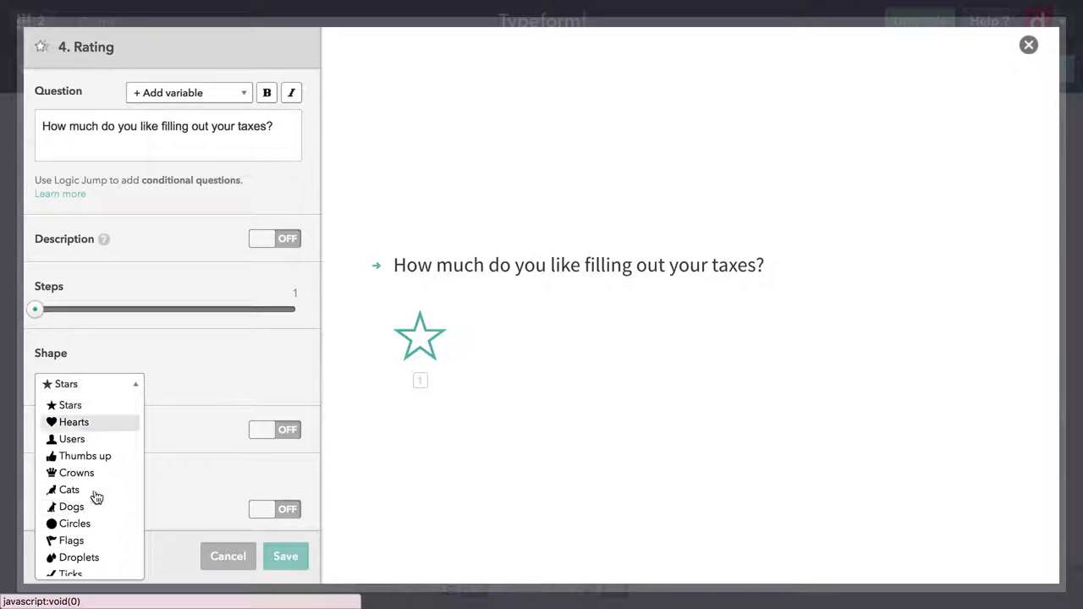
{"action": "scroll", "scroll_direction": "down", "scroll_amount": 3}
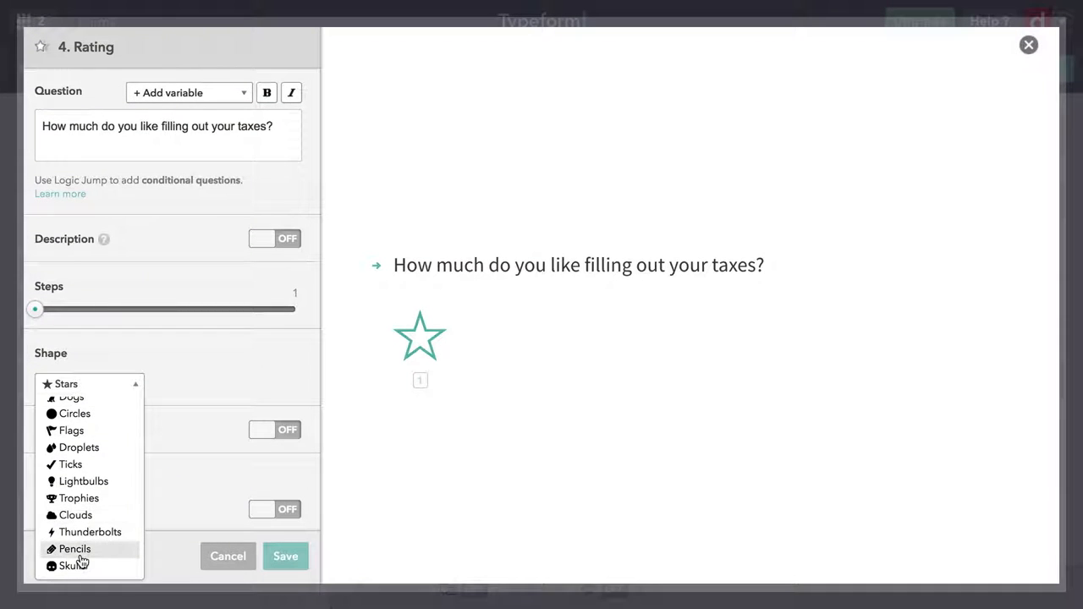
{"action": "left_click", "coordinate": [74, 548]}
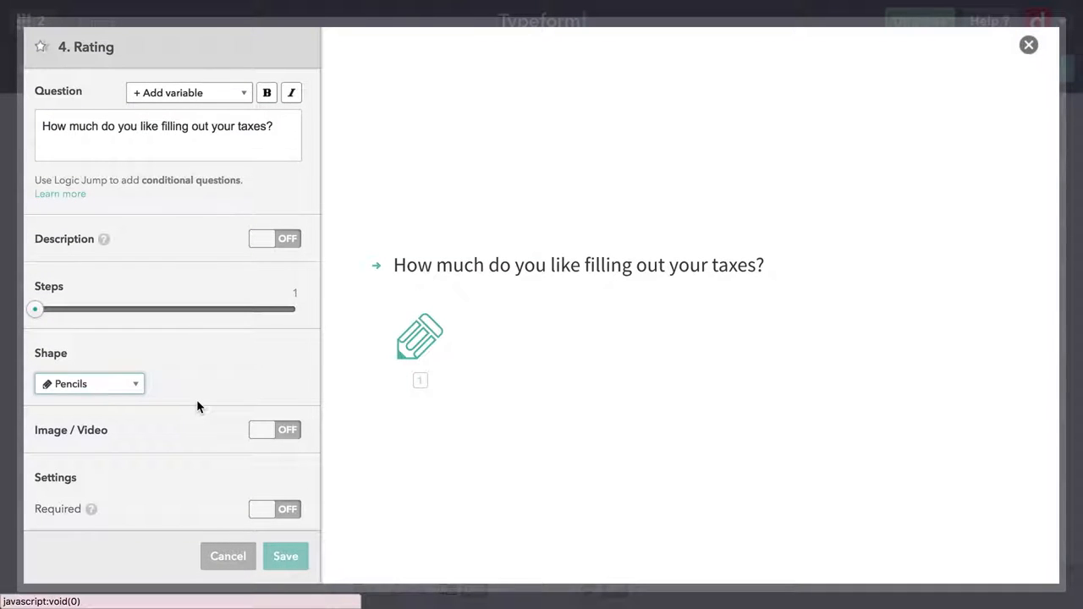
{"action": "mouse_move", "coordinate": [286, 557]}
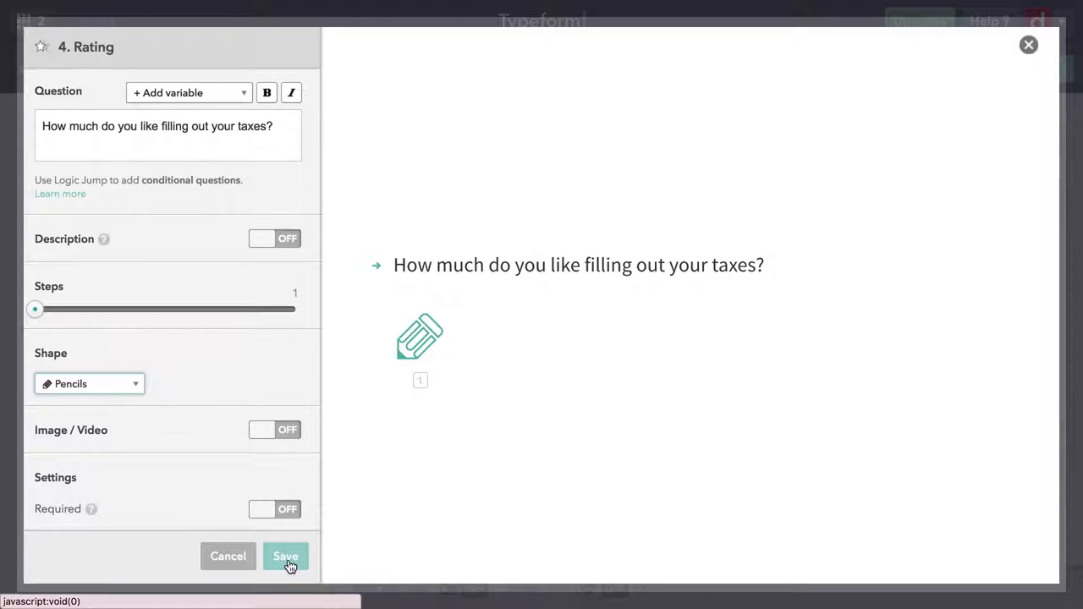
{"action": "left_click", "coordinate": [286, 556]}
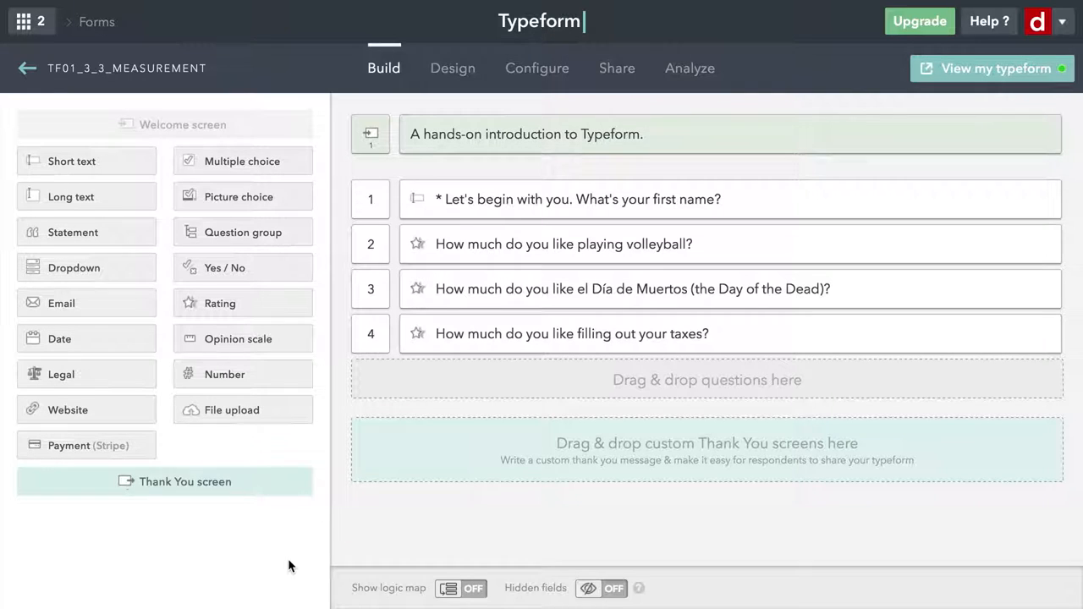
{"action": "mouse_move", "coordinate": [273, 558]}
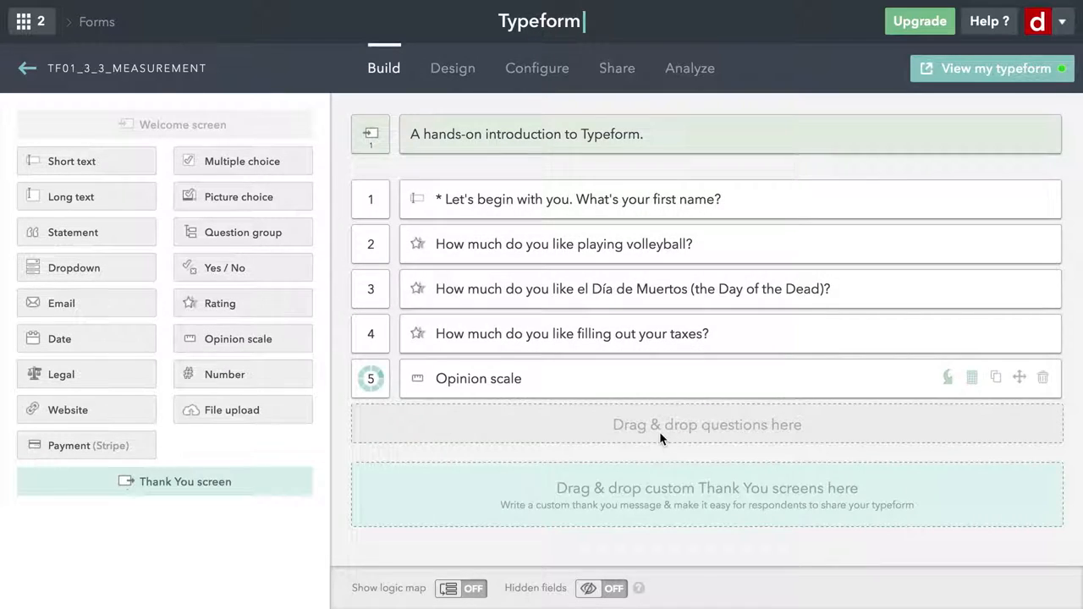
- Open the newly added opinion scale question 5 in the editor
{"action": "left_click", "coordinate": [478, 378]}
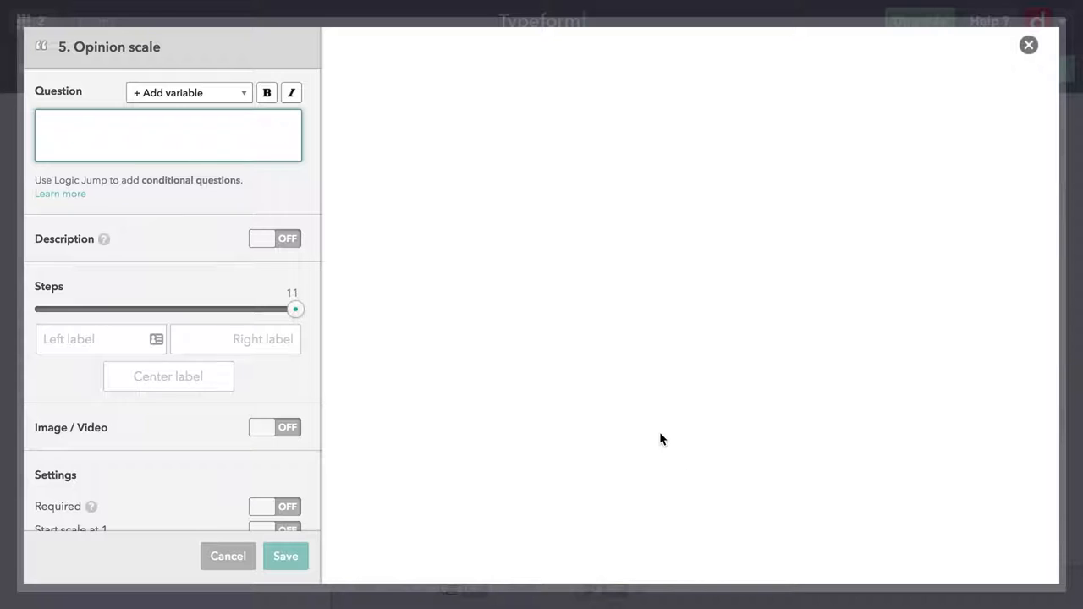
- Enter the Miuccia Prada familiarity question, keeping the scale at 11 steps (0–10)
{"action": "left_click", "coordinate": [168, 135]}
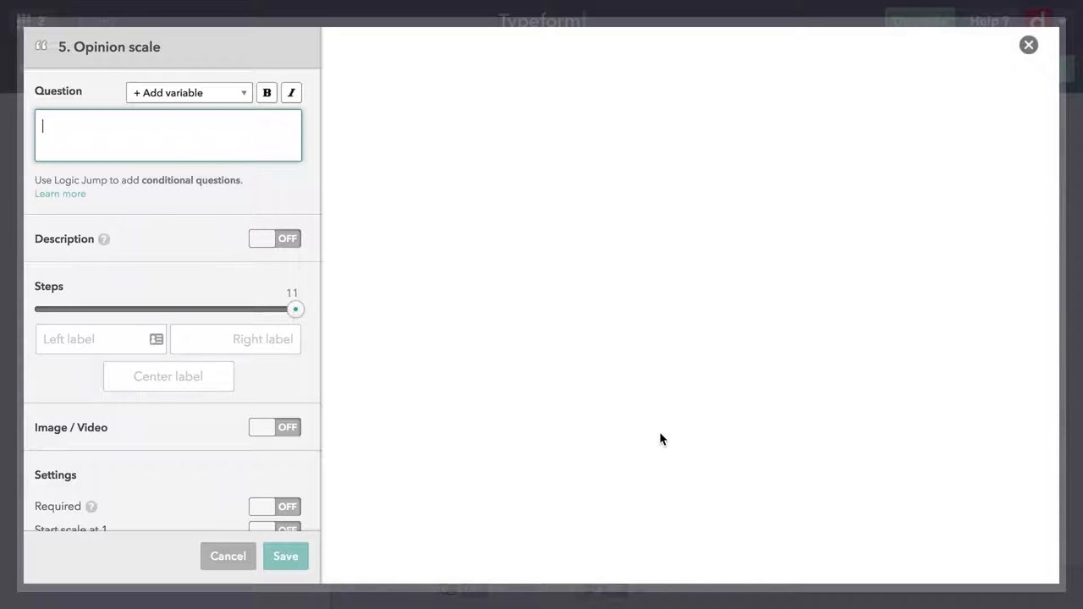
{"action": "mouse_move", "coordinate": [197, 127]}
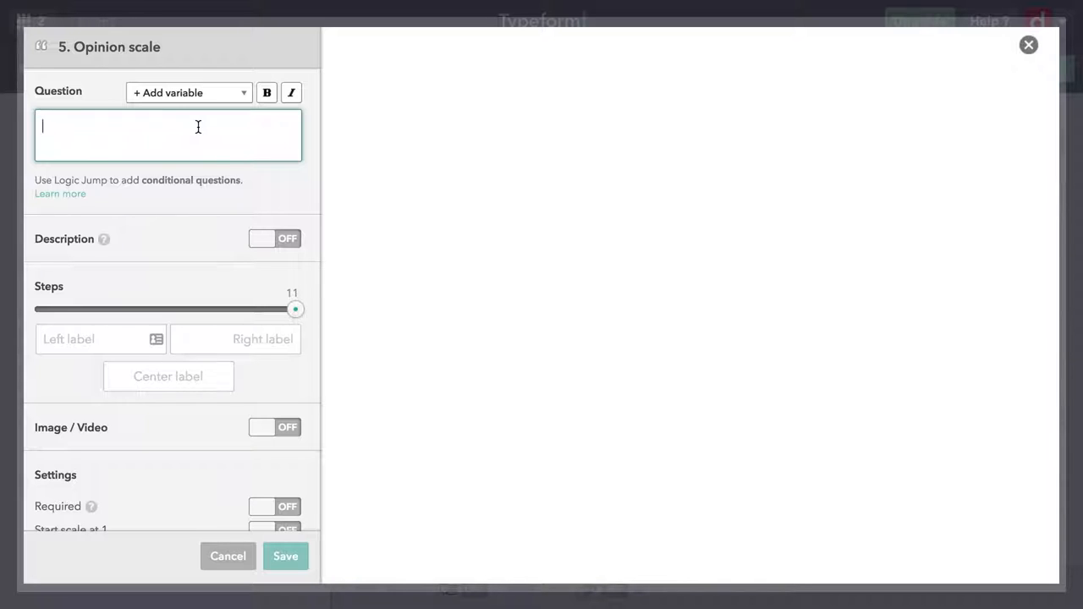
{"action": "type", "text": "How familiar are you with the fashion designer Miuccia Prada?"}
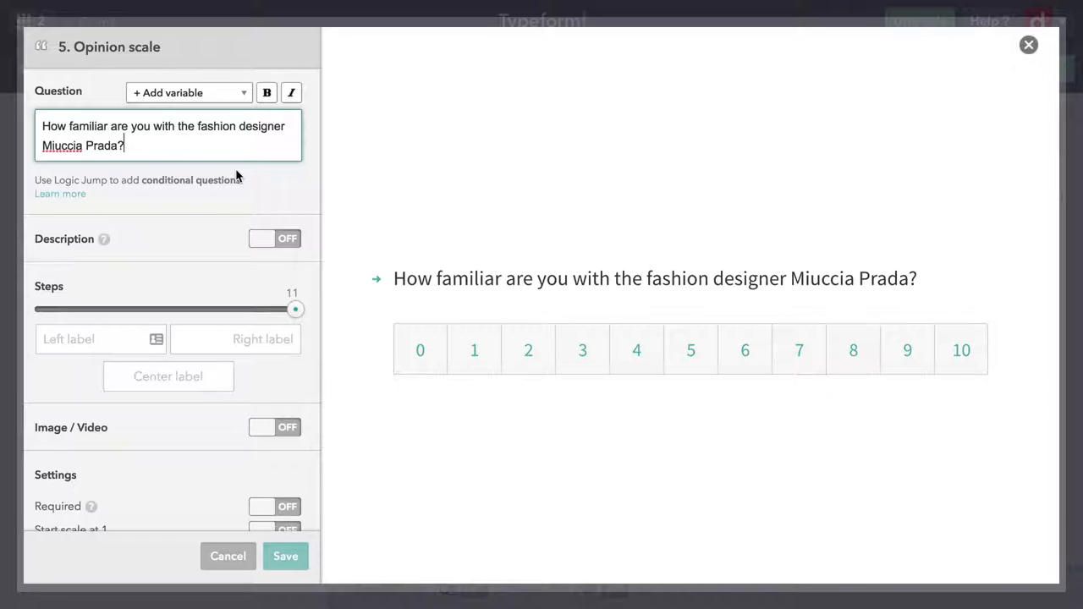
{"action": "mouse_move", "coordinate": [226, 246]}
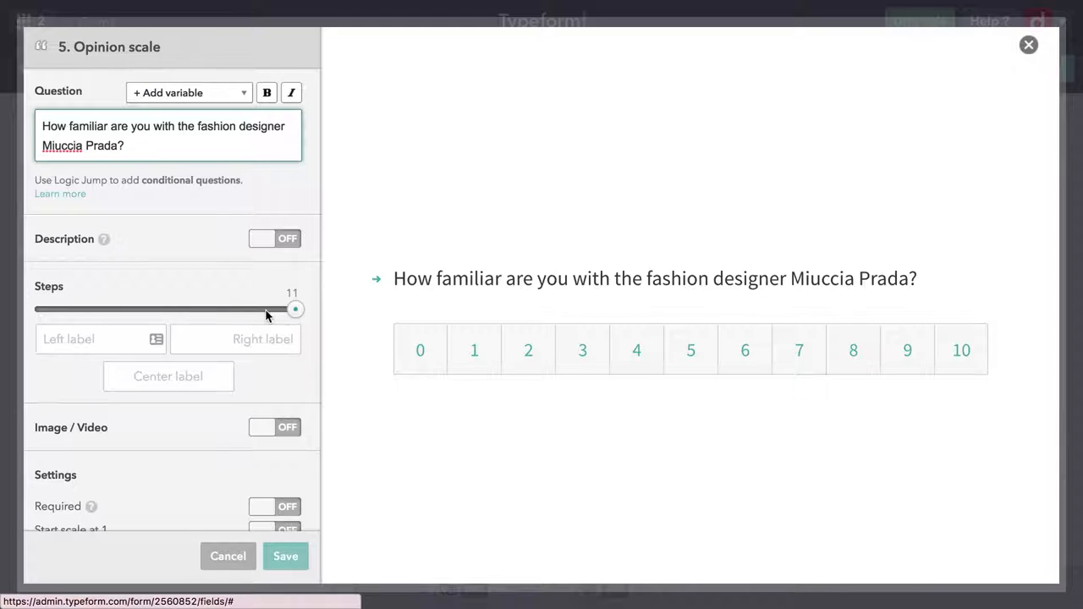
{"action": "left_click_drag", "start_coordinate": [294, 309], "coordinate": [165, 308]}
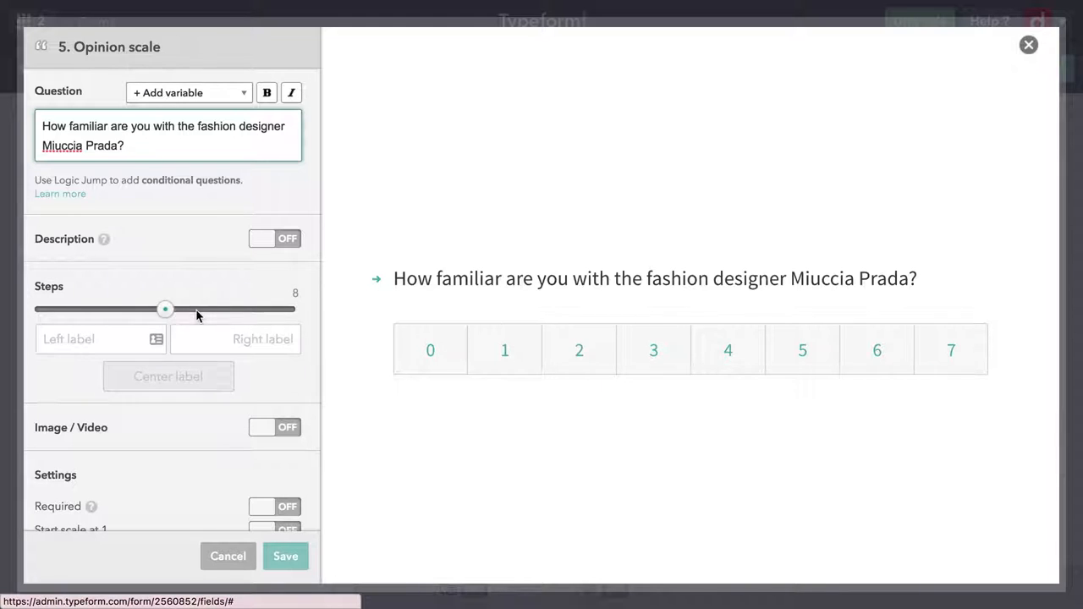
{"action": "left_click_drag", "start_coordinate": [165, 309], "coordinate": [294, 309]}
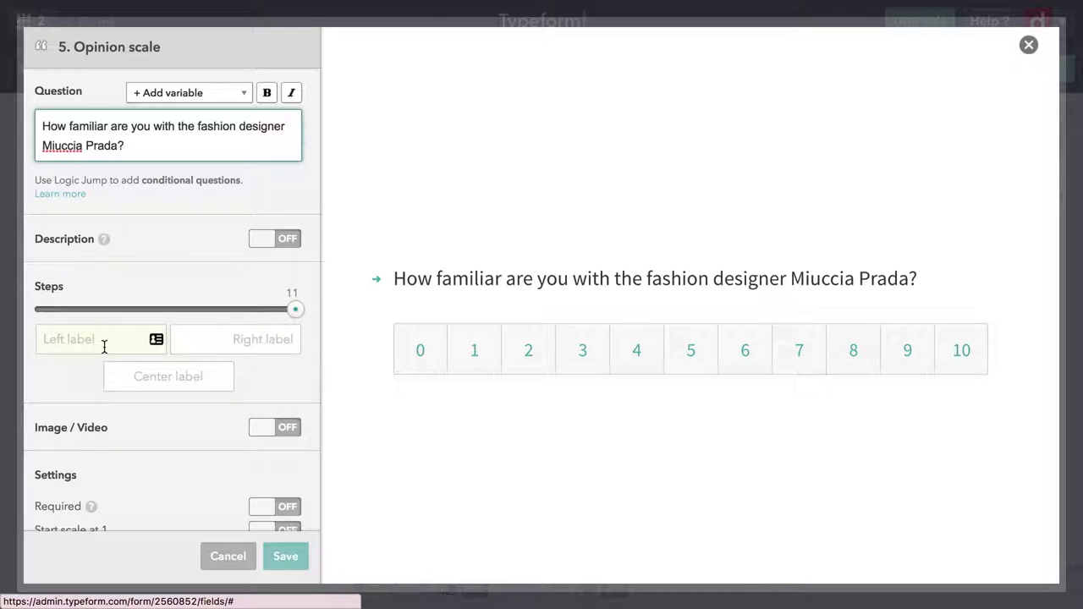
- Label the scale ends 'Not at all' and 'Completely', trying then removing a 'Center' label
{"action": "left_click", "coordinate": [91, 339]}
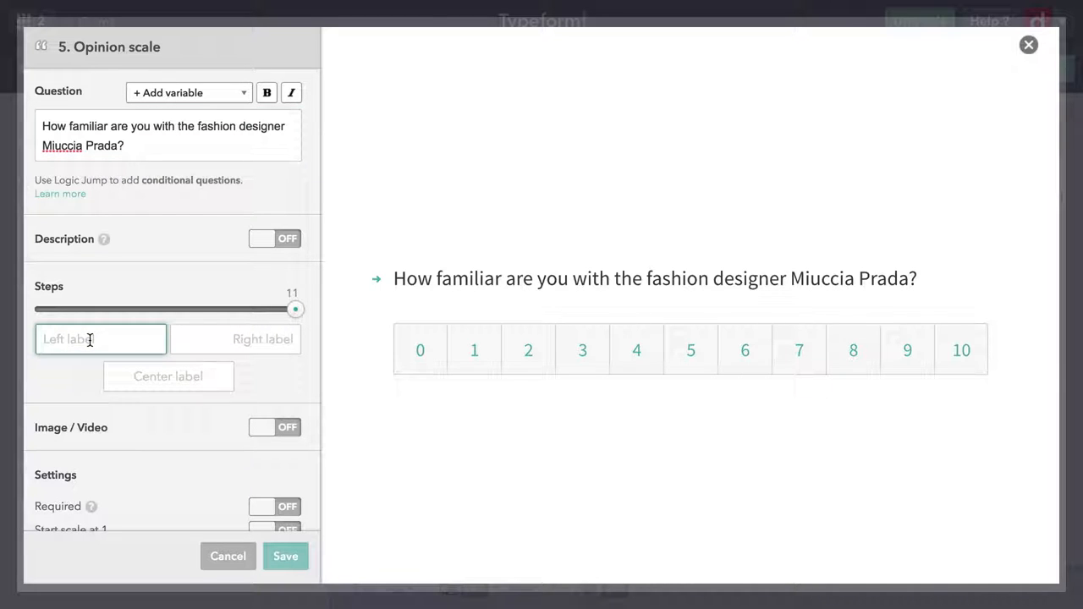
{"action": "type", "text": "Not at all"}
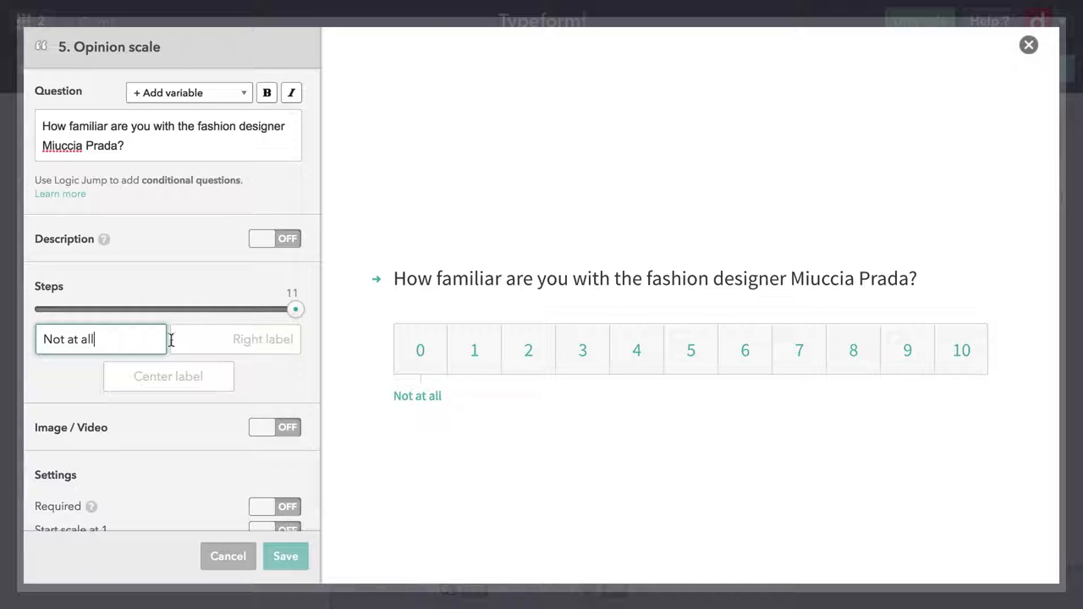
{"action": "left_click", "coordinate": [246, 340]}
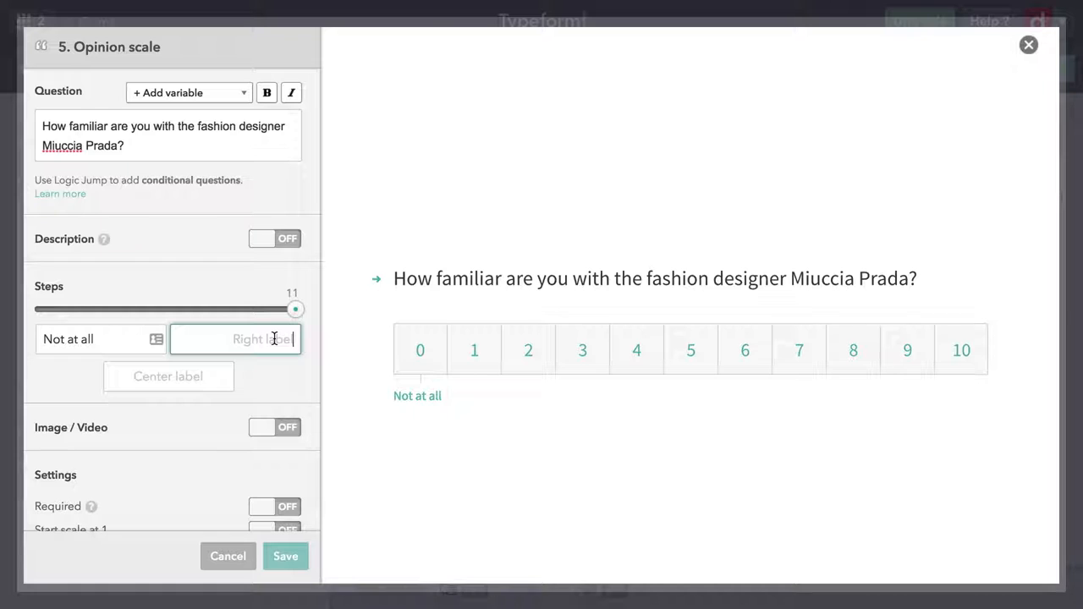
{"action": "type", "text": "Completely"}
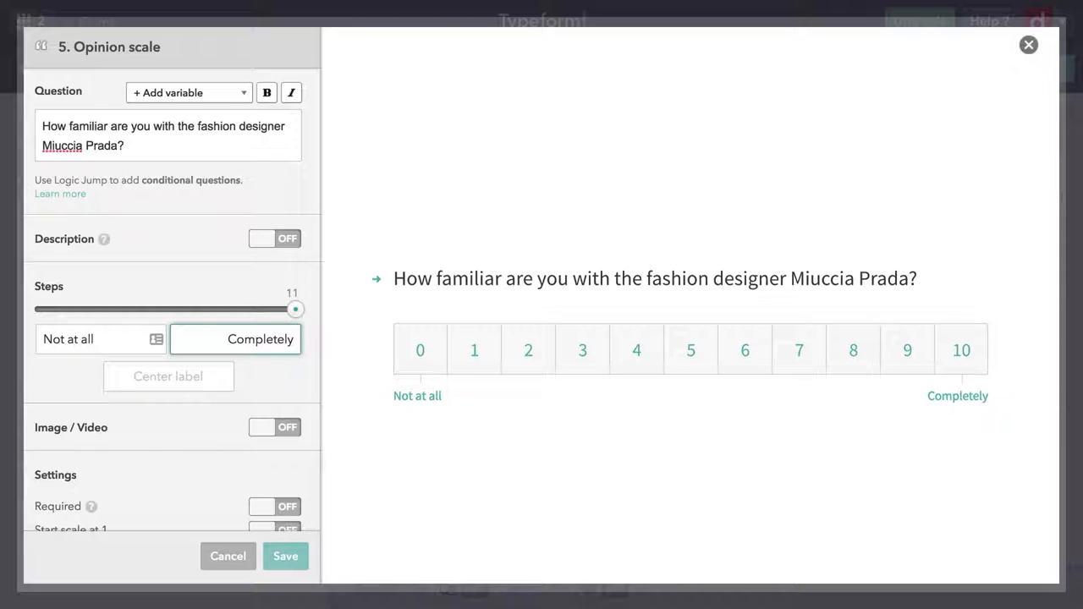
{"action": "left_click", "coordinate": [168, 377]}
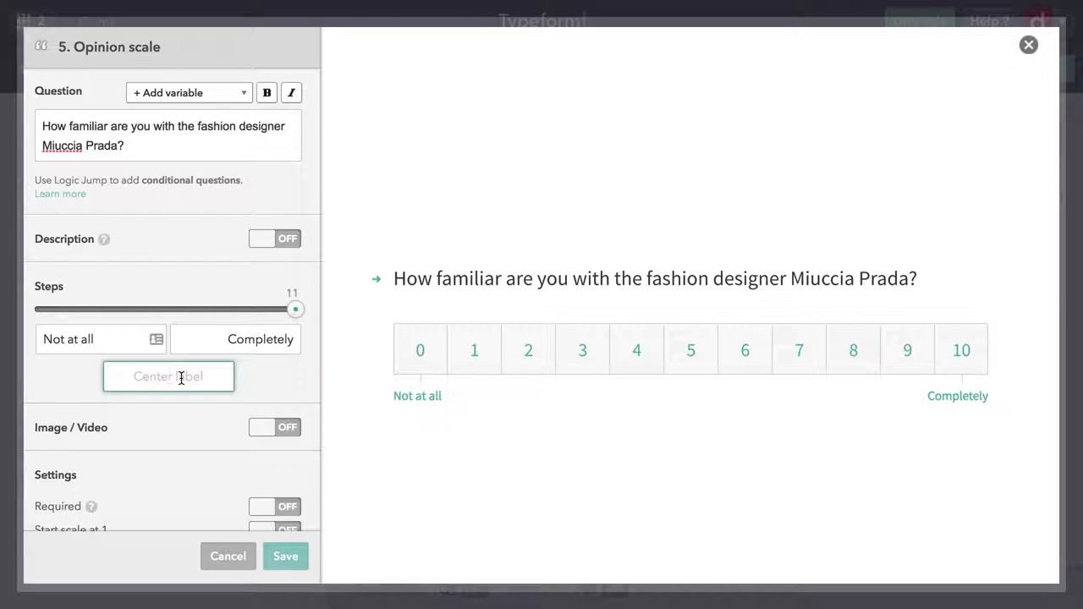
{"action": "type", "text": "Center"}
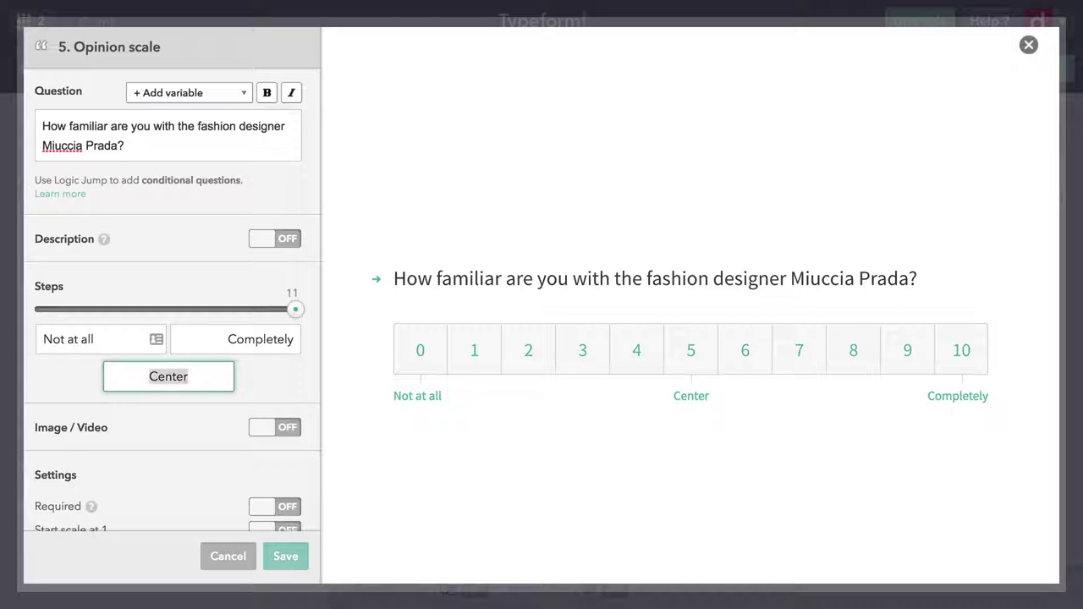
{"action": "left_click", "coordinate": [167, 376]}
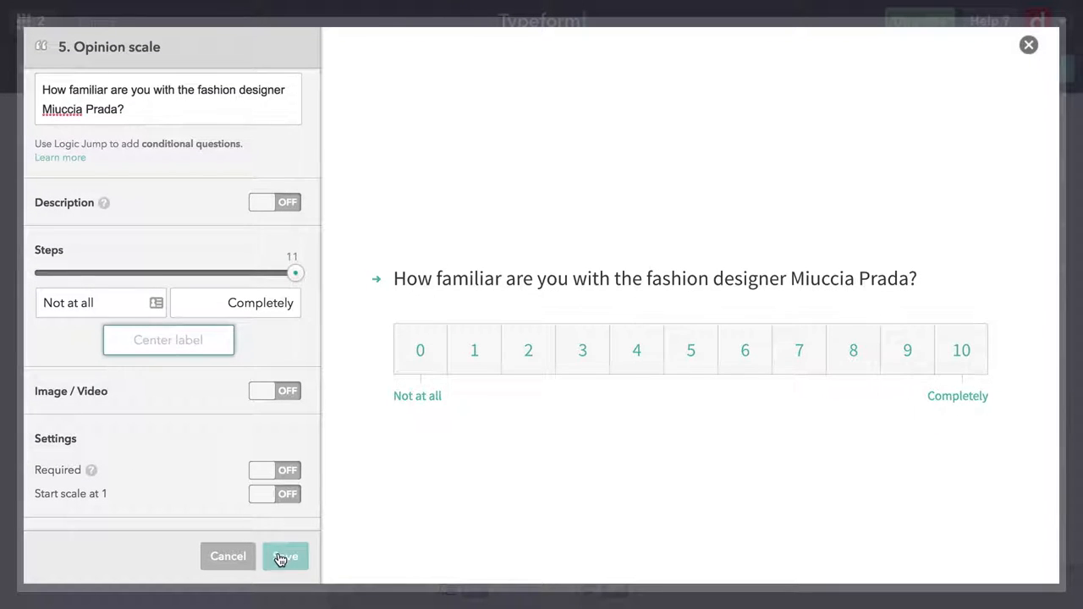
- Save the Miuccia Prada question and drag a new Opinion scale block below question 5
{"action": "left_click", "coordinate": [285, 556]}
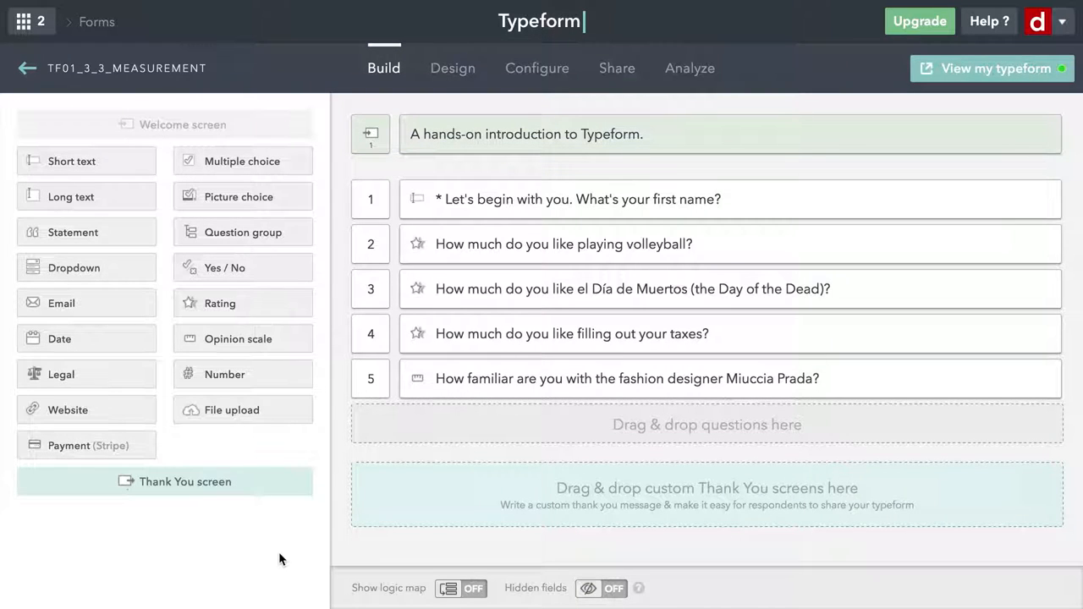
{"action": "mouse_move", "coordinate": [208, 346]}
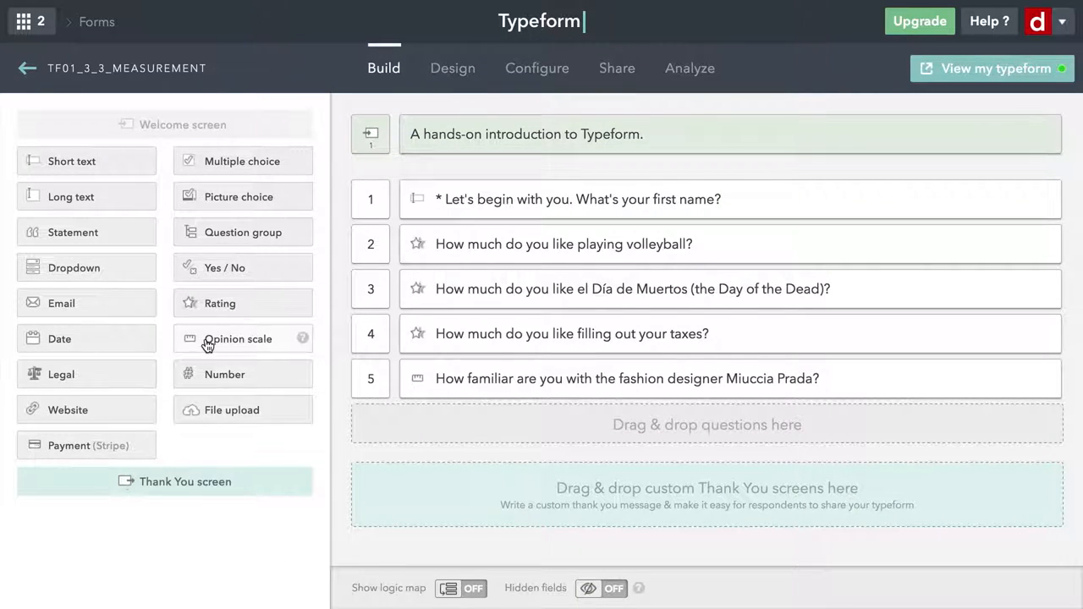
{"action": "left_click_drag", "start_coordinate": [238, 338], "coordinate": [440, 413]}
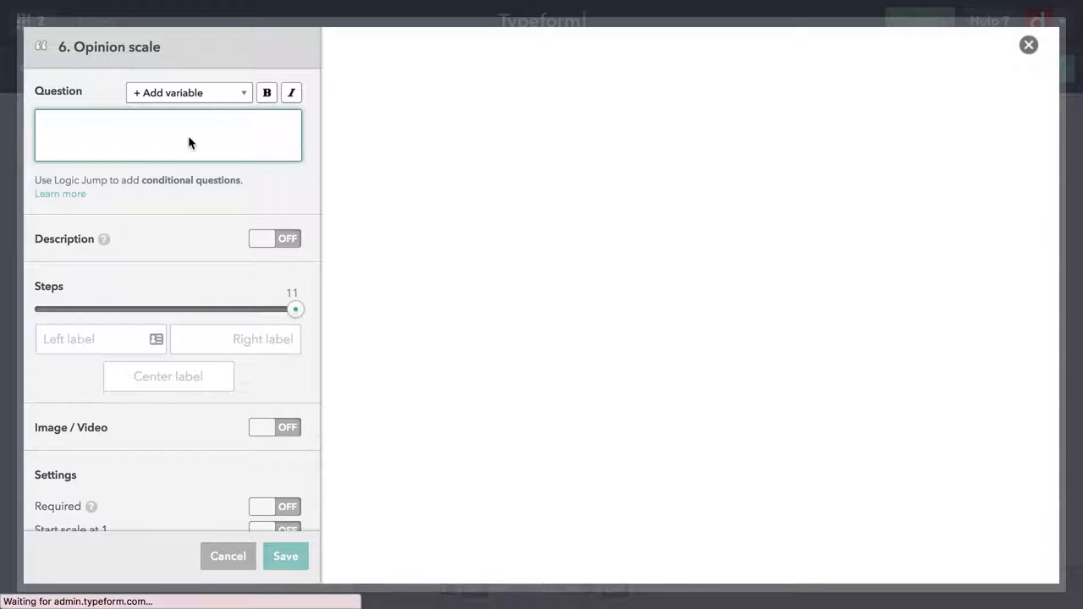
- Ask for agreement with 'I enjoy working with data.' and set the scale to five steps
{"action": "left_click", "coordinate": [170, 125]}
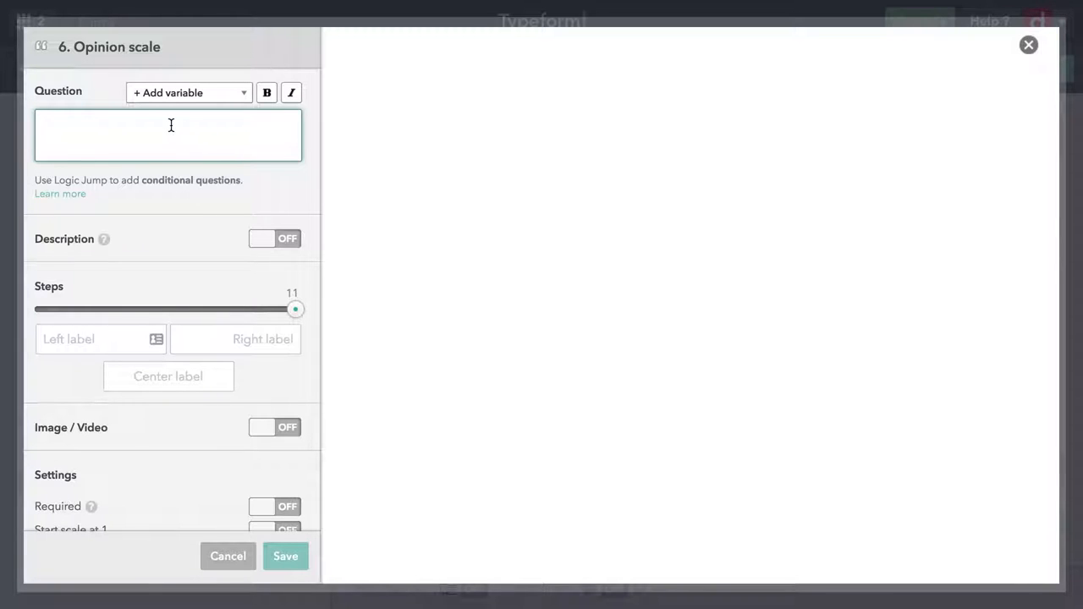
{"action": "type", "text": "Please rate your agreement with this statement: \"I enjoy working with data.\""}
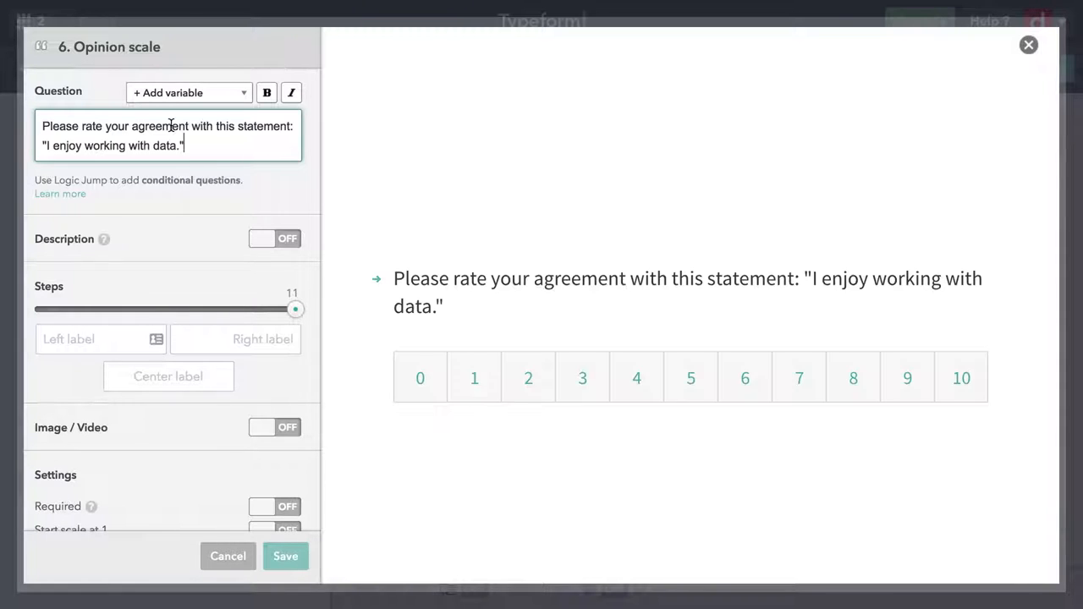
{"action": "mouse_move", "coordinate": [245, 170]}
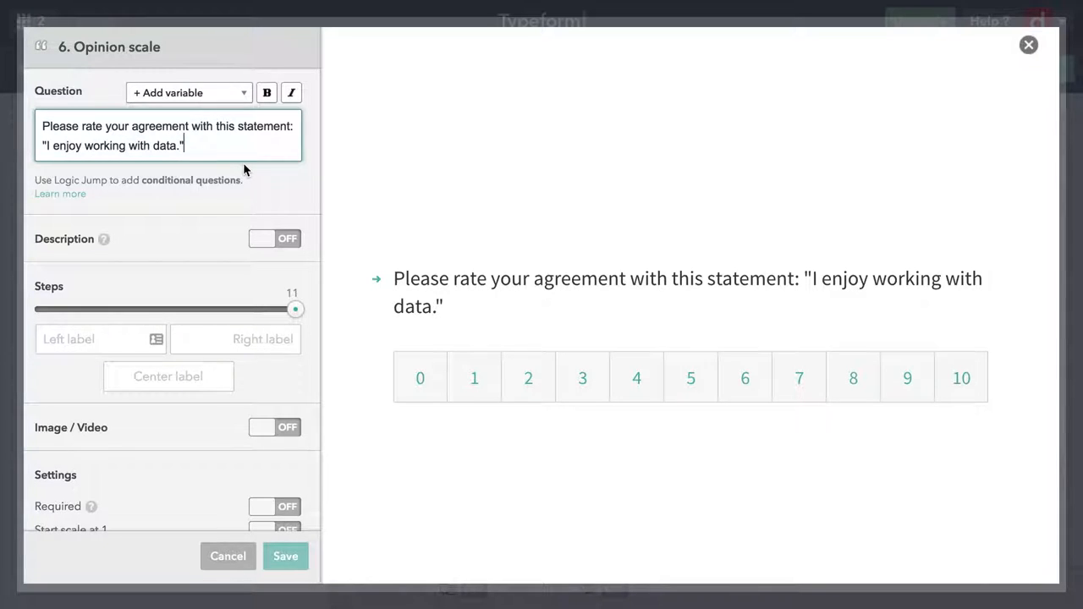
{"action": "mouse_move", "coordinate": [245, 308]}
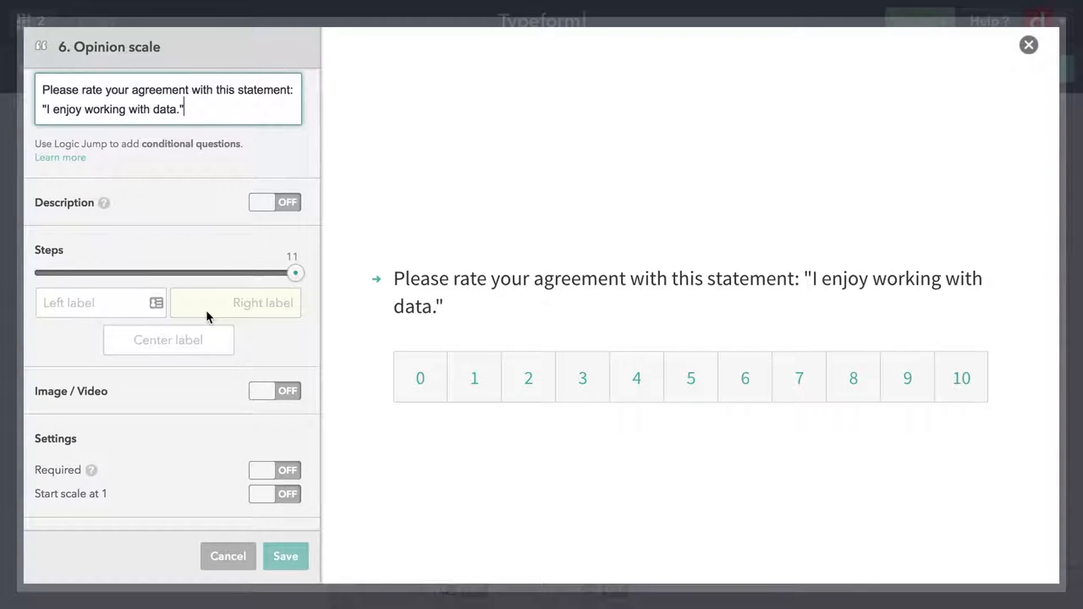
{"action": "mouse_move", "coordinate": [142, 277]}
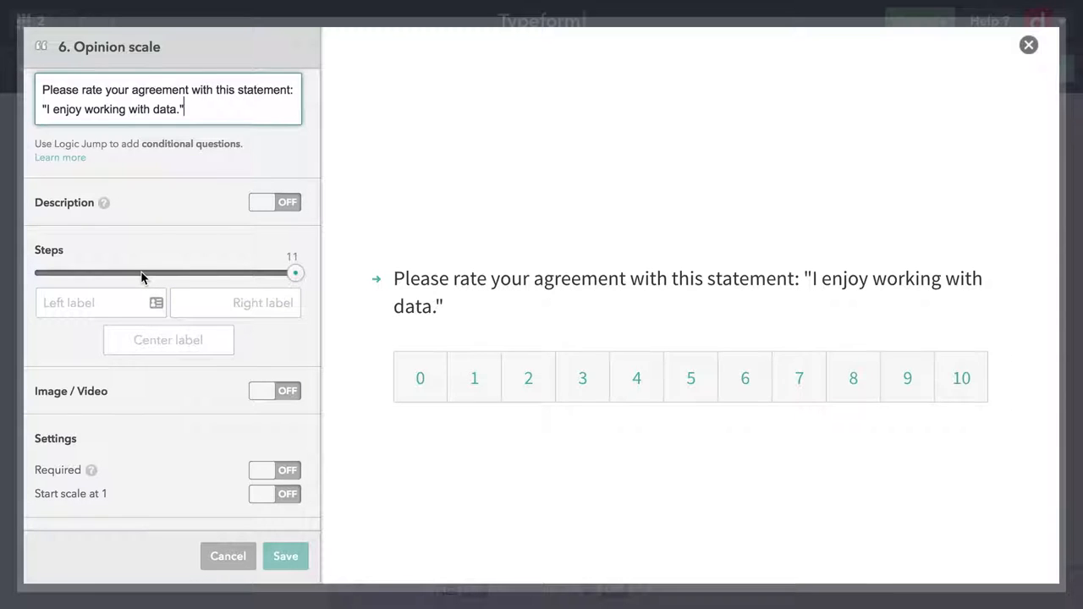
{"action": "left_click_drag", "start_coordinate": [295, 273], "coordinate": [121, 272]}
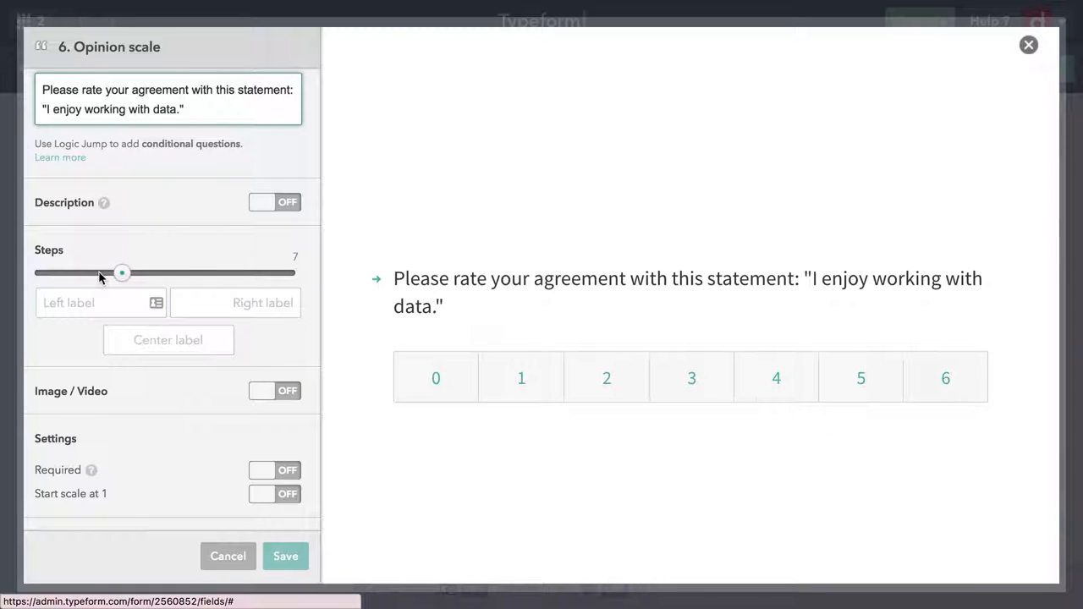
{"action": "left_click_drag", "start_coordinate": [122, 272], "coordinate": [78, 273]}
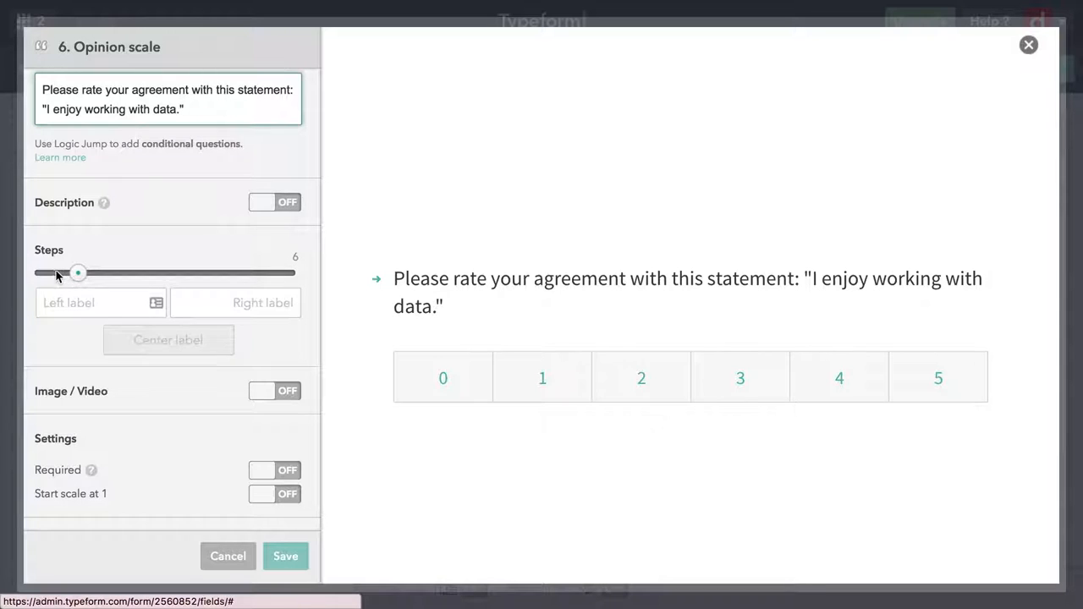
{"action": "left_click_drag", "start_coordinate": [78, 272], "coordinate": [35, 273]}
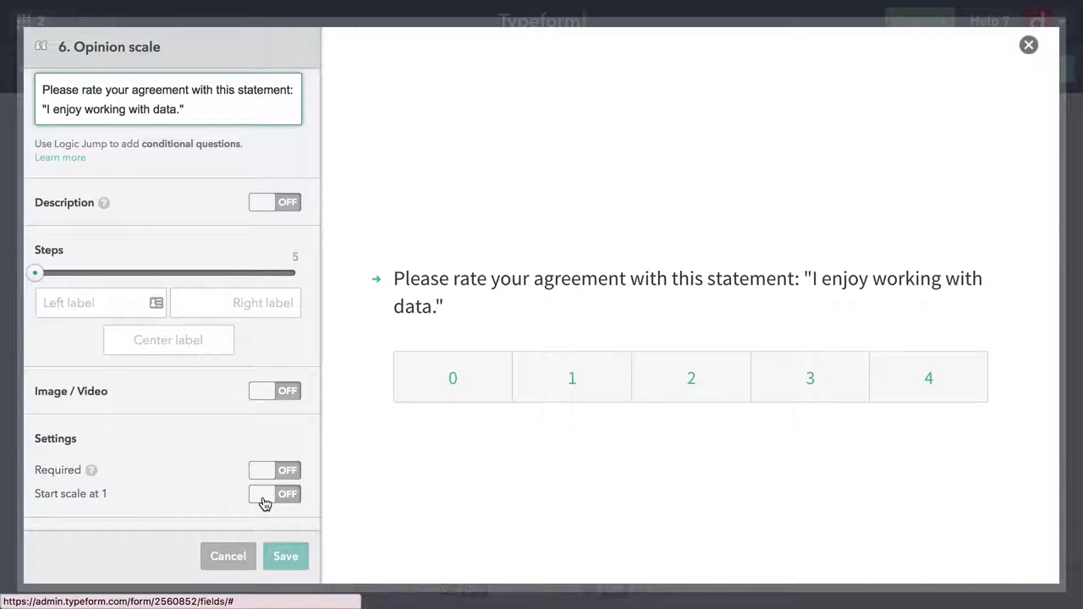
- Start the scale at 1 and label its left end 'Strongly Disagree'
{"action": "left_click", "coordinate": [274, 494]}
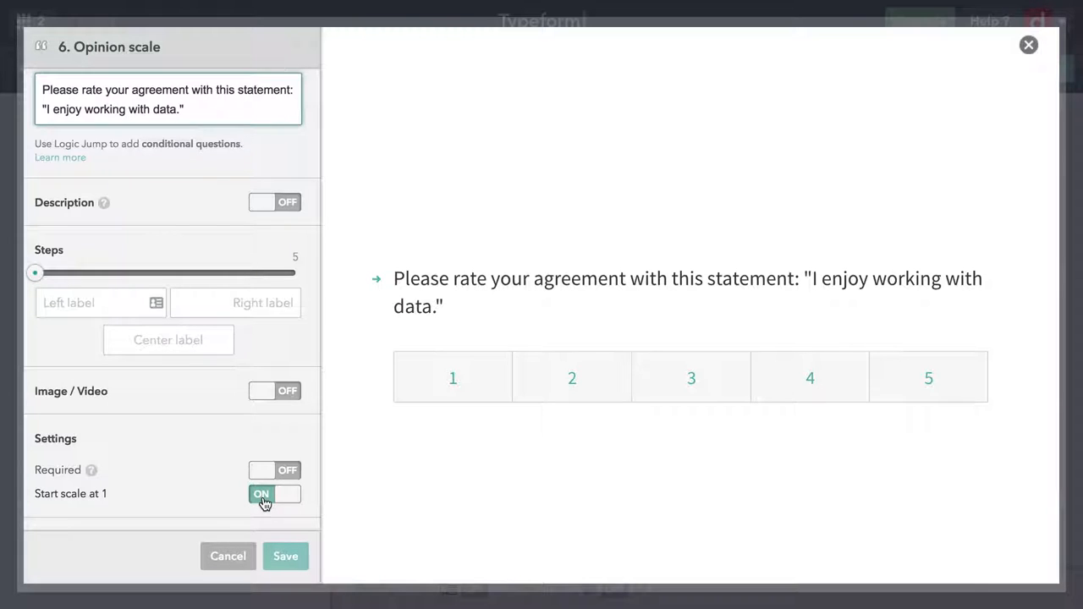
{"action": "mouse_move", "coordinate": [101, 357]}
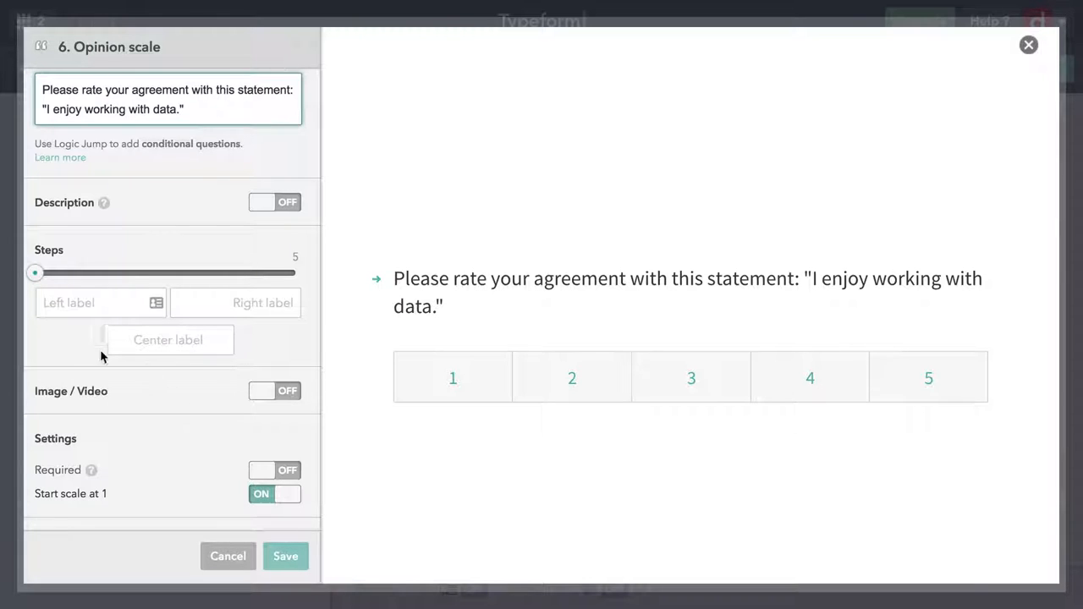
{"action": "type", "text": "S"}
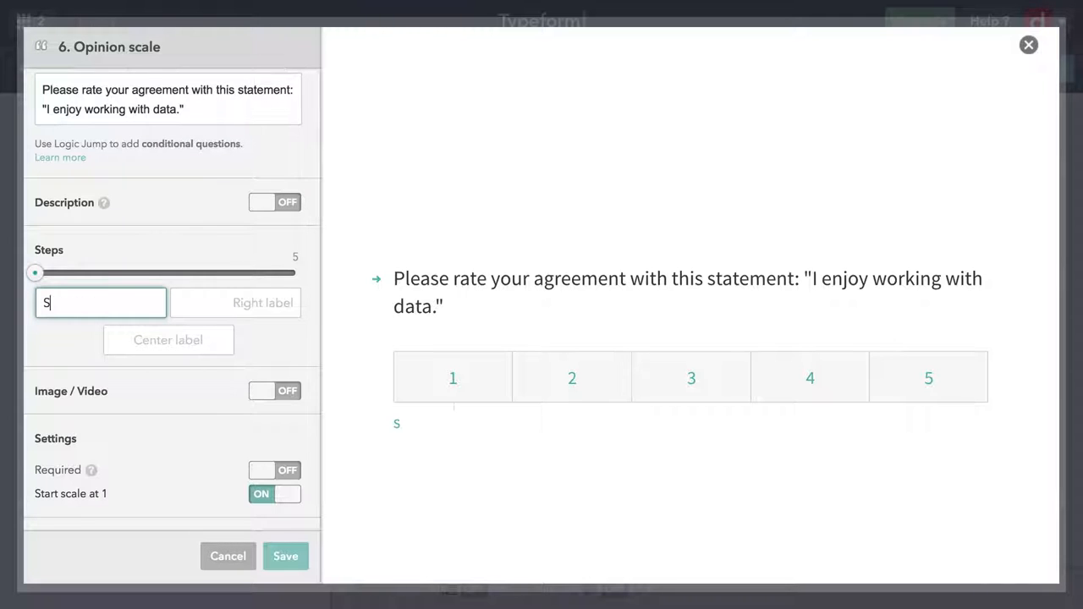
{"action": "type", "text": "trongly"}
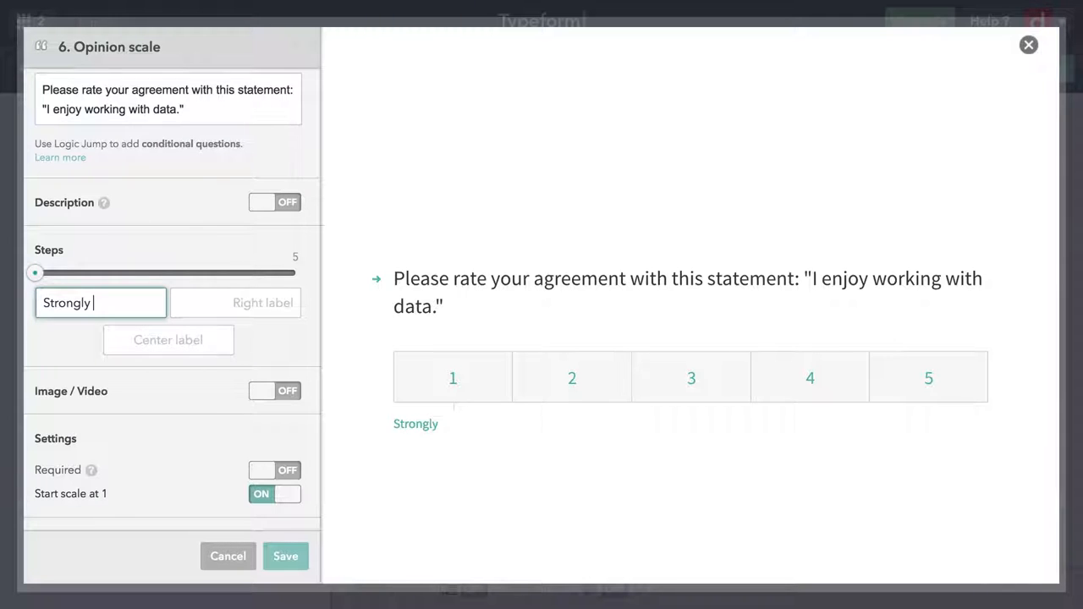
{"action": "type", "text": "Disagree"}
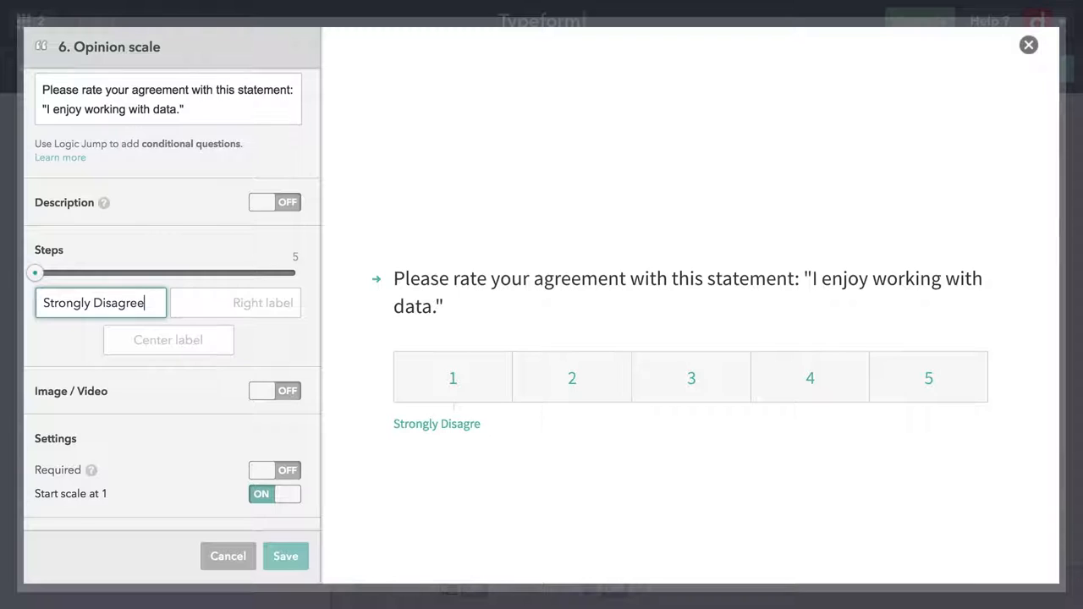
{"action": "type", "text": "e"}
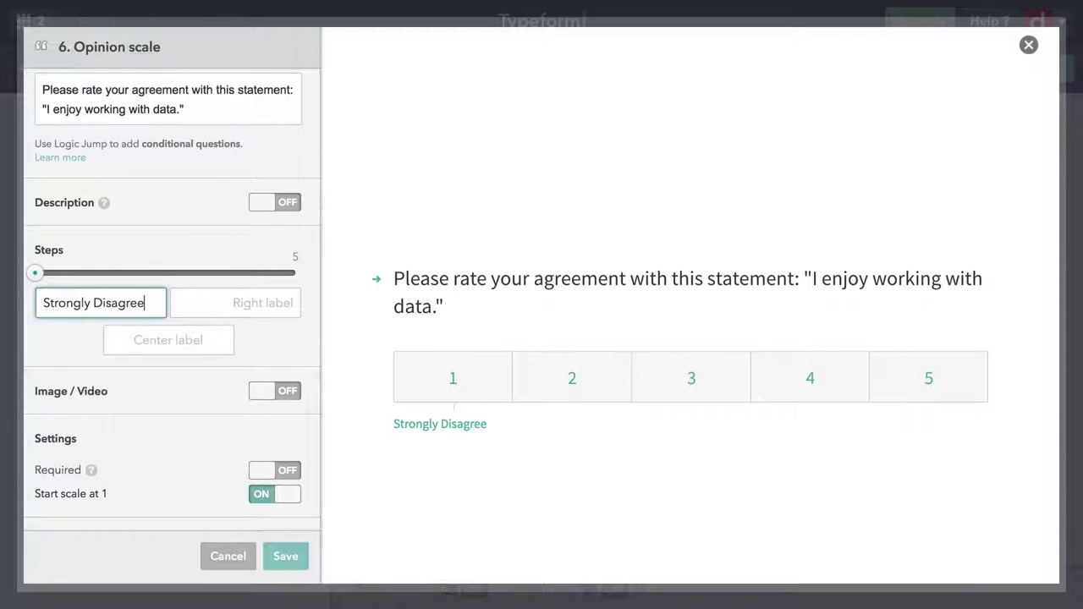
- Label the right end 'Strongly Agree' and the center 'Neutral', then save the question
{"action": "left_click", "coordinate": [235, 303]}
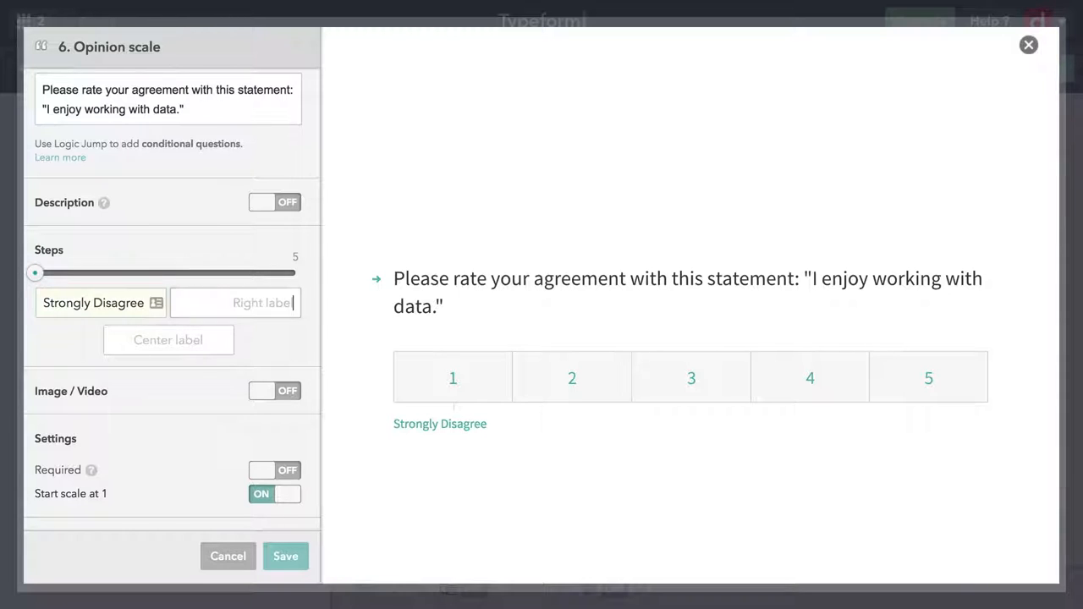
{"action": "type", "text": "Strongly Agree"}
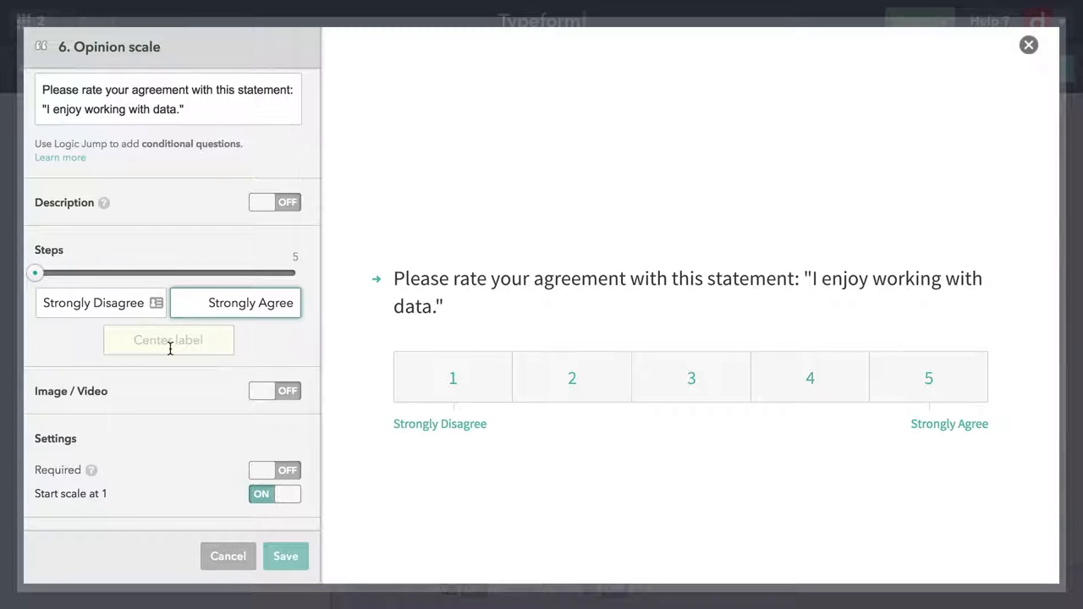
{"action": "left_click", "coordinate": [168, 340]}
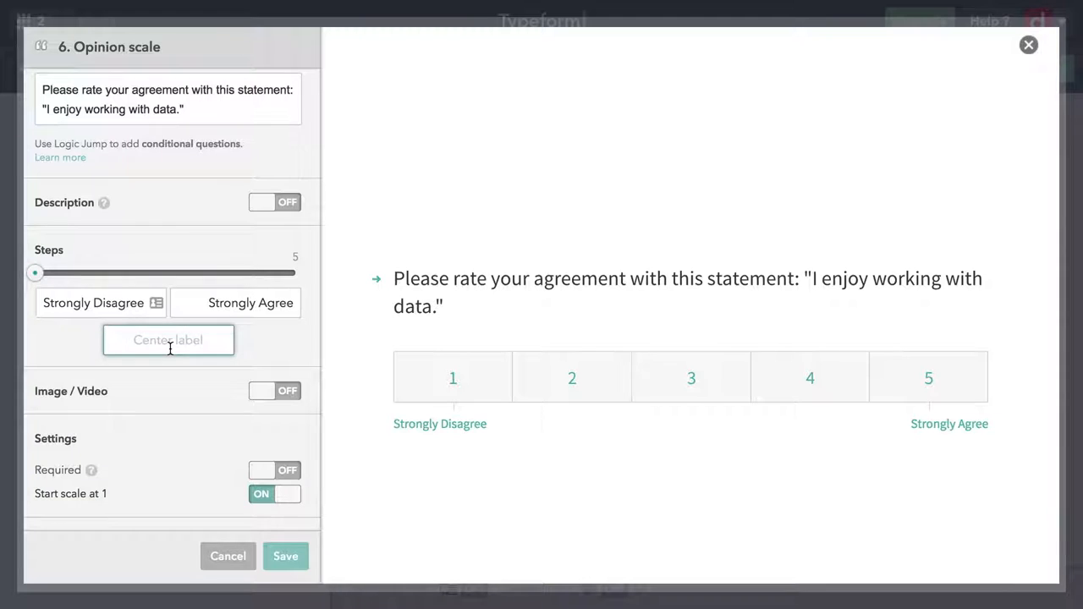
{"action": "type", "text": "Neutral"}
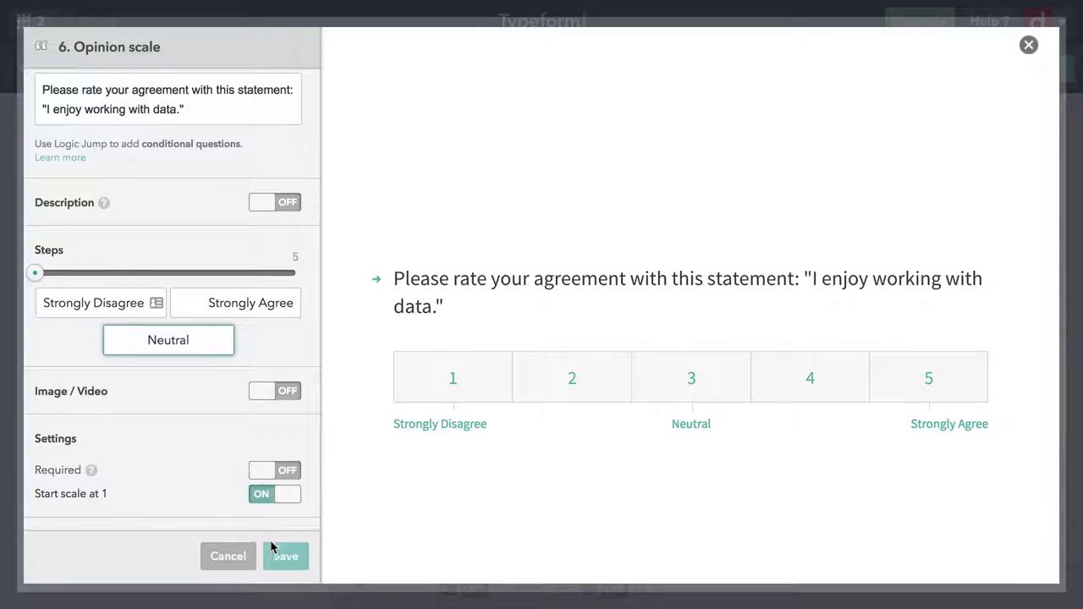
{"action": "left_click", "coordinate": [286, 557]}
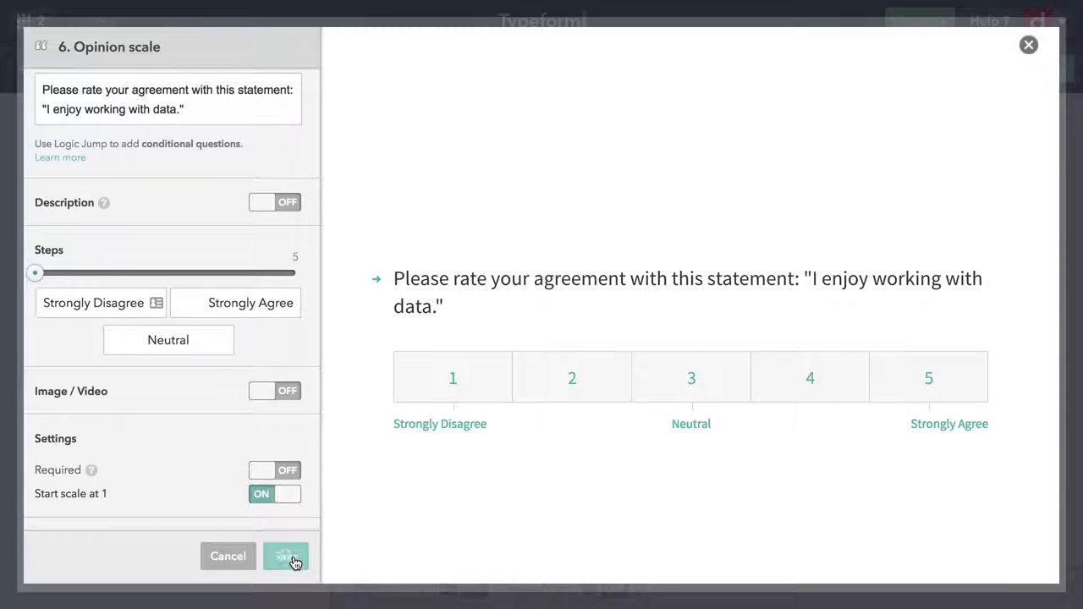
{"action": "left_click", "coordinate": [286, 556]}
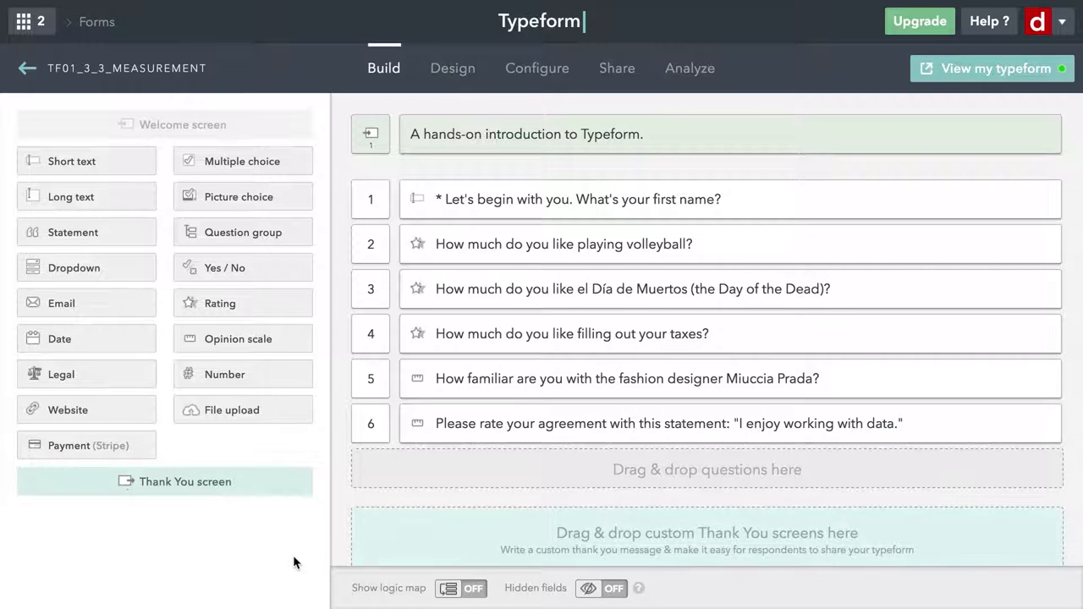
{"action": "mouse_move", "coordinate": [190, 381]}
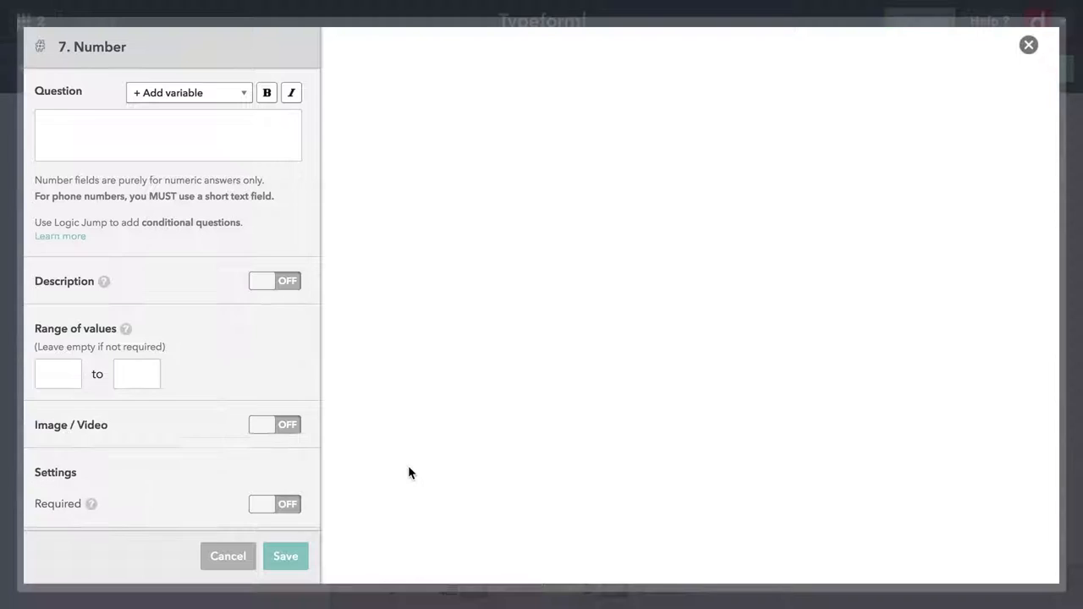
- Word the number question 'How many sides or faces does an Icosahedron have?'
{"action": "left_click", "coordinate": [167, 136]}
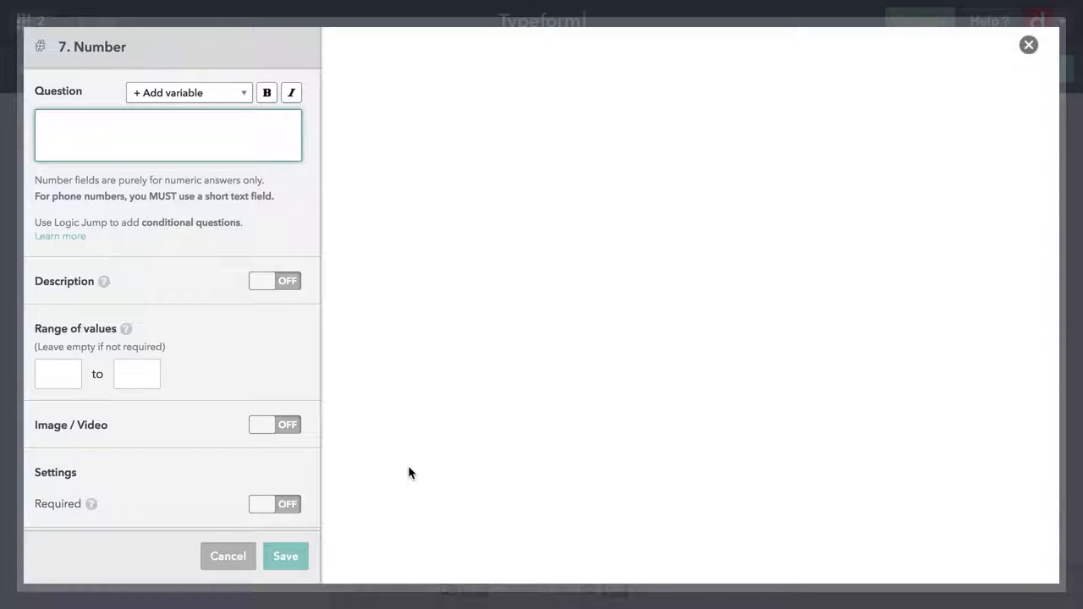
{"action": "left_click", "coordinate": [167, 134]}
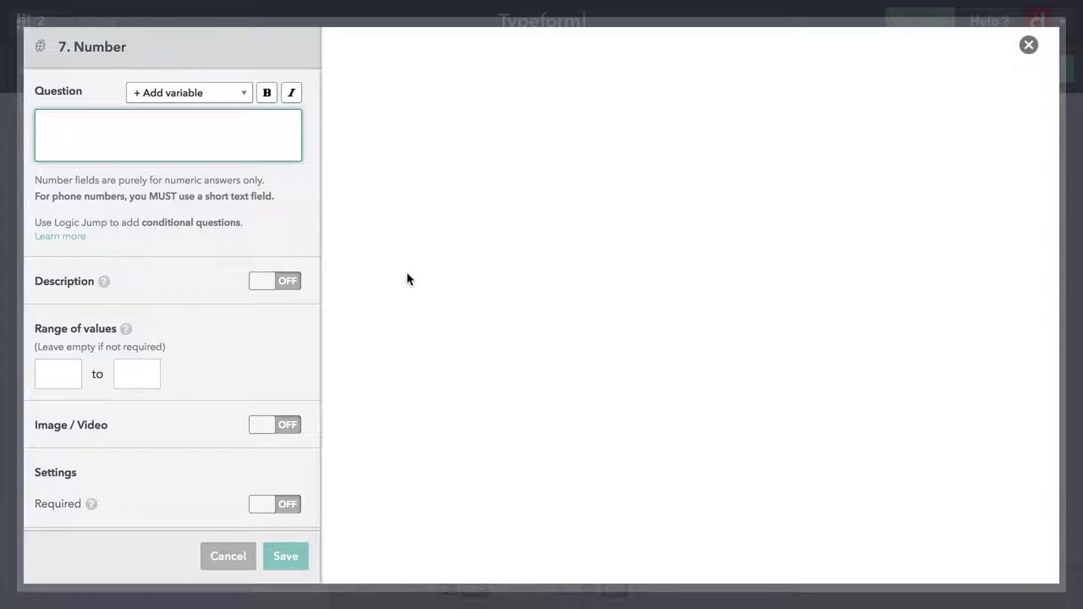
{"action": "left_click", "coordinate": [168, 134]}
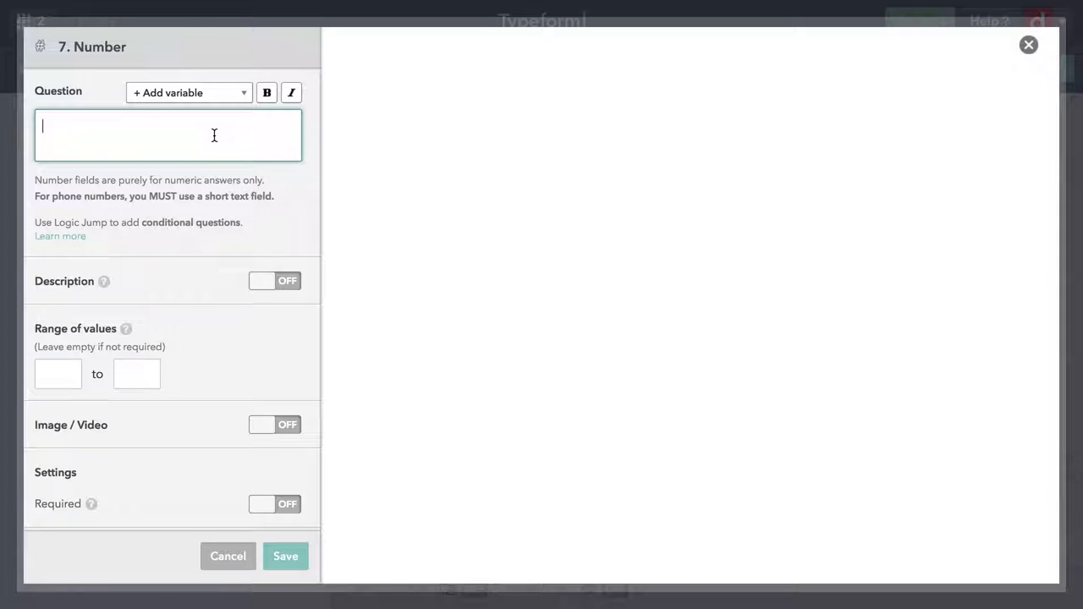
{"action": "type", "text": "How many sides or faces does an Icosahedron have?"}
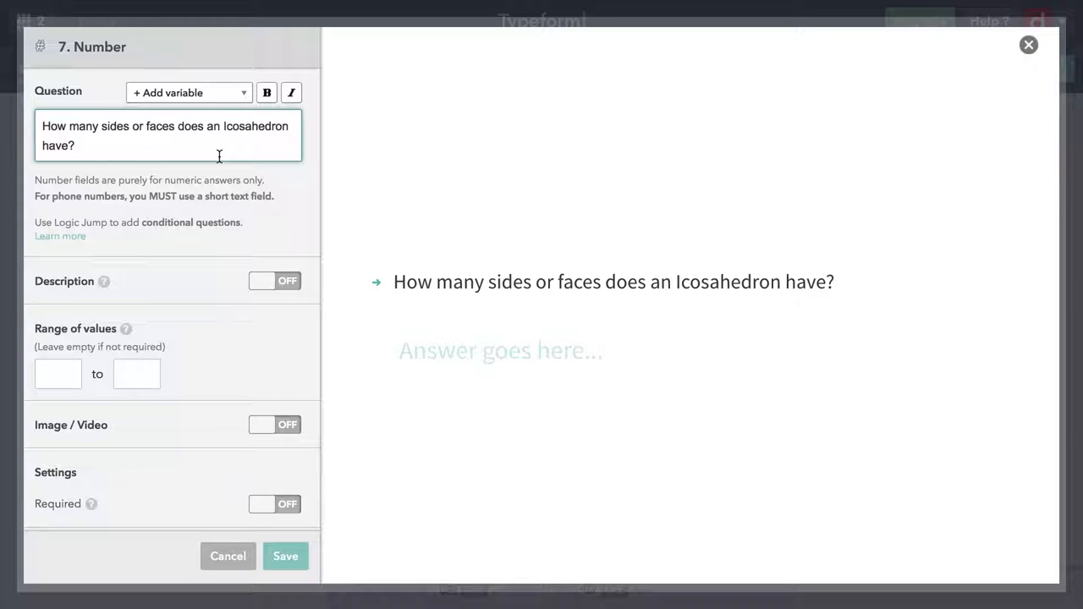
{"action": "mouse_move", "coordinate": [172, 282]}
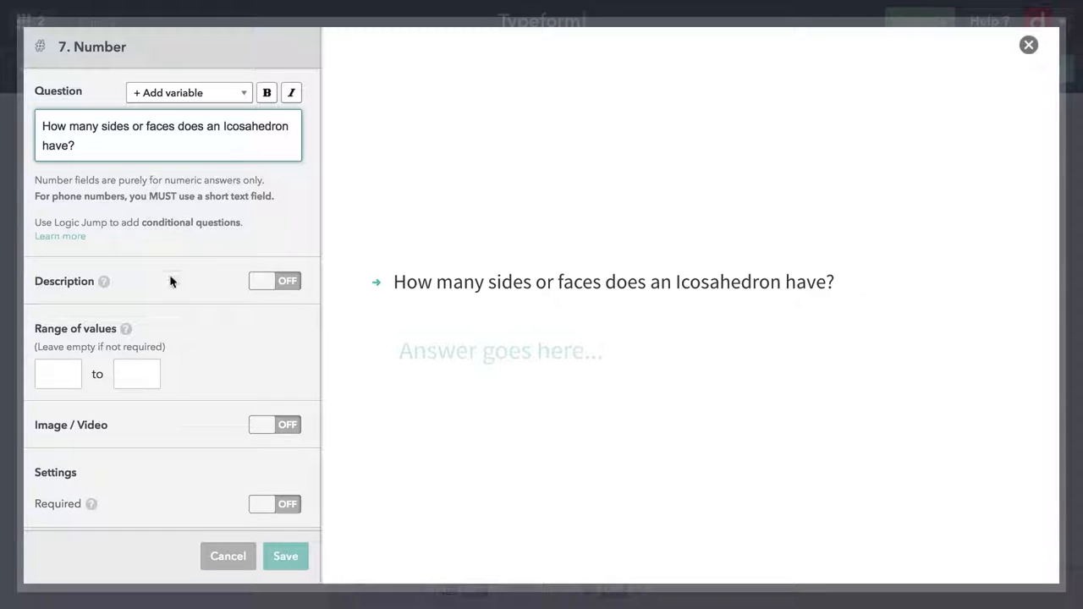
- Set the minimum accepted value to 3 and save the number question
{"action": "left_click", "coordinate": [57, 373]}
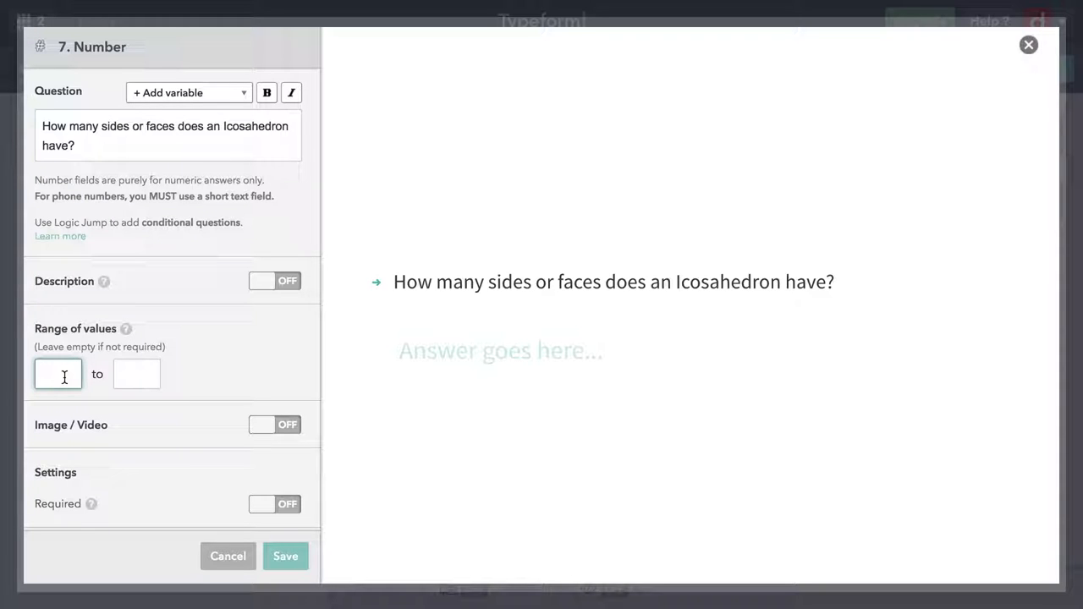
{"action": "left_click", "coordinate": [58, 374]}
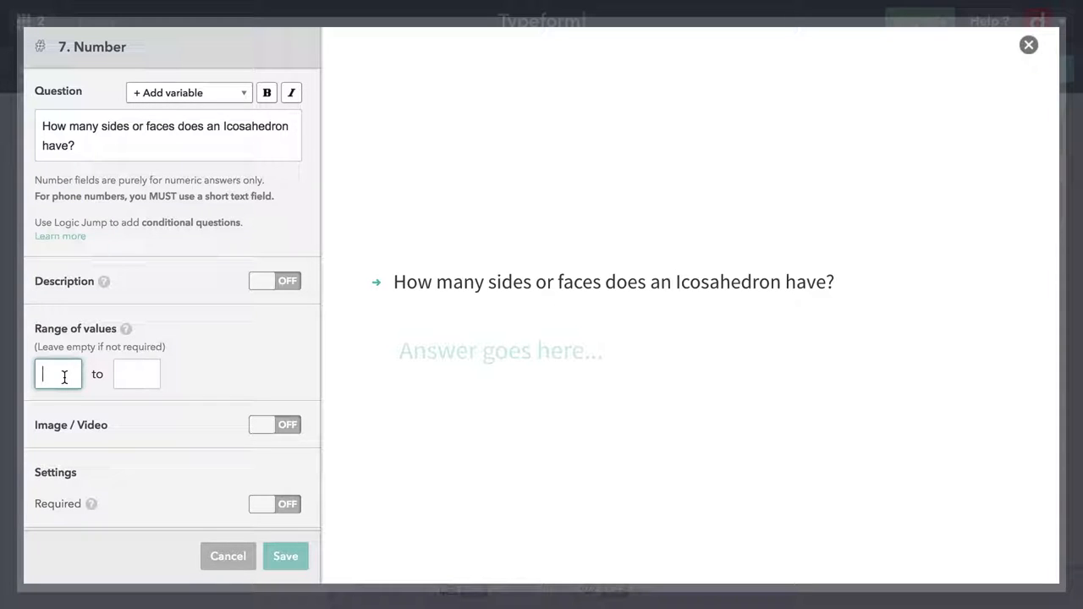
{"action": "type", "text": "3"}
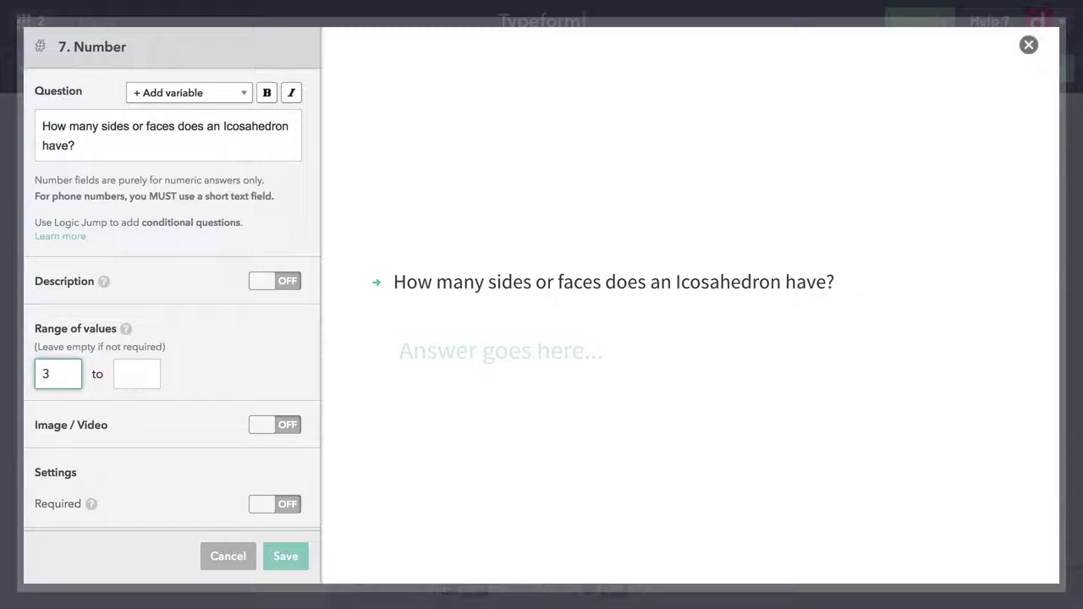
{"action": "left_click", "coordinate": [137, 374]}
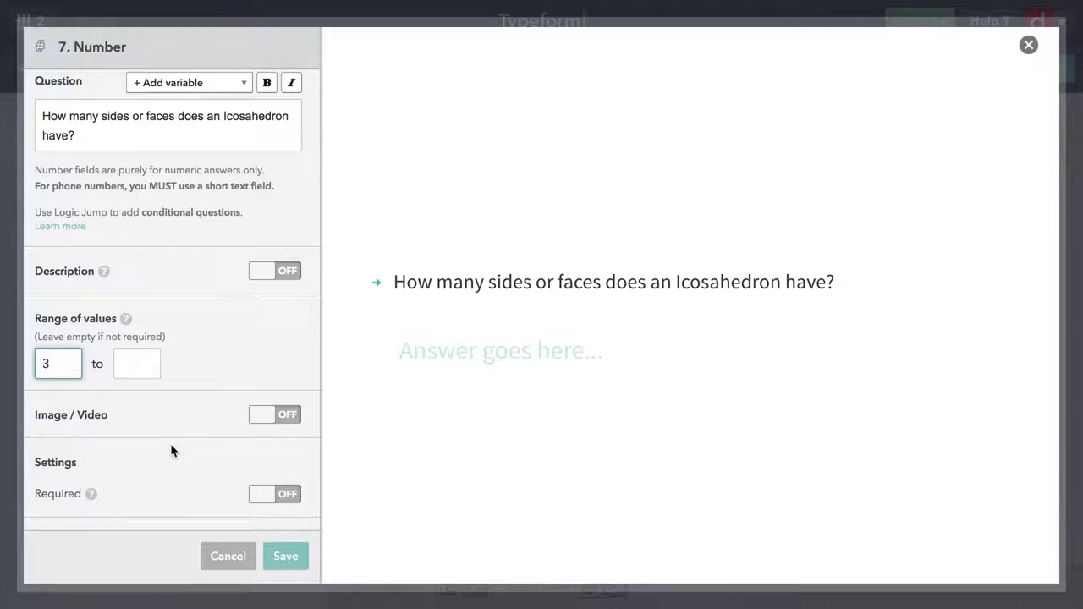
{"action": "mouse_move", "coordinate": [285, 556]}
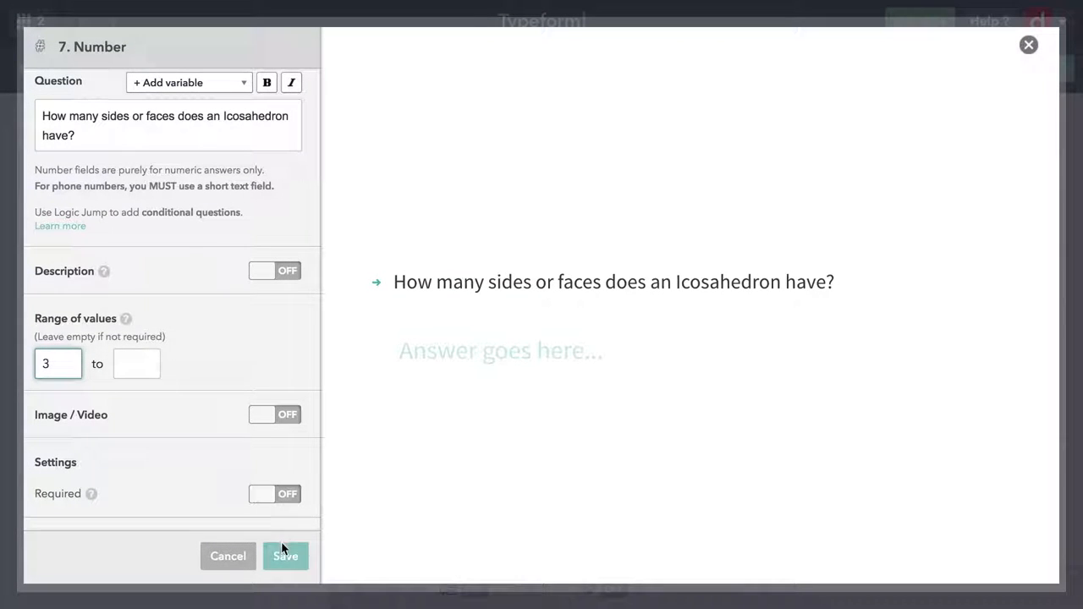
{"action": "left_click", "coordinate": [285, 556]}
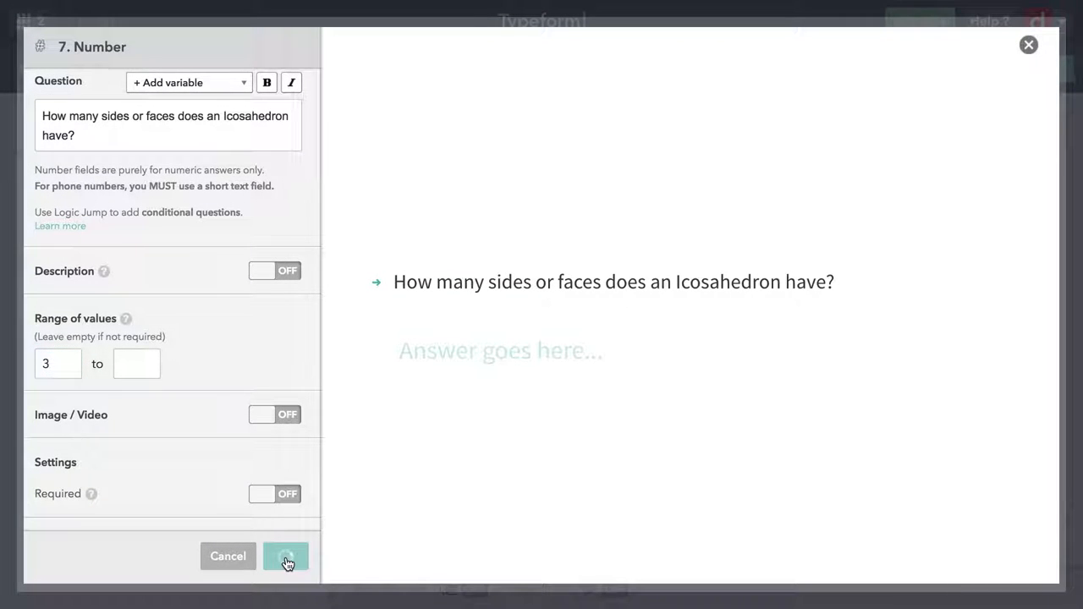
{"action": "left_click", "coordinate": [286, 556]}
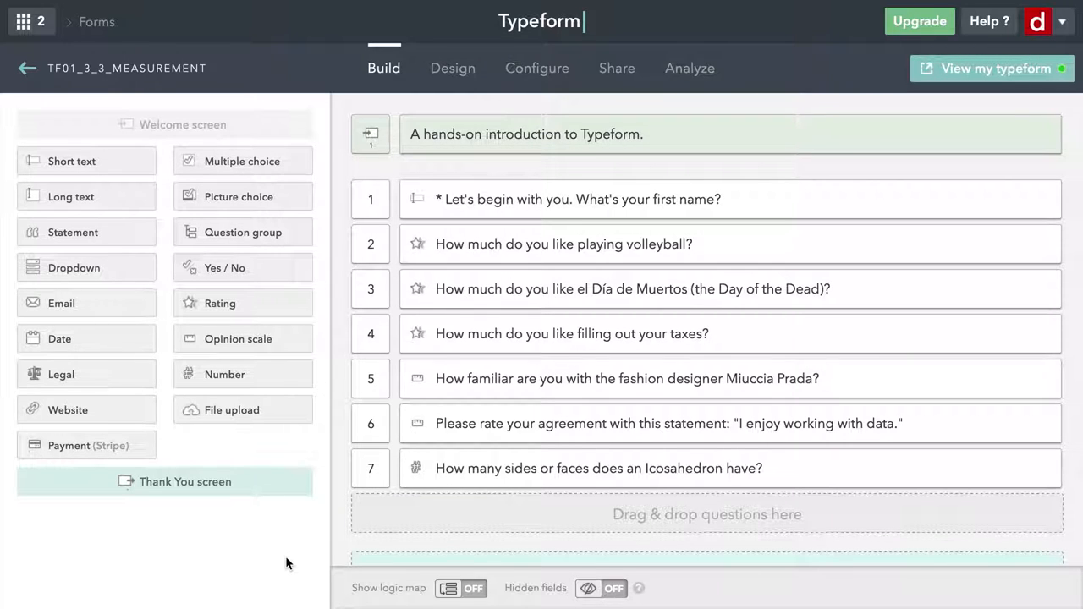
{"action": "mouse_move", "coordinate": [192, 414]}
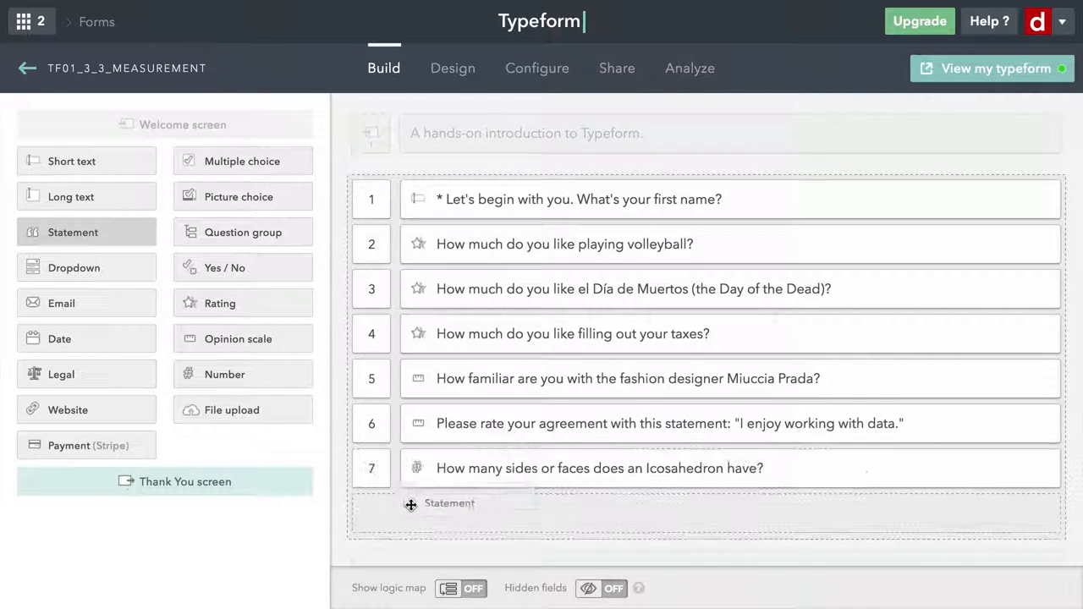
- Add a statement after question 7 saying the named respondent's icosahedron has 20 sides
{"action": "left_click", "coordinate": [436, 504]}
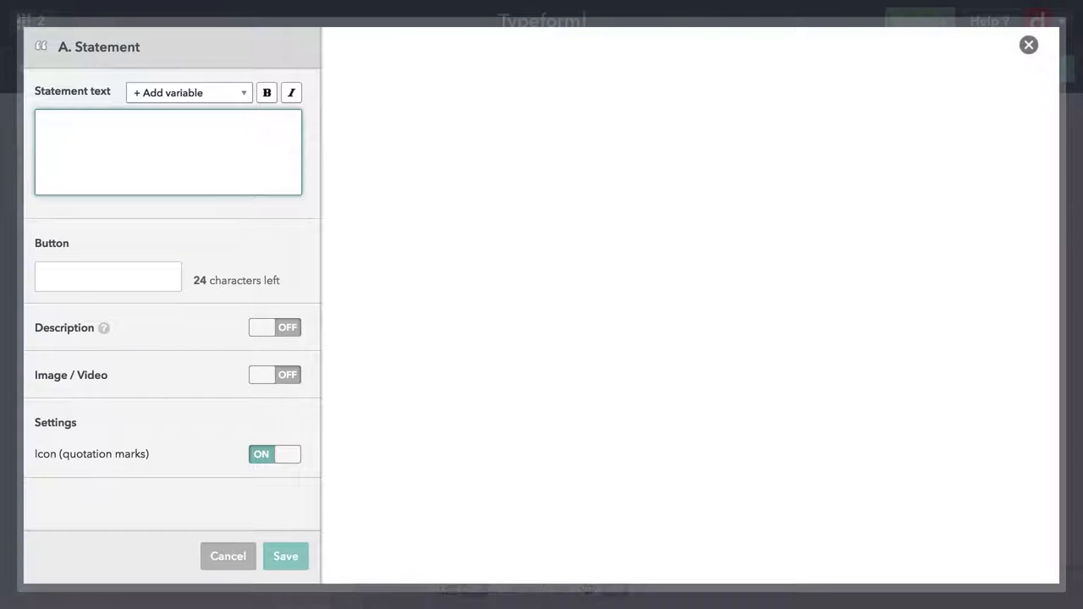
{"action": "mouse_move", "coordinate": [546, 212]}
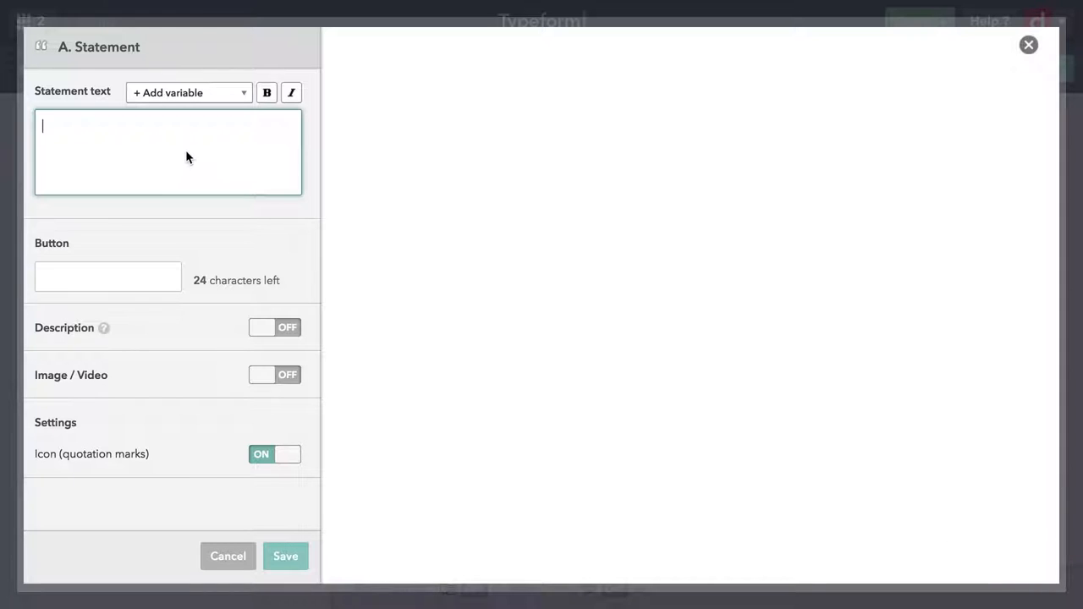
{"action": "type", "text": "In case you were wondering, {name}, an icosahedron has 20 sides."}
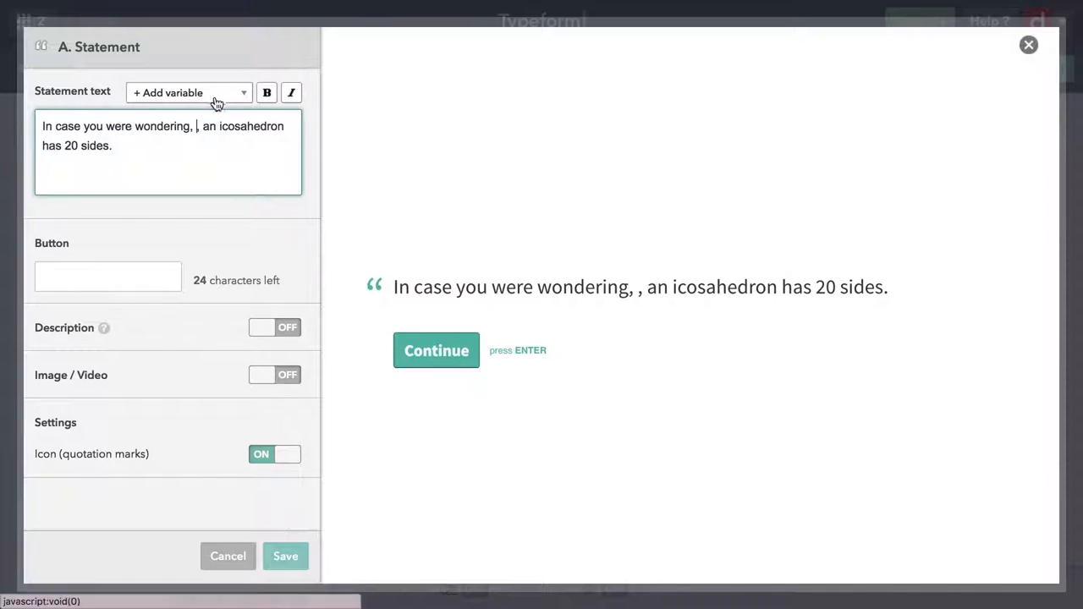
{"action": "left_click", "coordinate": [188, 92]}
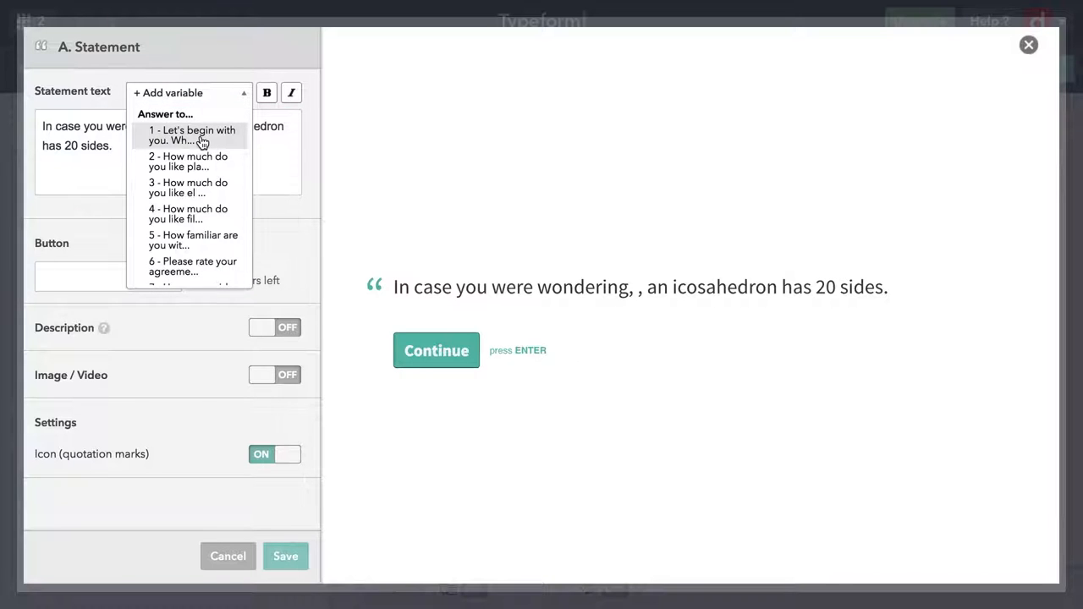
{"action": "left_click", "coordinate": [192, 135]}
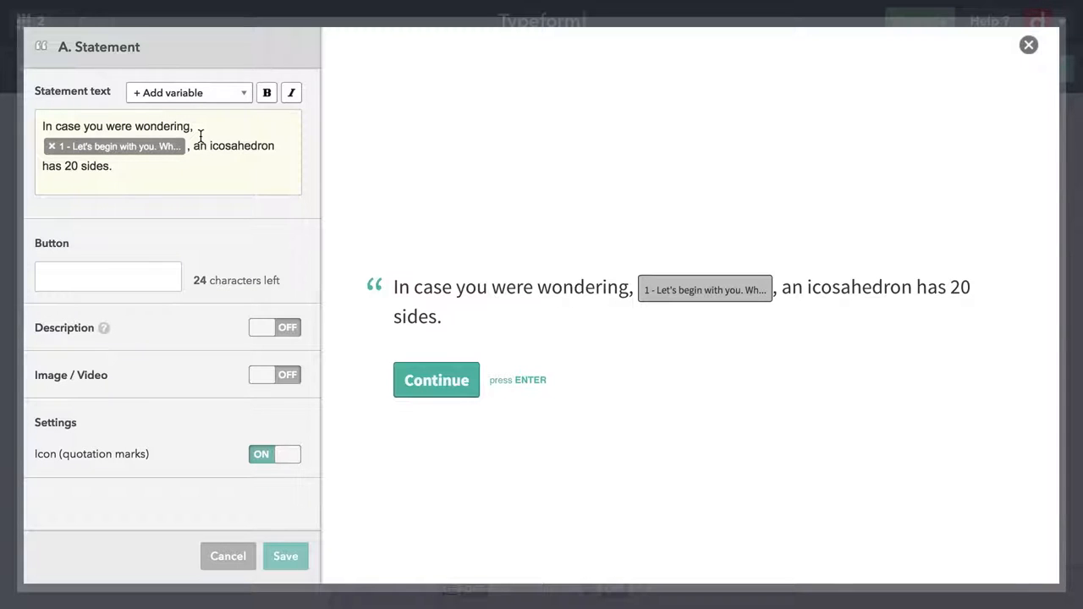
{"action": "mouse_move", "coordinate": [188, 172]}
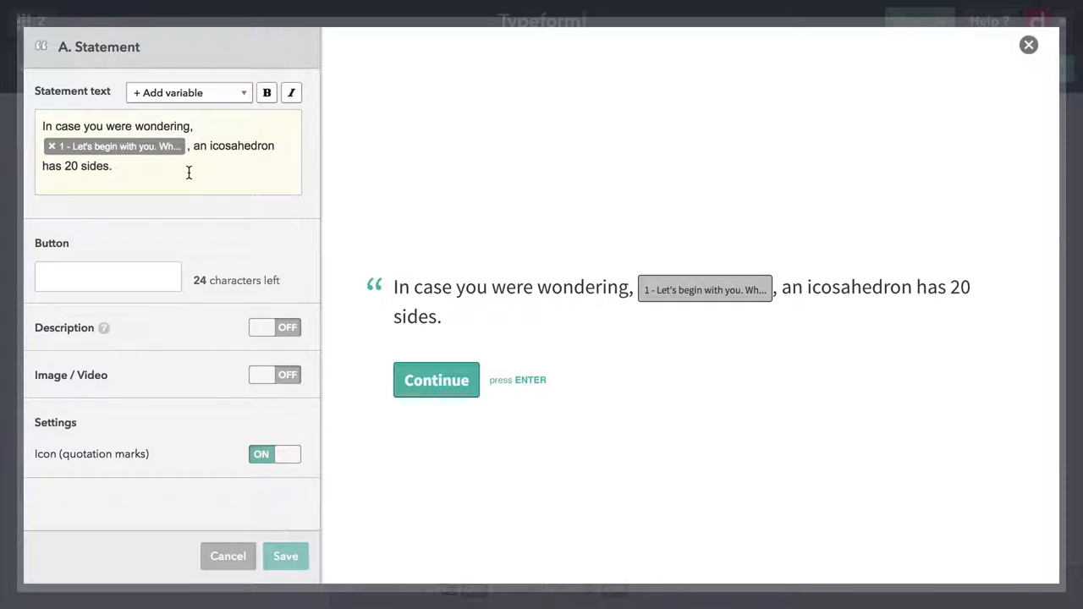
- Append the Miuccia Prada head-designer and PhD fact, then save the statement
{"action": "left_click", "coordinate": [188, 173]}
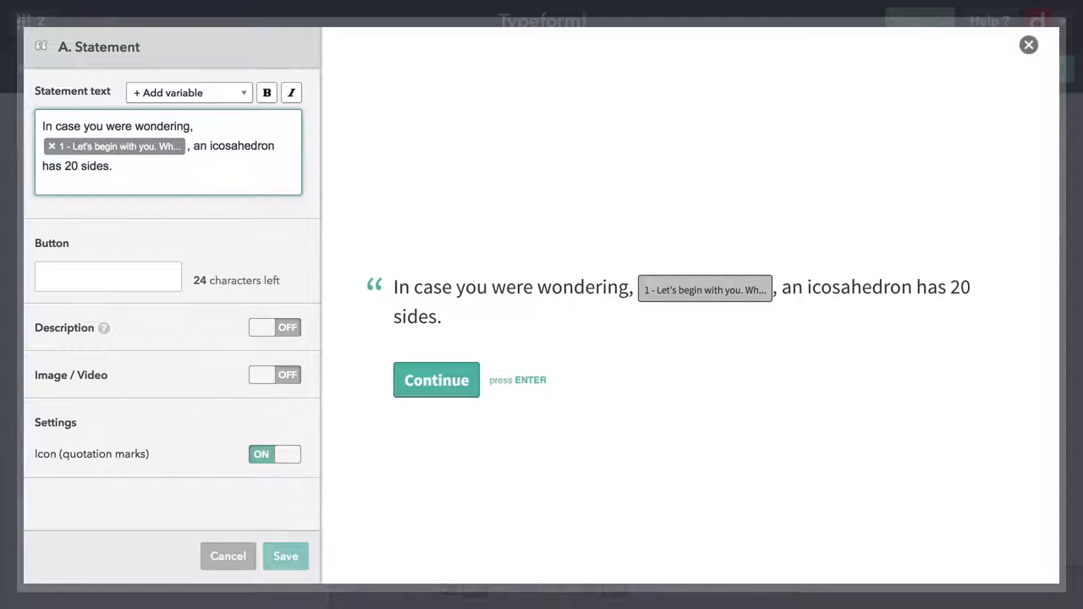
{"action": "type", "text": "(And Miuccia Prada is the head designer of Prada. Plus, she has a PhD in political science.)"}
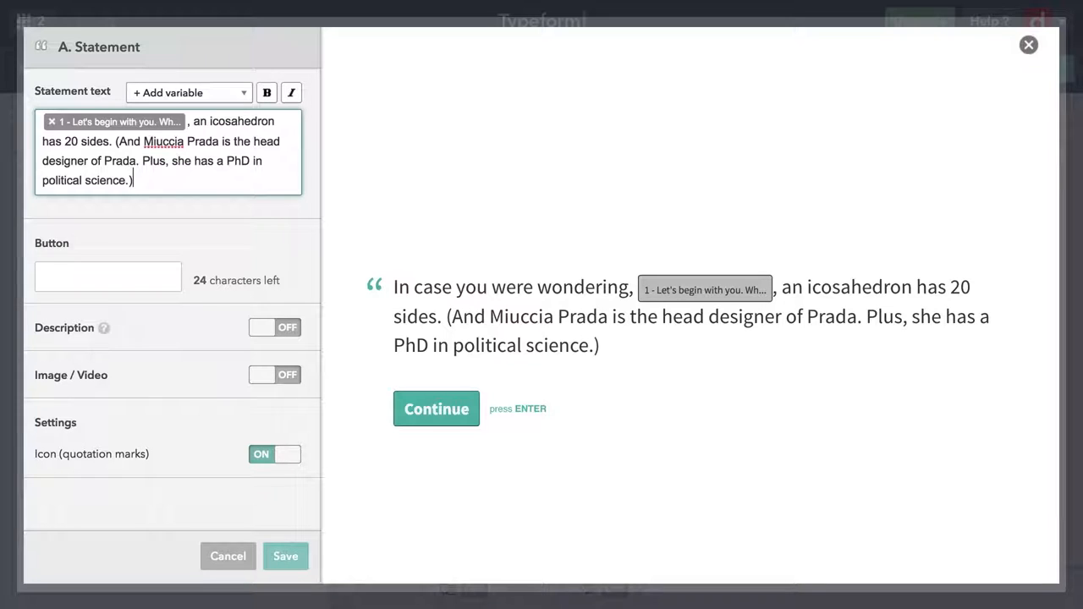
{"action": "mouse_move", "coordinate": [271, 519]}
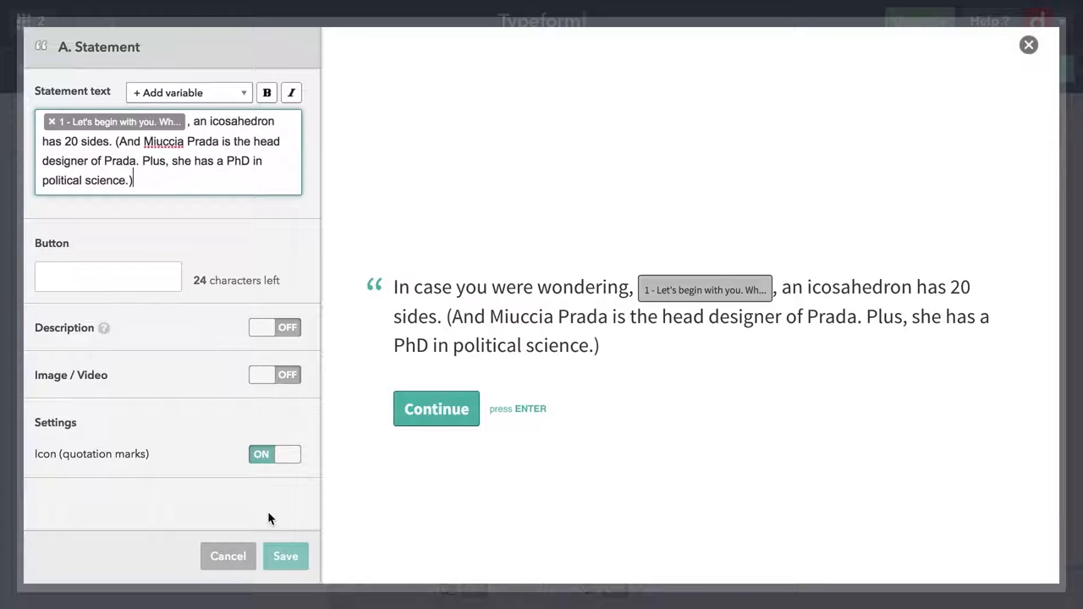
{"action": "left_click", "coordinate": [286, 556]}
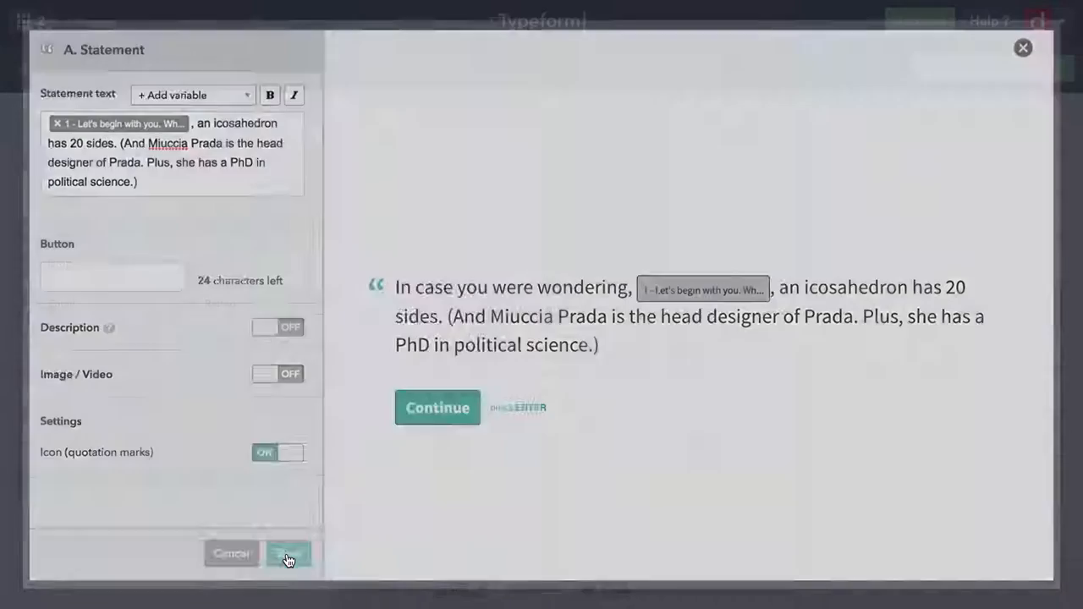
{"action": "left_click", "coordinate": [286, 553]}
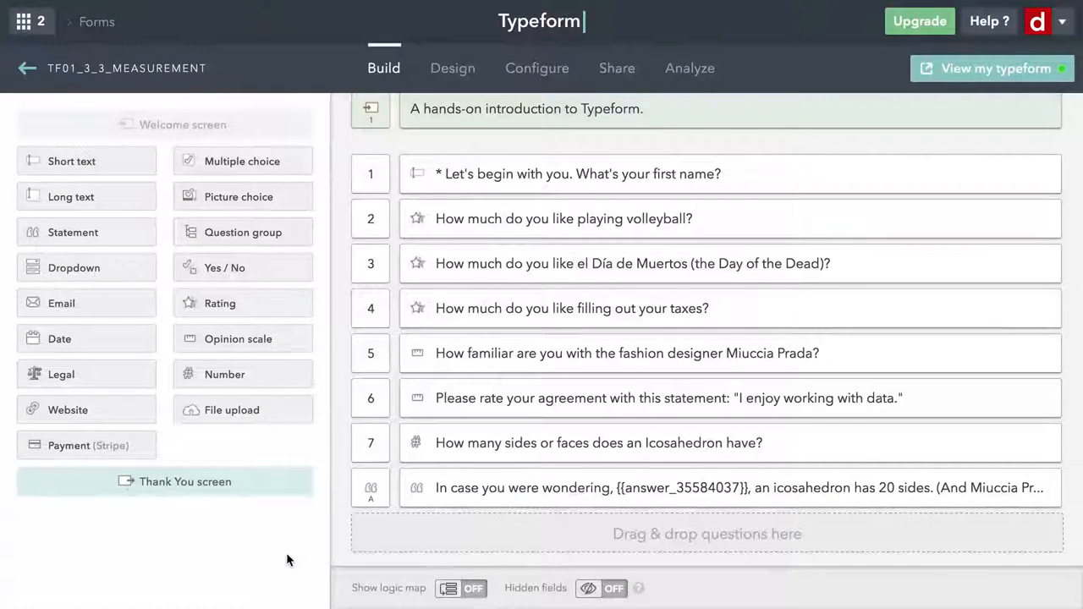
{"action": "mouse_move", "coordinate": [507, 453]}
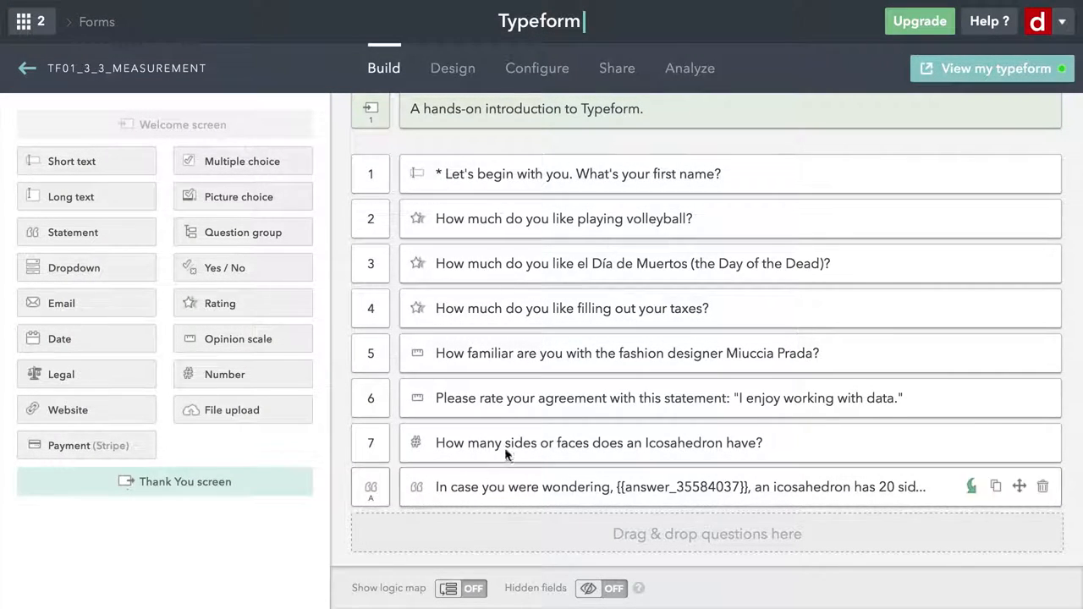
{"action": "mouse_move", "coordinate": [997, 78]}
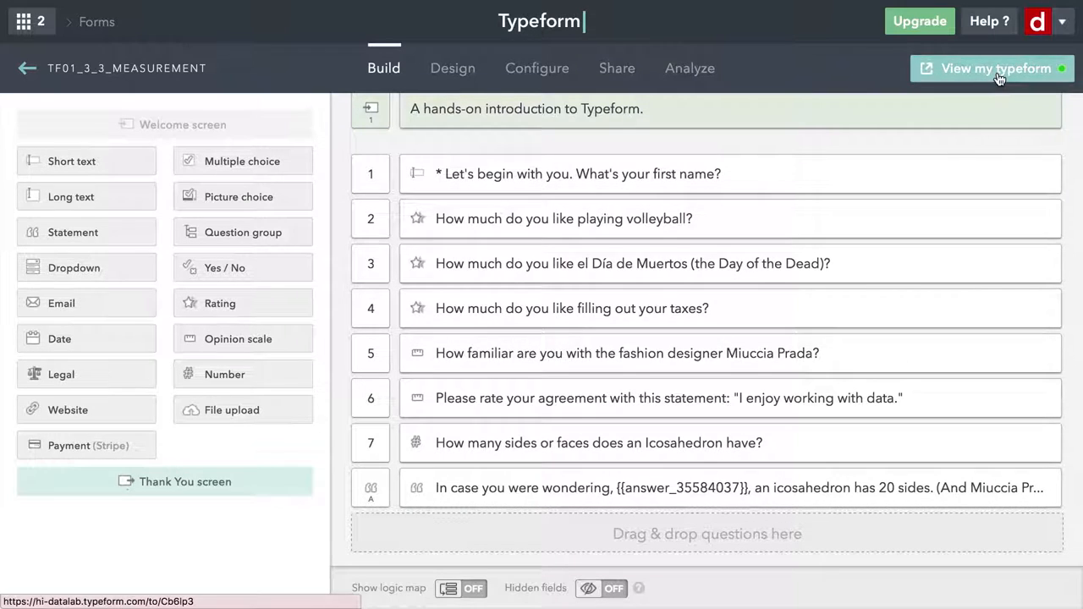
- Open the published form with View my typeform
{"action": "left_click", "coordinate": [995, 67]}
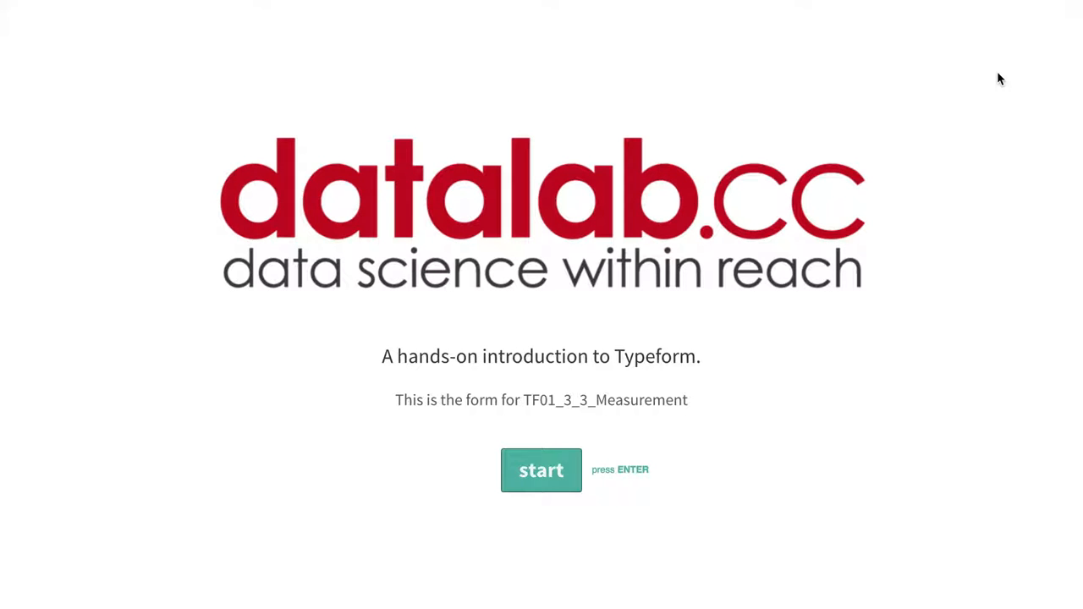
- Start the live form, rate volleyball, strongly agree on data, and submit 20 for the icosahedron
{"action": "left_click", "coordinate": [540, 470]}
{"action": "type", "text": "Bart"}
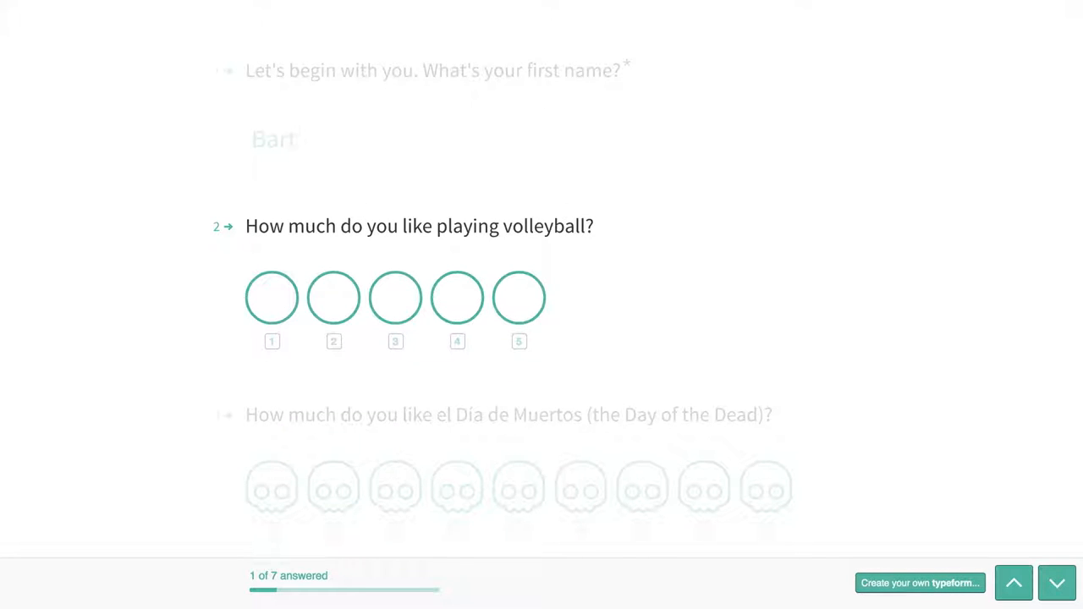
{"action": "left_click", "coordinate": [457, 297]}
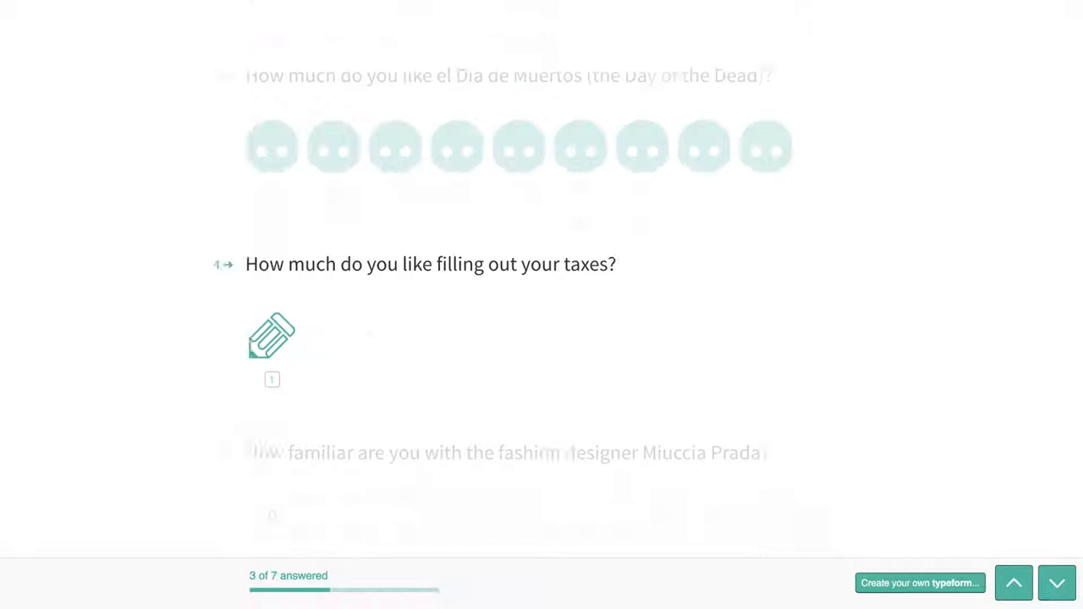
{"action": "scroll", "scroll_direction": "down", "scroll_amount": 3}
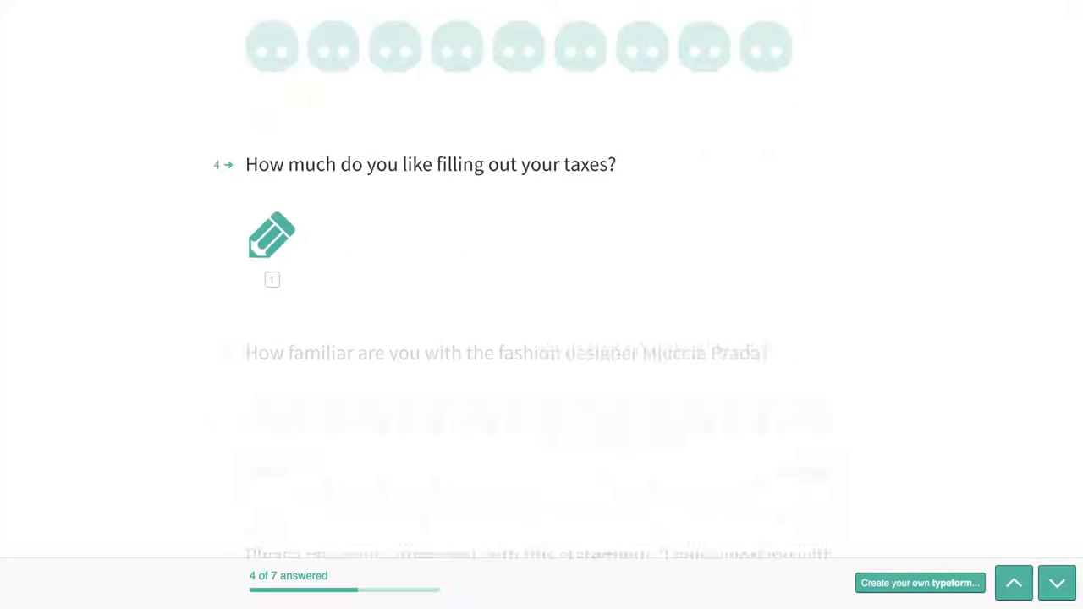
{"action": "scroll", "scroll_direction": "down", "scroll_amount": 3}
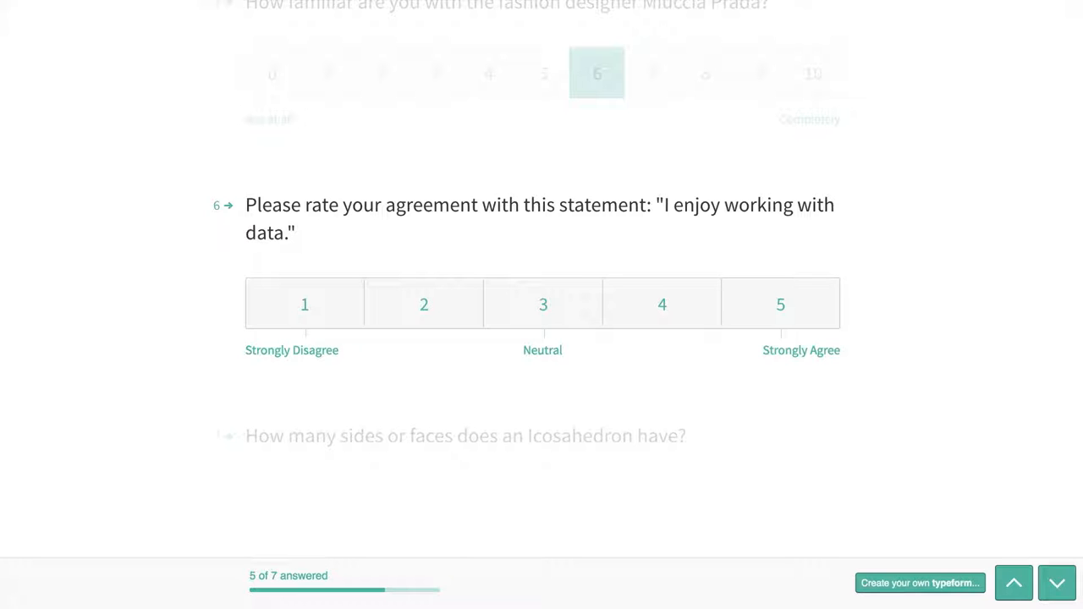
{"action": "left_click", "coordinate": [780, 304]}
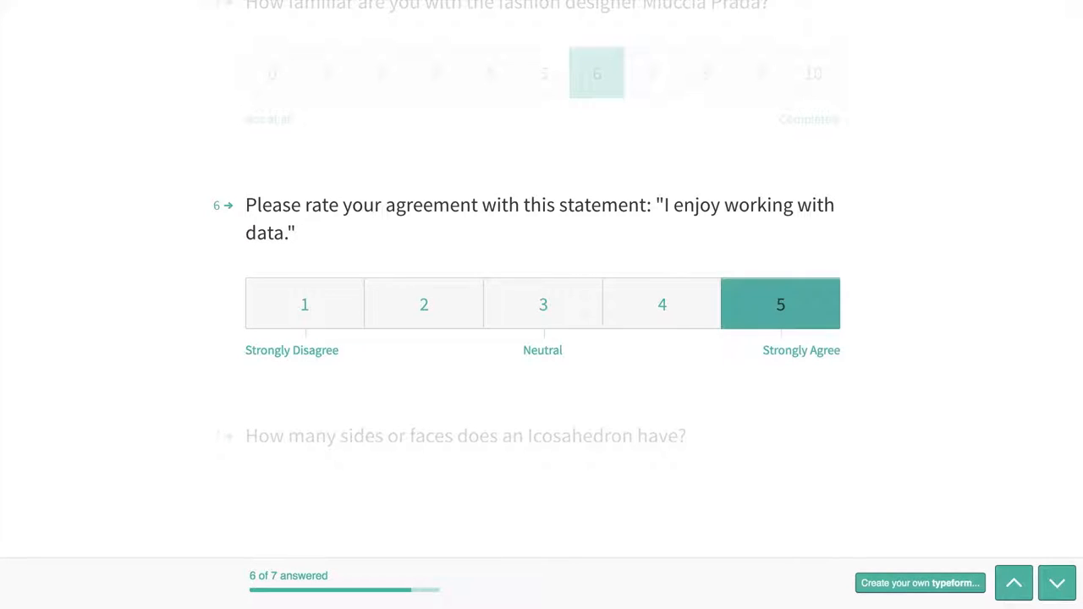
{"action": "left_click", "coordinate": [780, 304]}
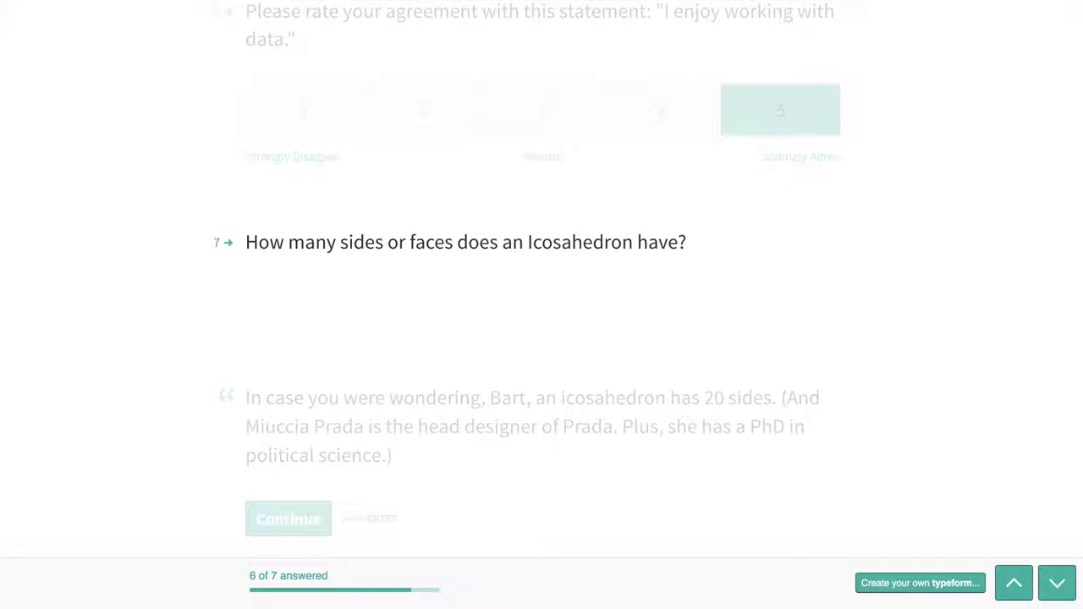
{"action": "type", "text": "20"}
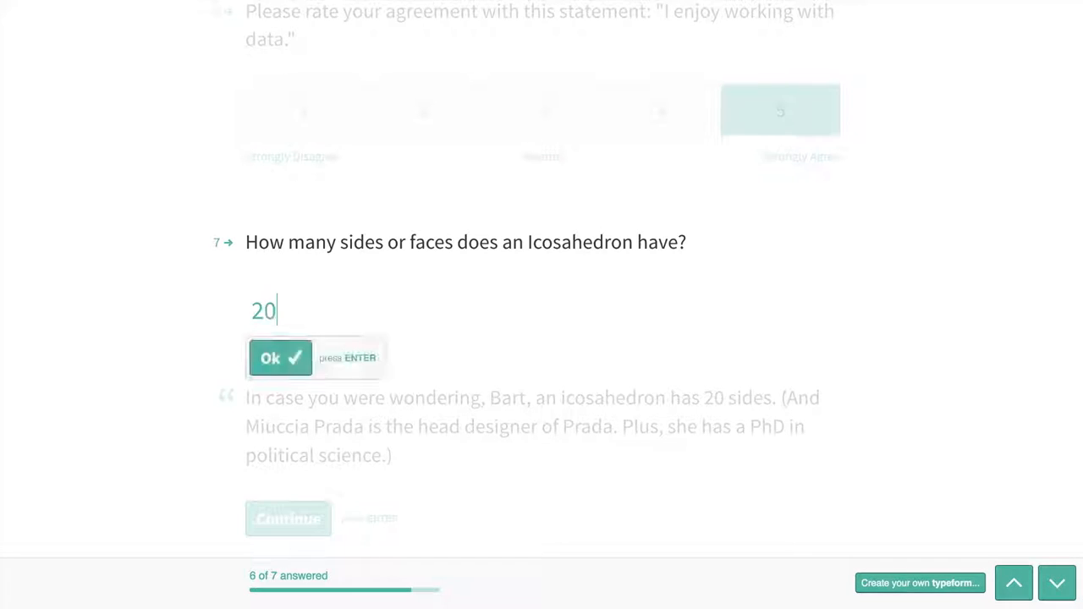
{"action": "left_click", "coordinate": [280, 358]}
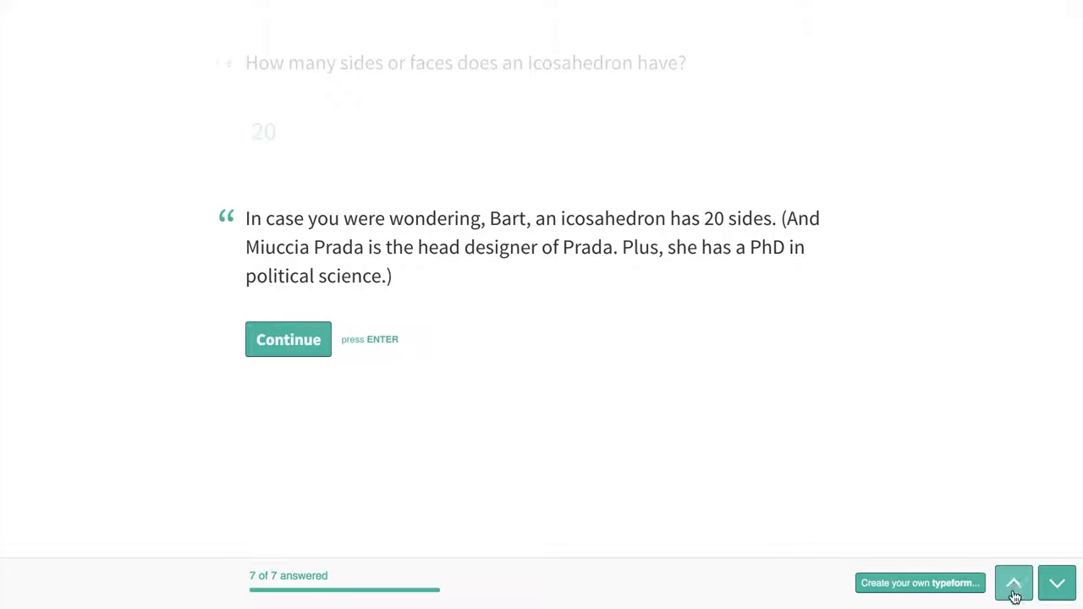
- Go back to the icosahedron question, enter 2 to trigger the 'greater than 3' error, then clear it
{"action": "left_click", "coordinate": [1013, 583]}
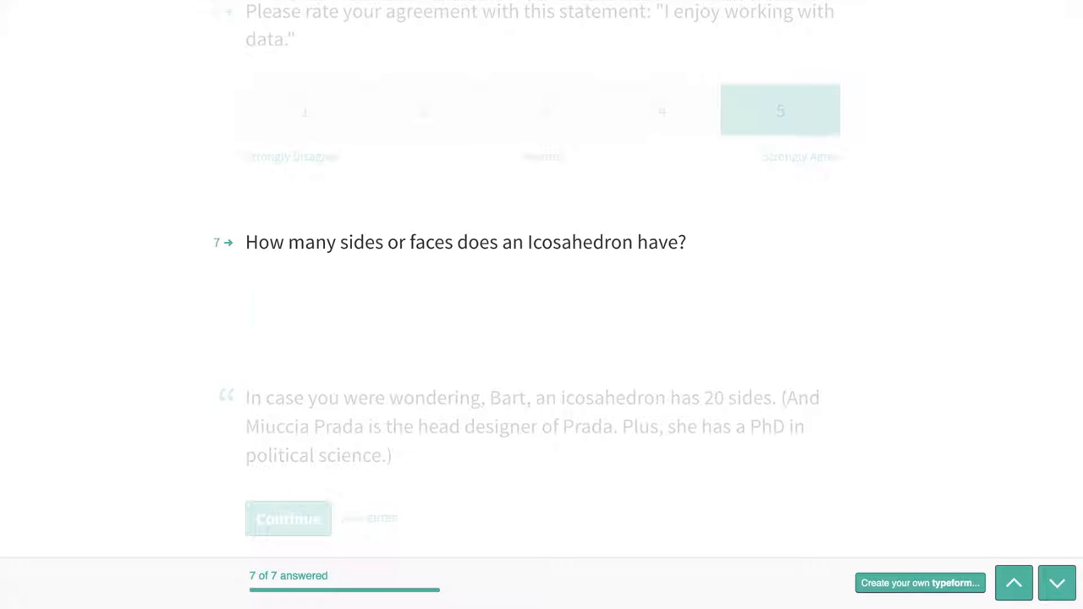
{"action": "type", "text": "2"}
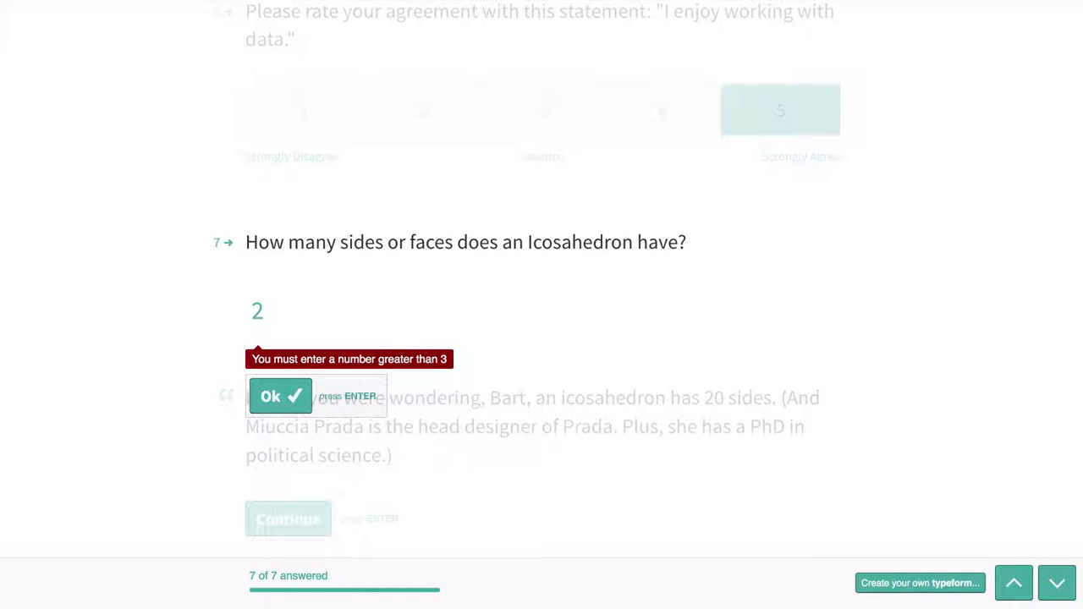
{"action": "left_click", "coordinate": [280, 396]}
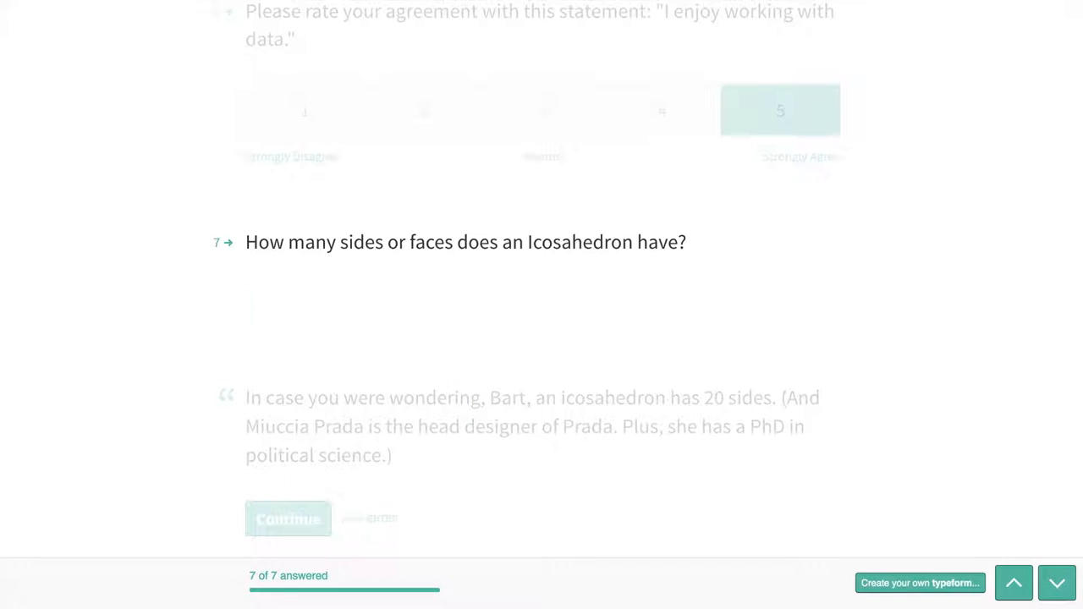